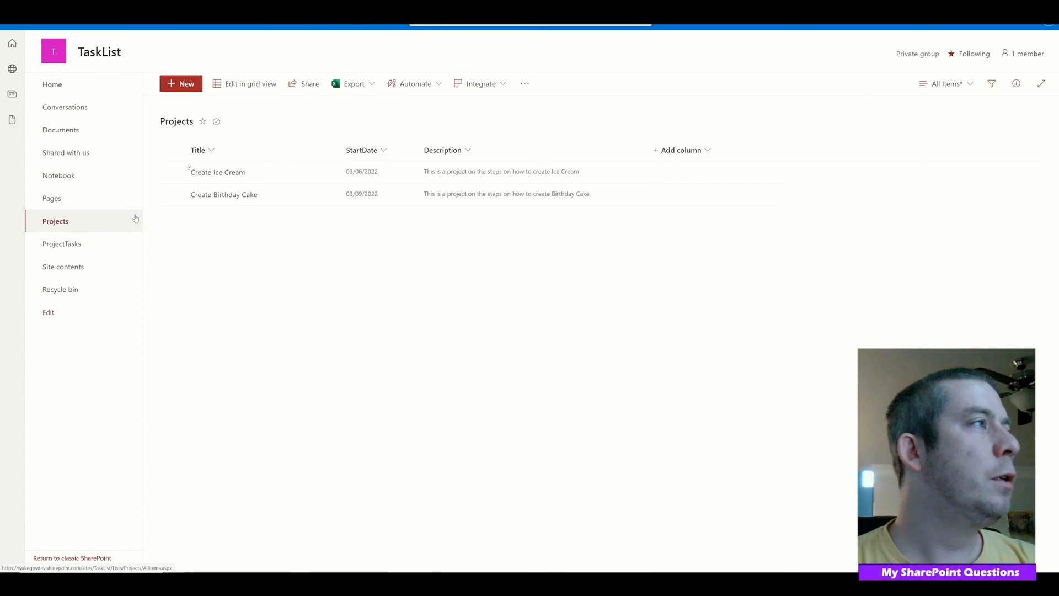
mouse_move(110, 228)
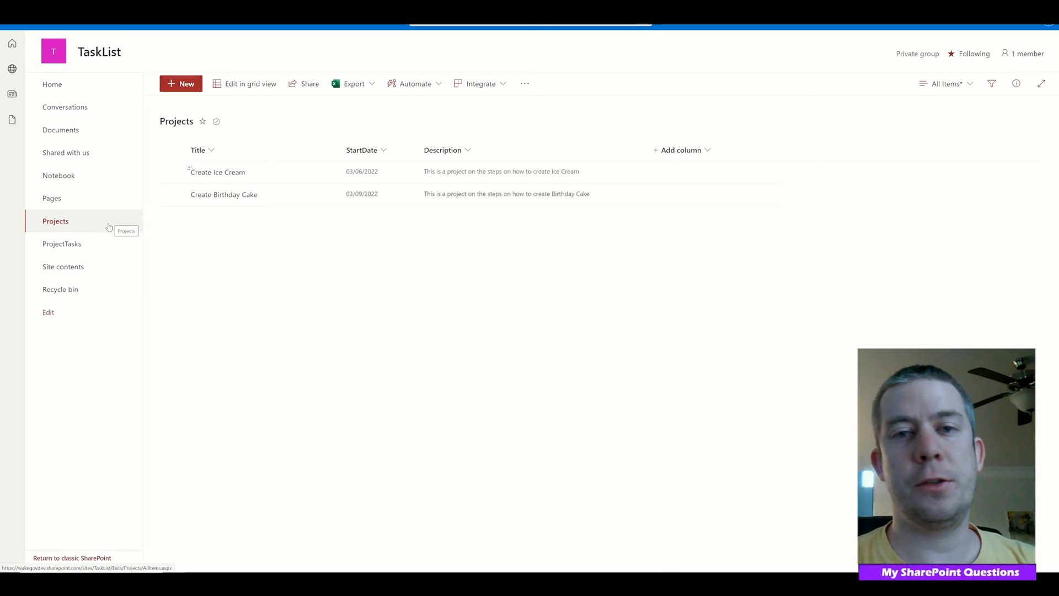
mouse_move(211, 213)
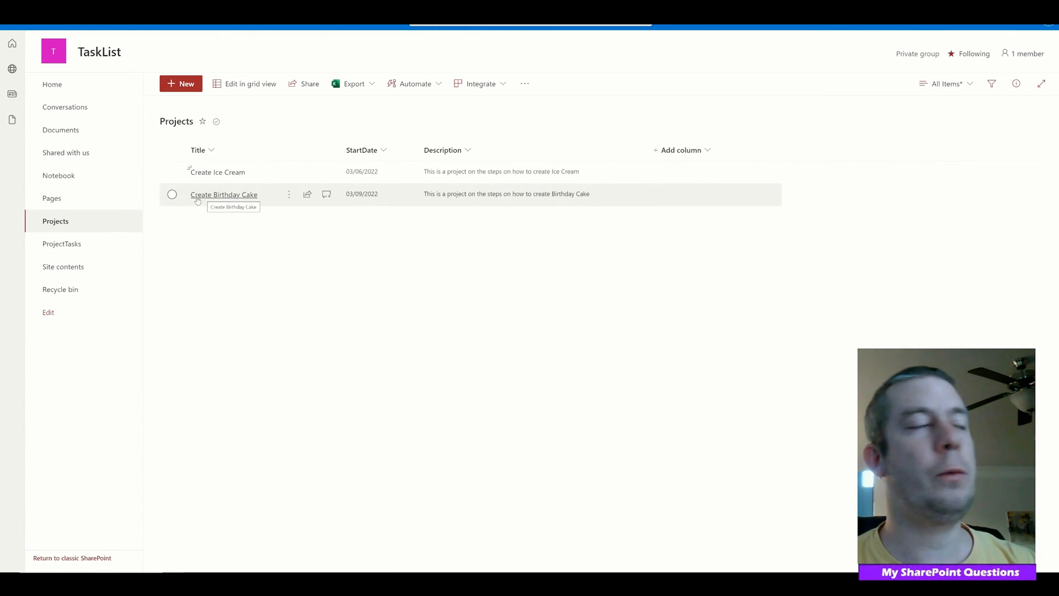
Show the ID column in the Projects list's All Items view.
click(61, 243)
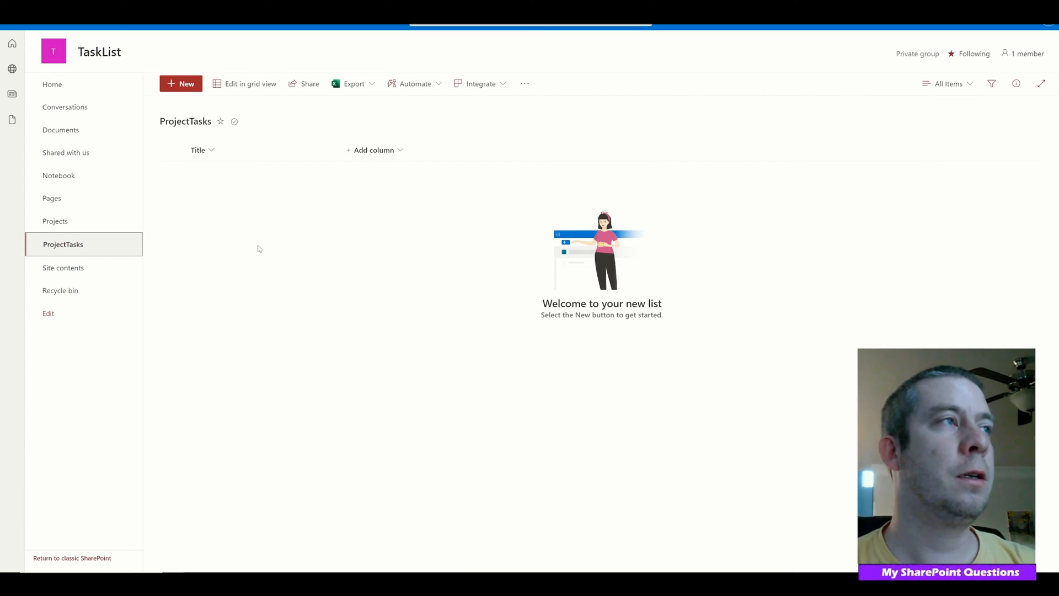
mouse_move(254, 240)
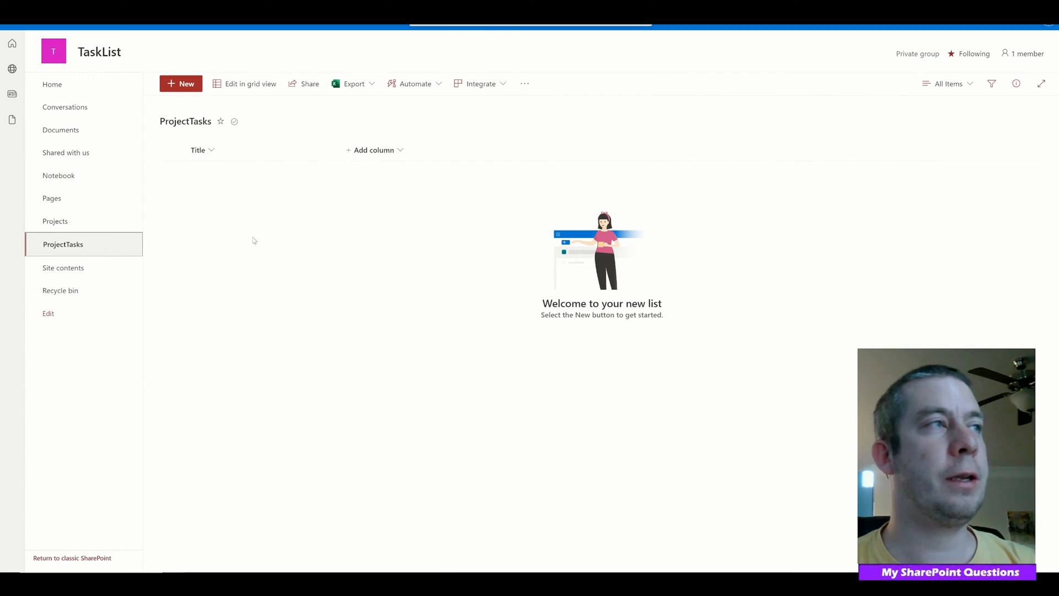
mouse_move(121, 233)
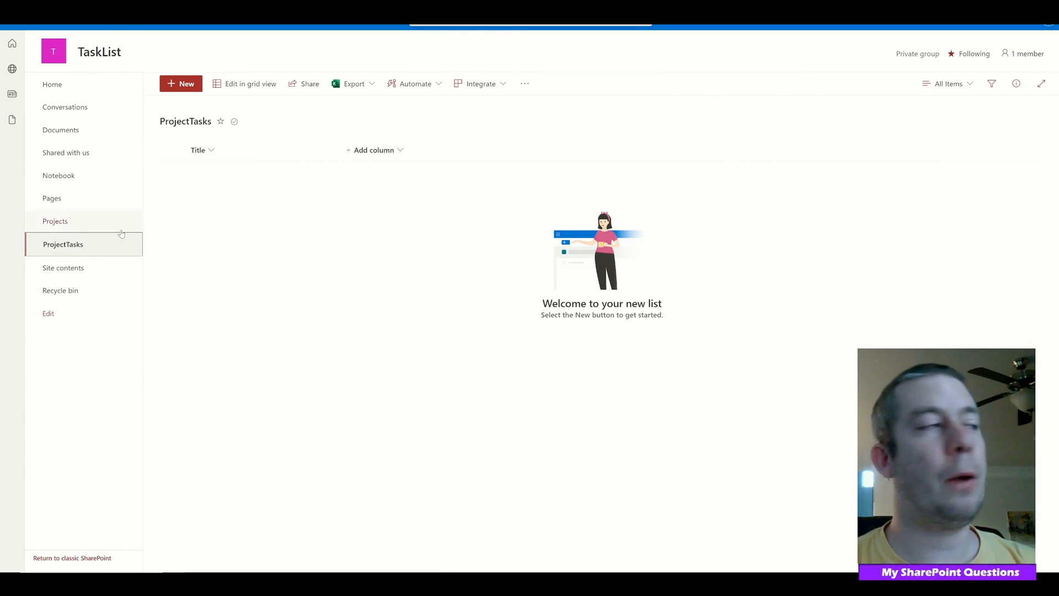
click(54, 220)
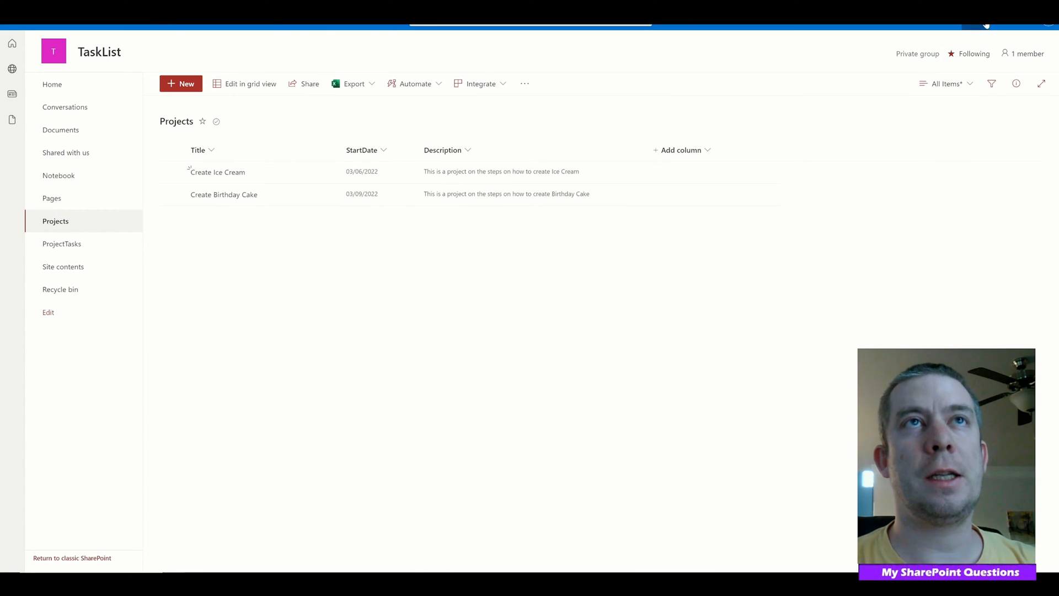
click(986, 24)
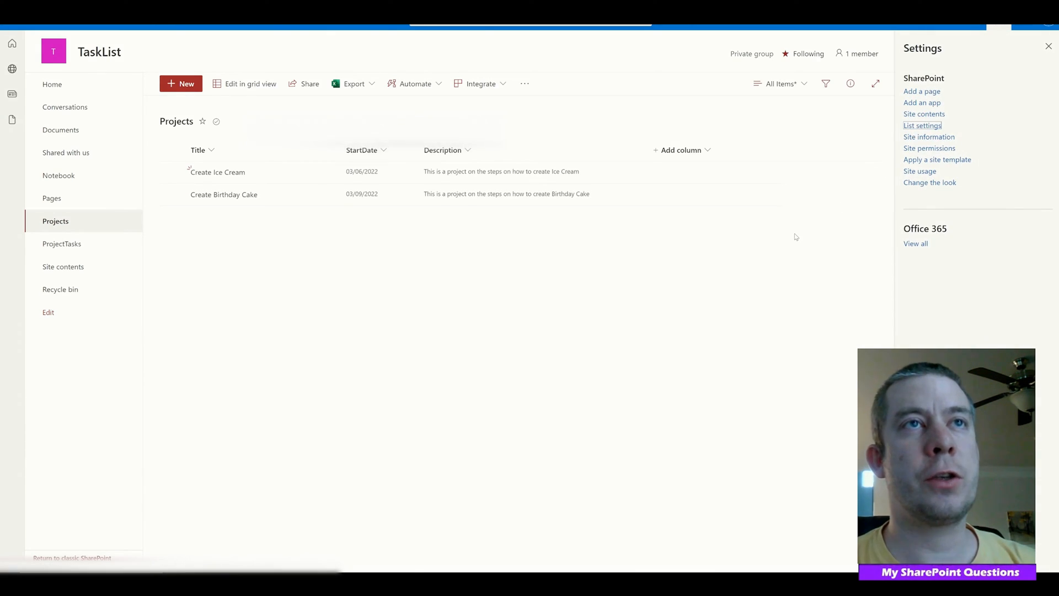
click(923, 125)
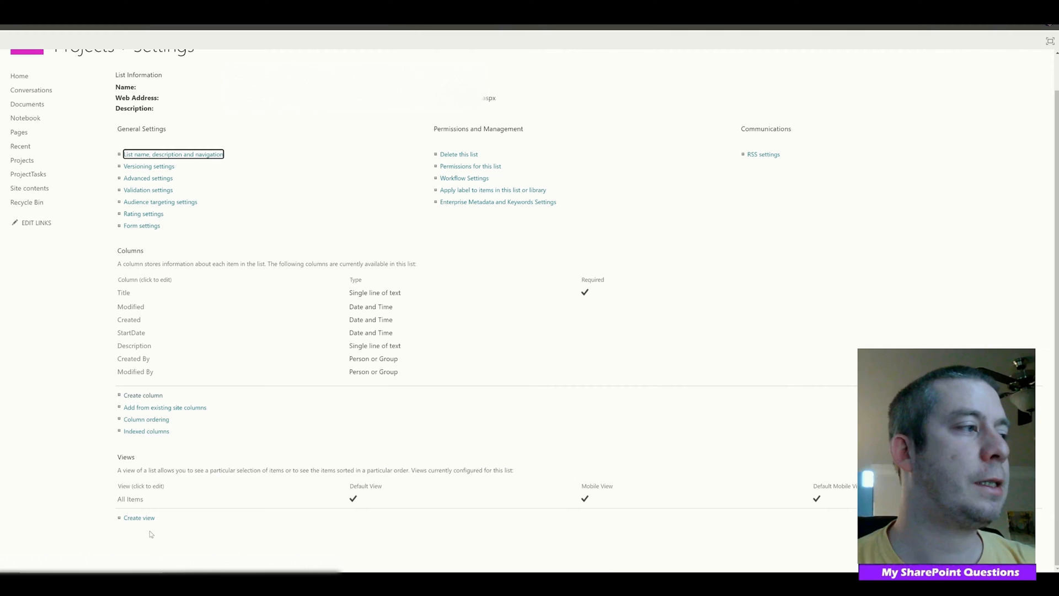
click(129, 499)
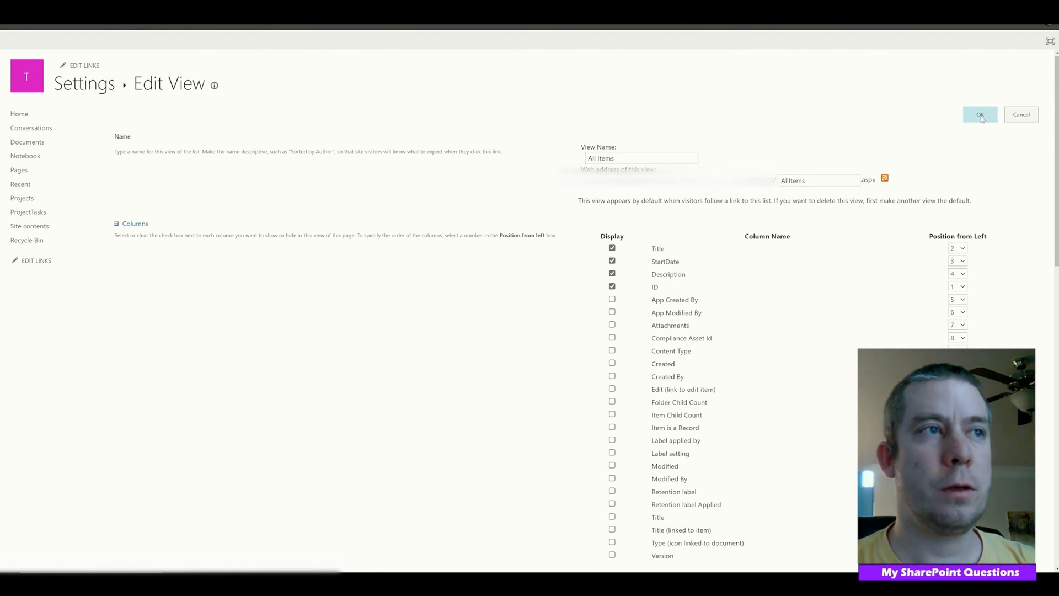
click(980, 114)
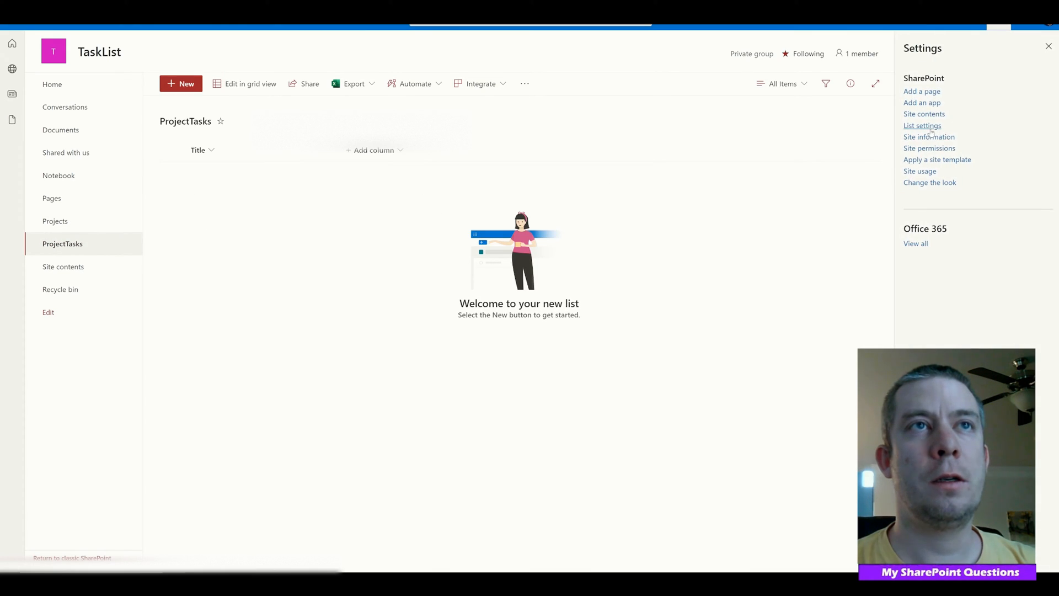
Show the ID column in the ProjectTasks All Items view.
click(922, 126)
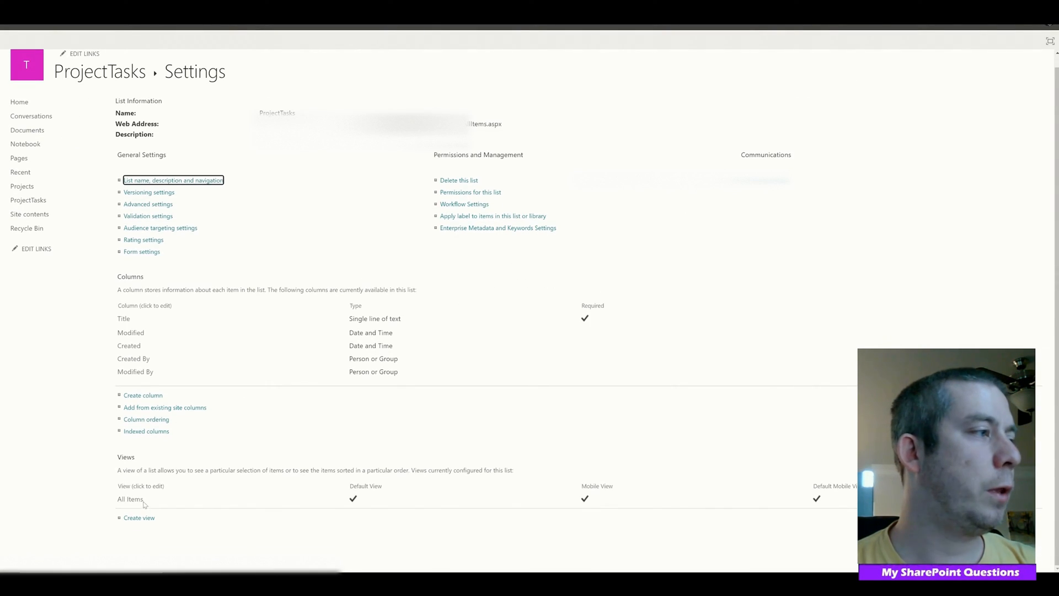
click(130, 499)
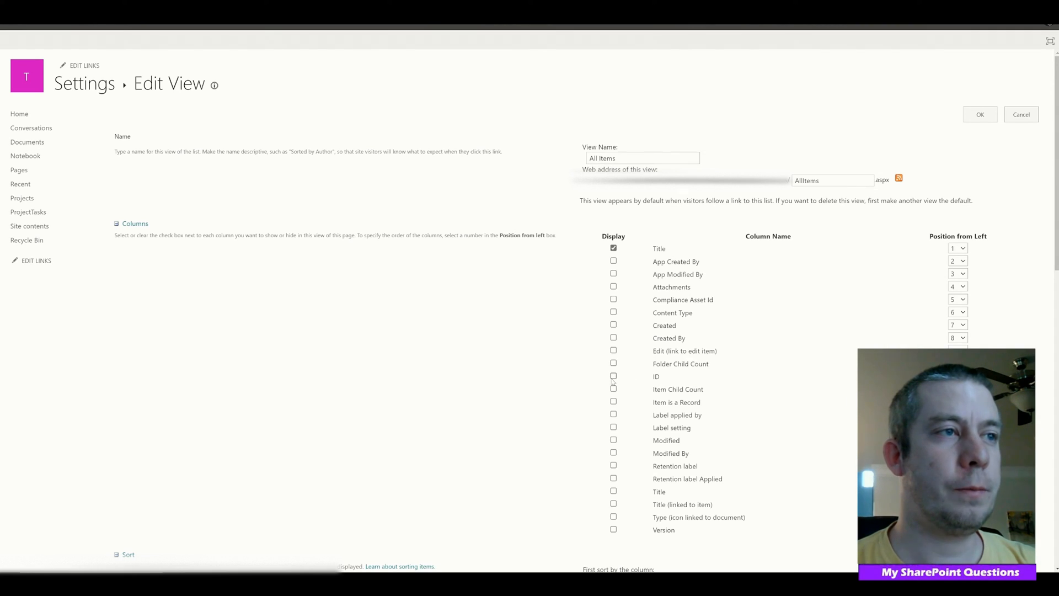
click(614, 376)
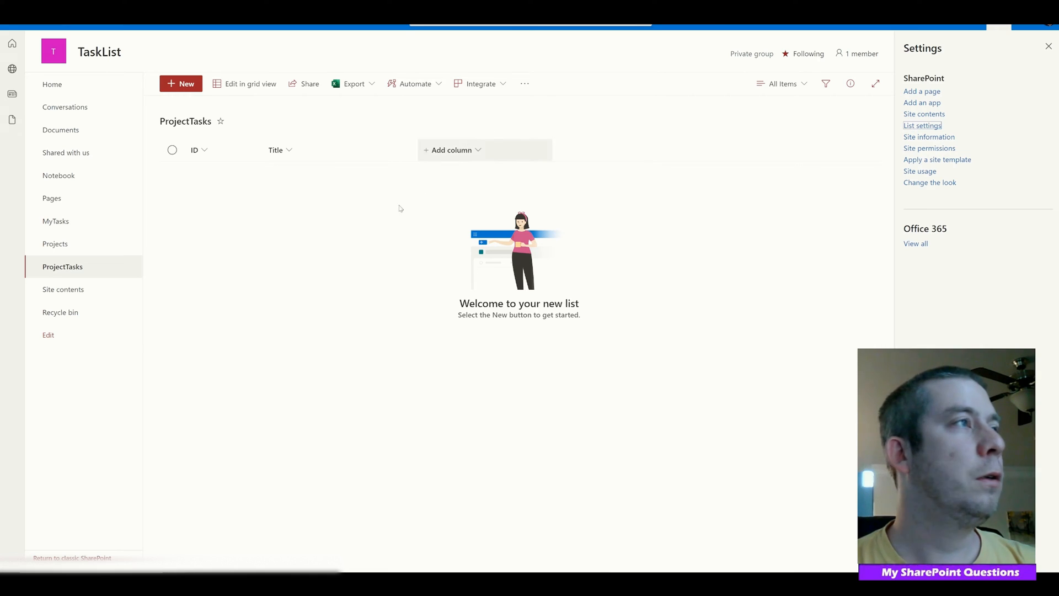
Create a Number column named ProjectID in the ProjectTasks list.
click(922, 125)
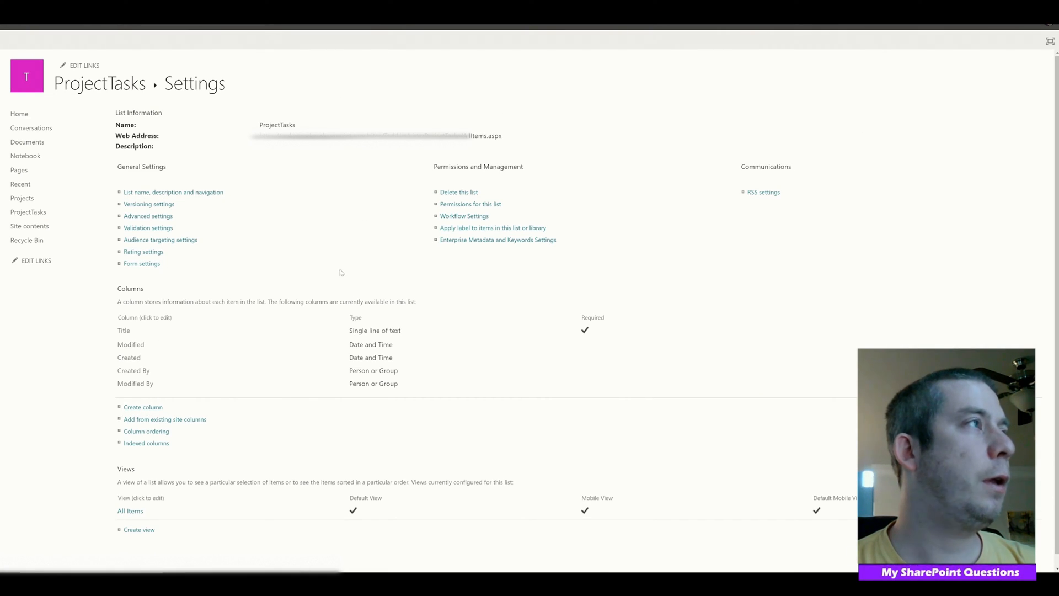
click(142, 407)
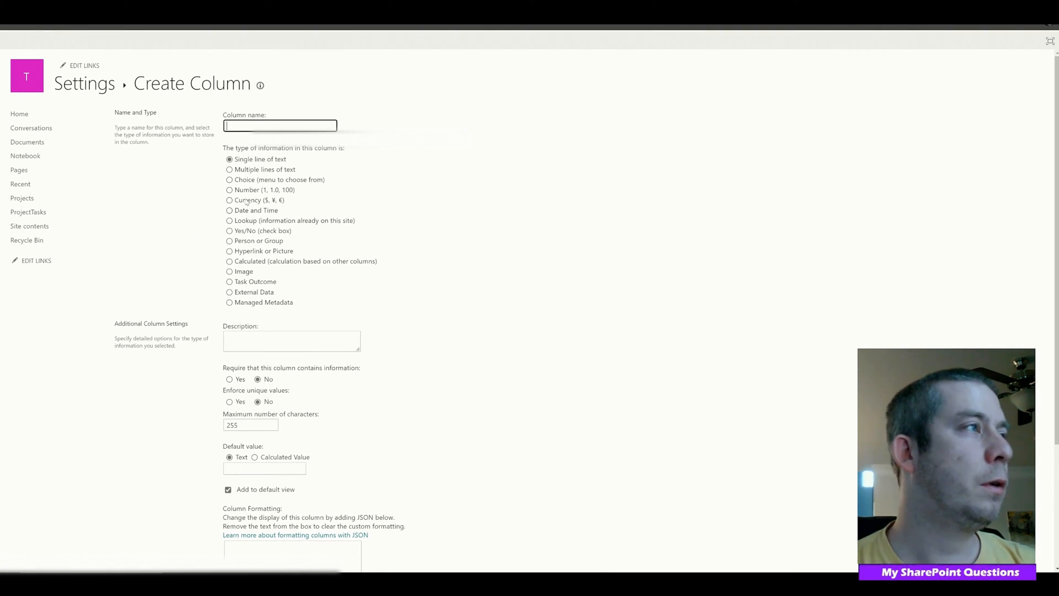
click(230, 190)
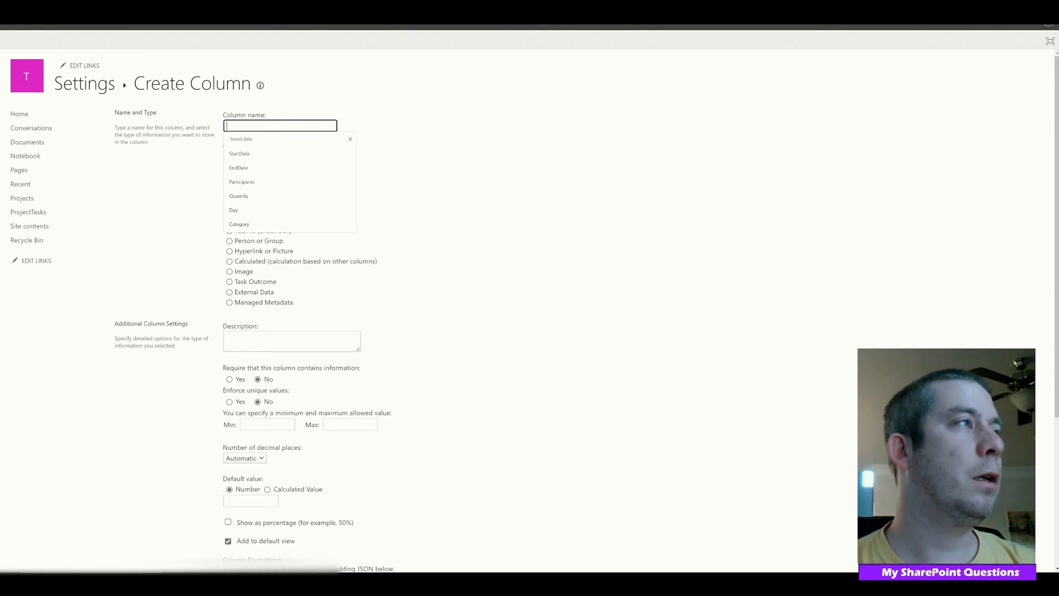
text(ProjectID)
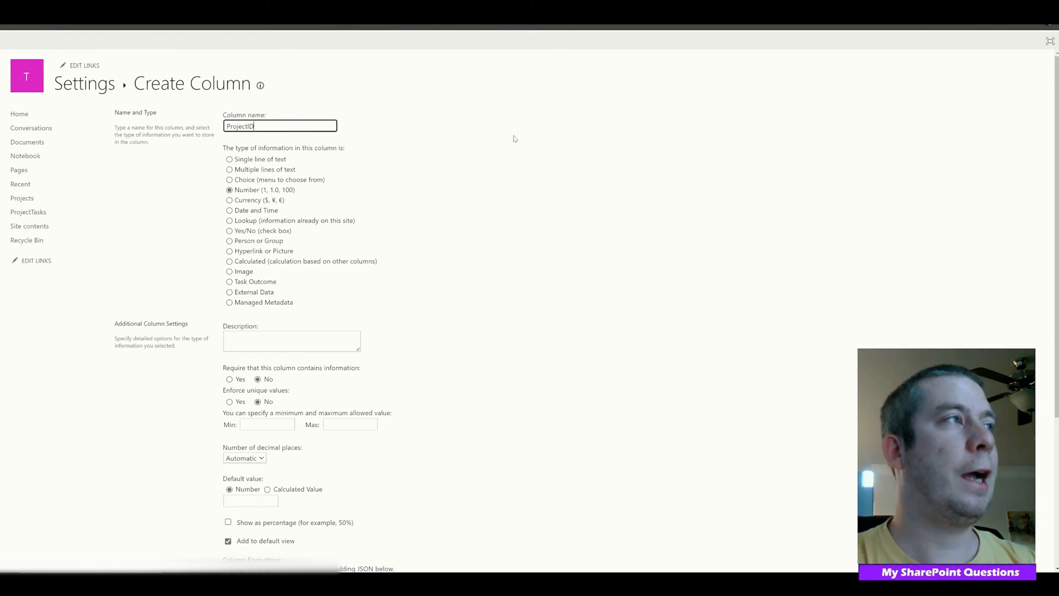
scroll(down, 3)
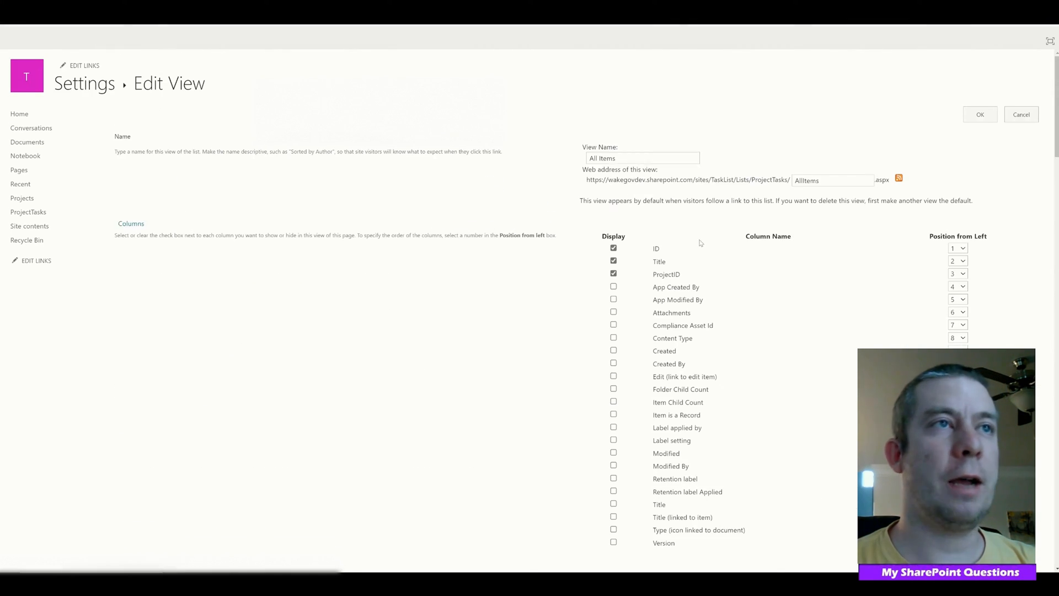
Include ProjectID in the All Items view and revisit both lists.
click(958, 286)
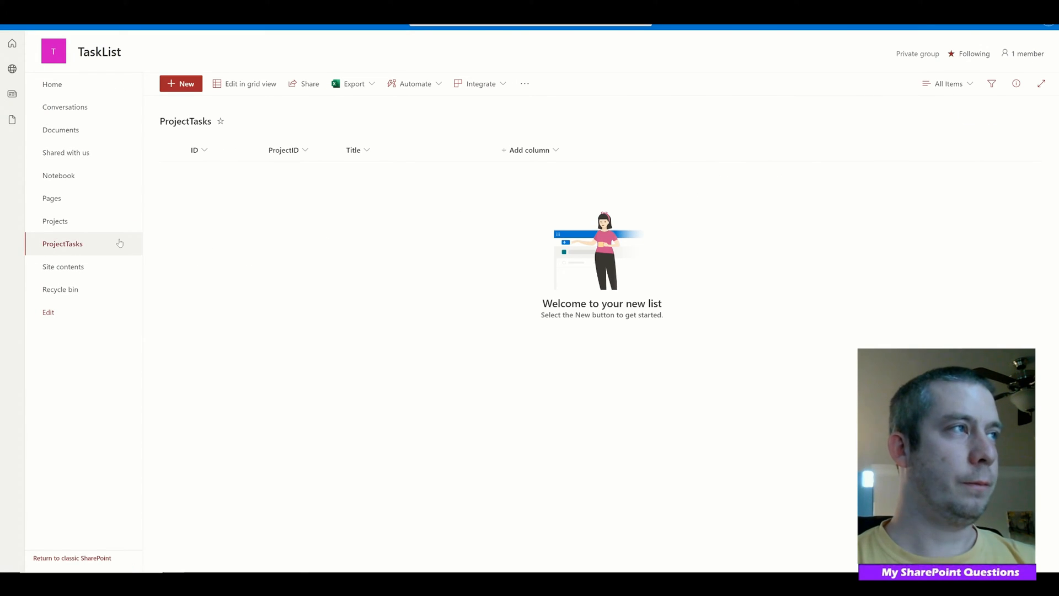
click(55, 221)
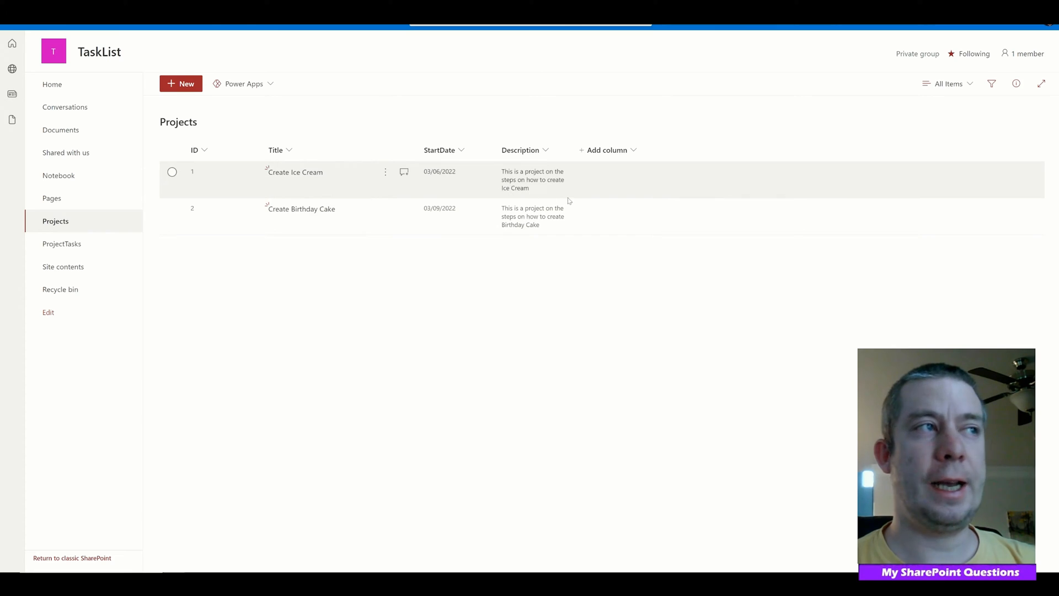
click(62, 244)
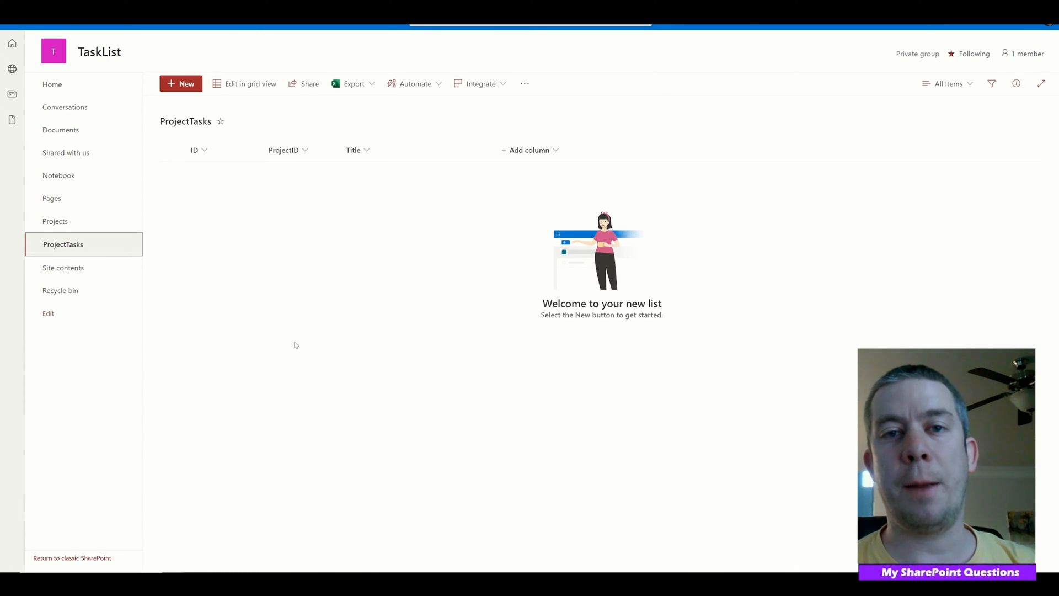
click(54, 221)
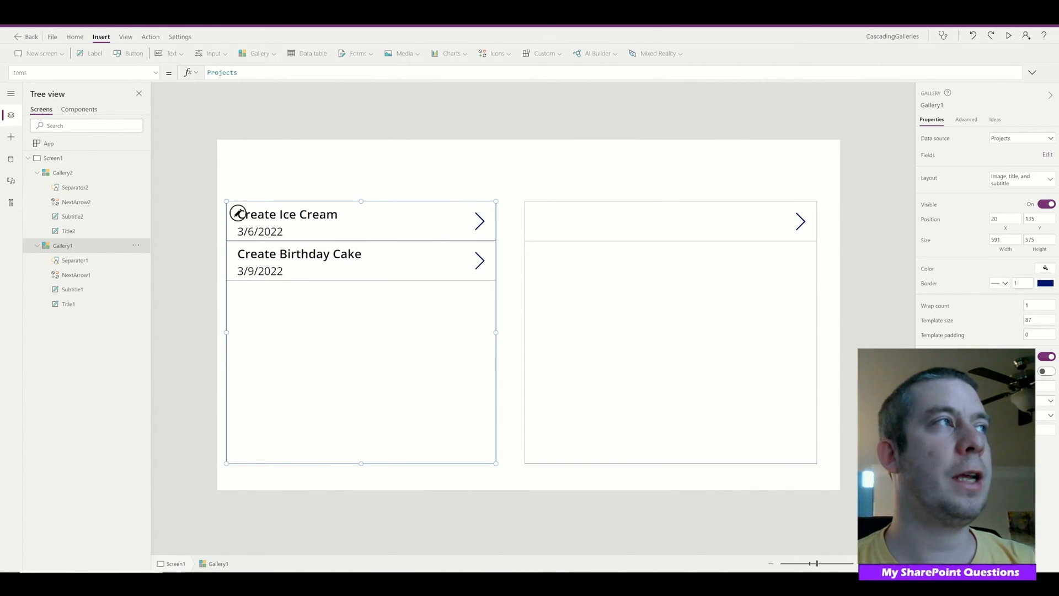
mouse_move(391, 337)
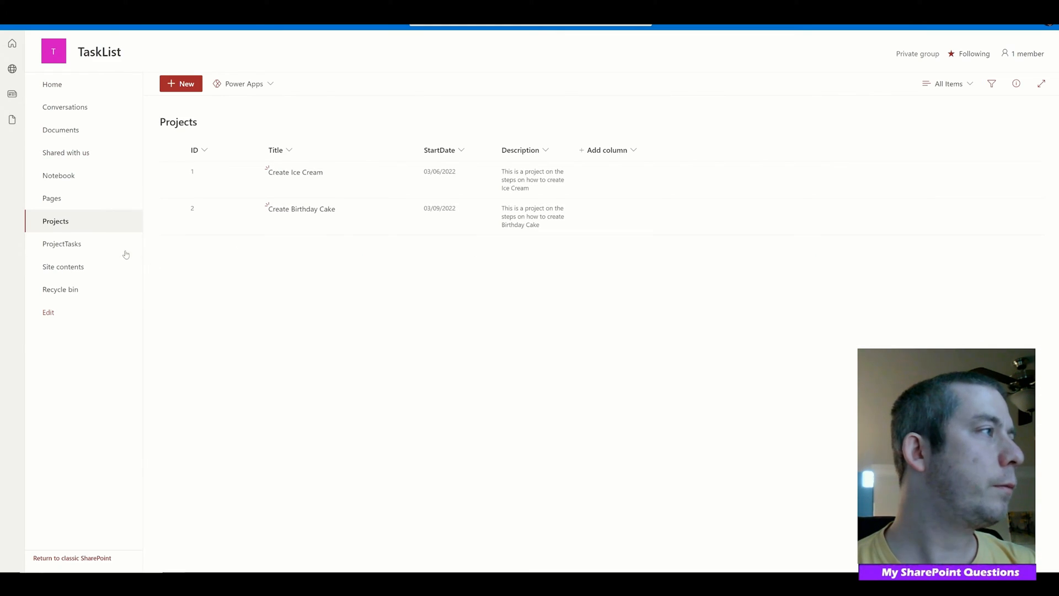
Add the task 'Add Sugar to Ice Cream' with ProjectID 1.
click(61, 244)
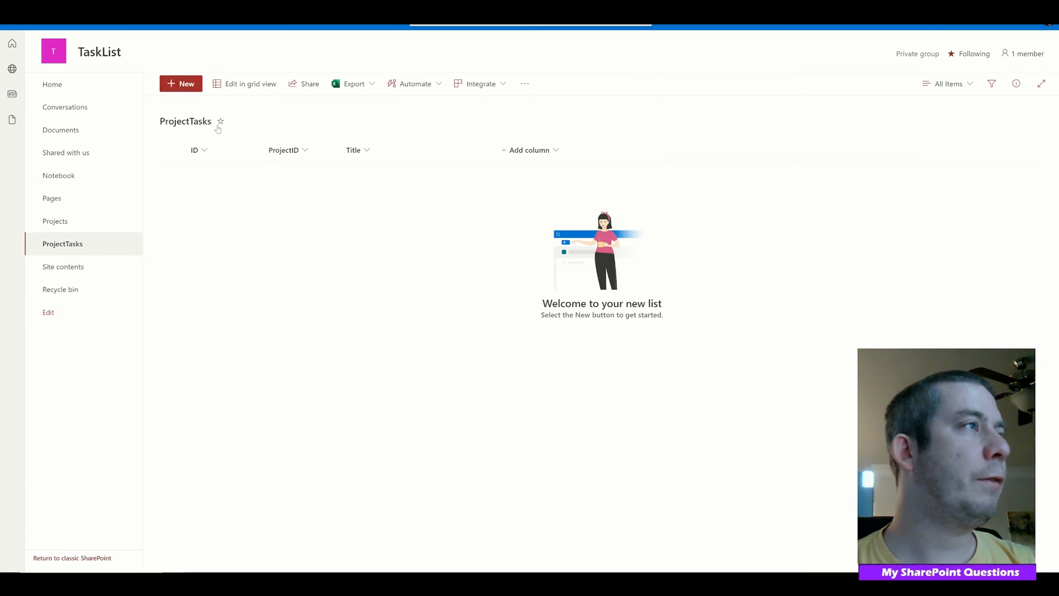
click(180, 83)
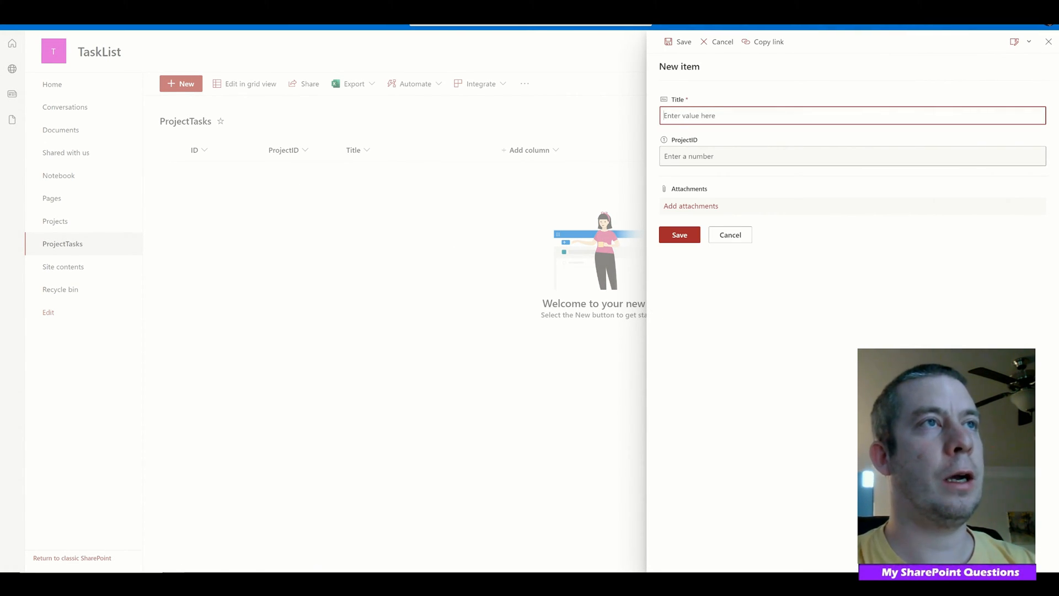
text(Add)
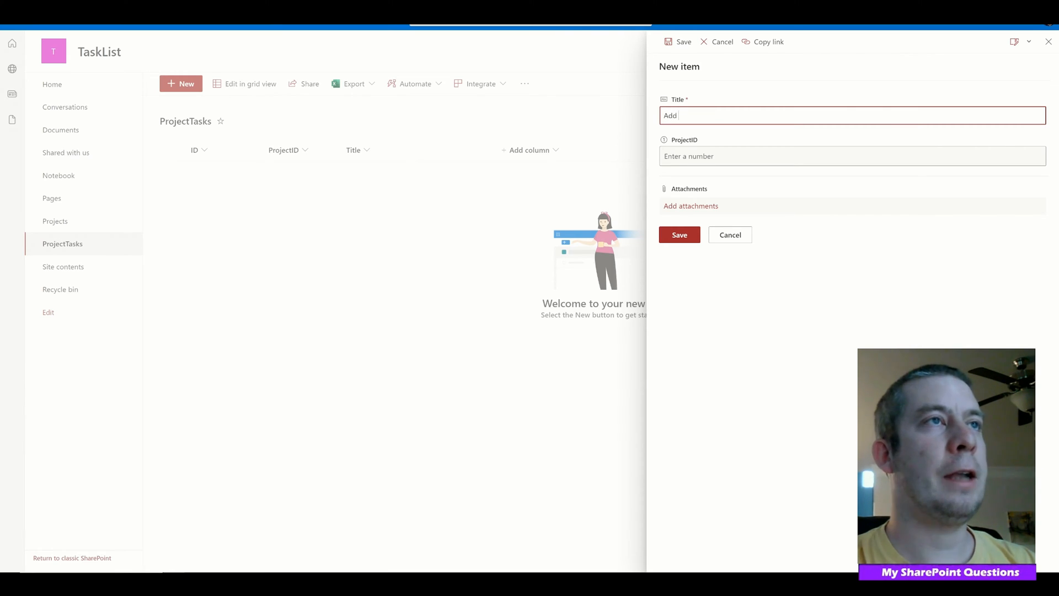
text(Sugar)
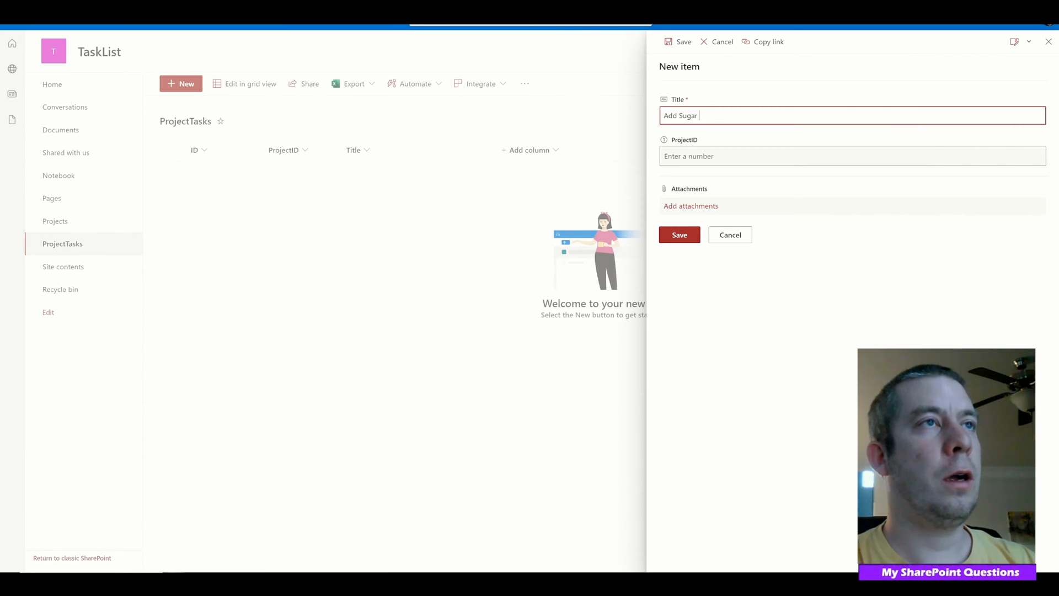
text(to Ice Cream)
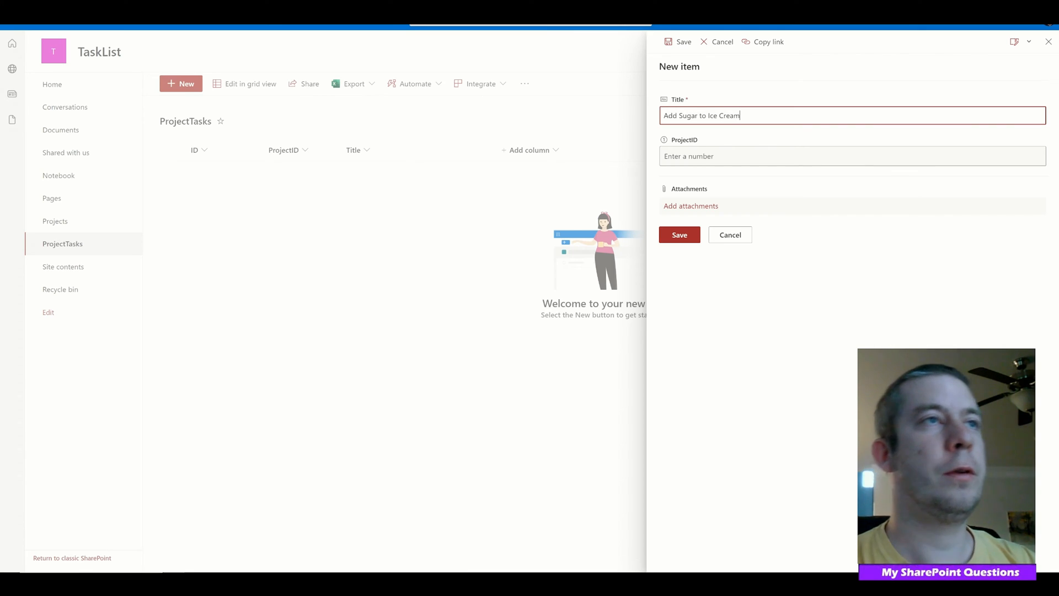
text(1)
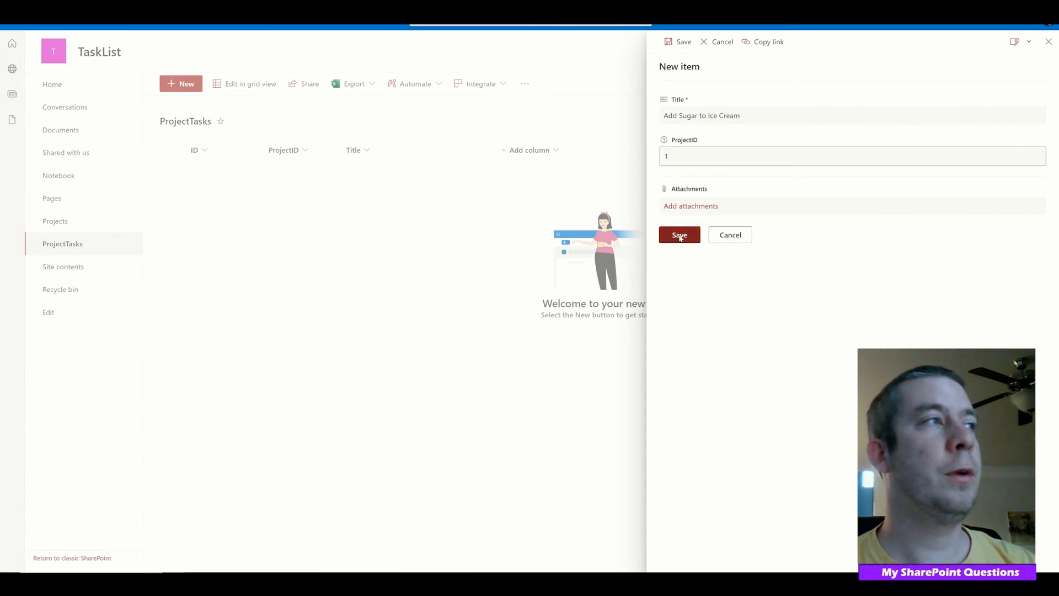
click(679, 234)
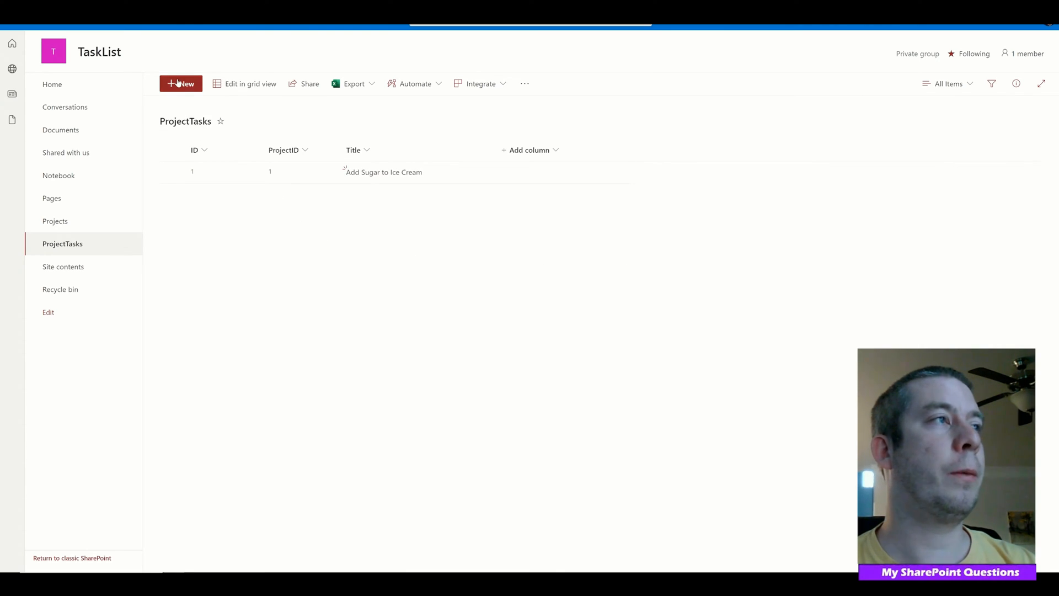
Add tasks 'Add Icing to Birthday Cake' and 'Add Vanilla to Ice Cream' linked to their projects.
click(181, 83)
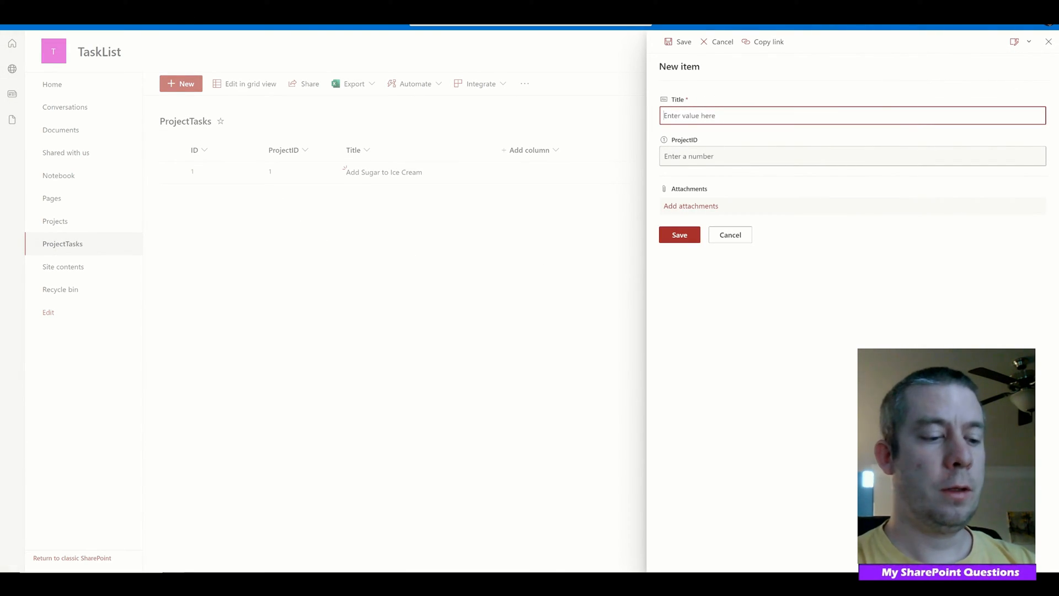
text(Add Icing)
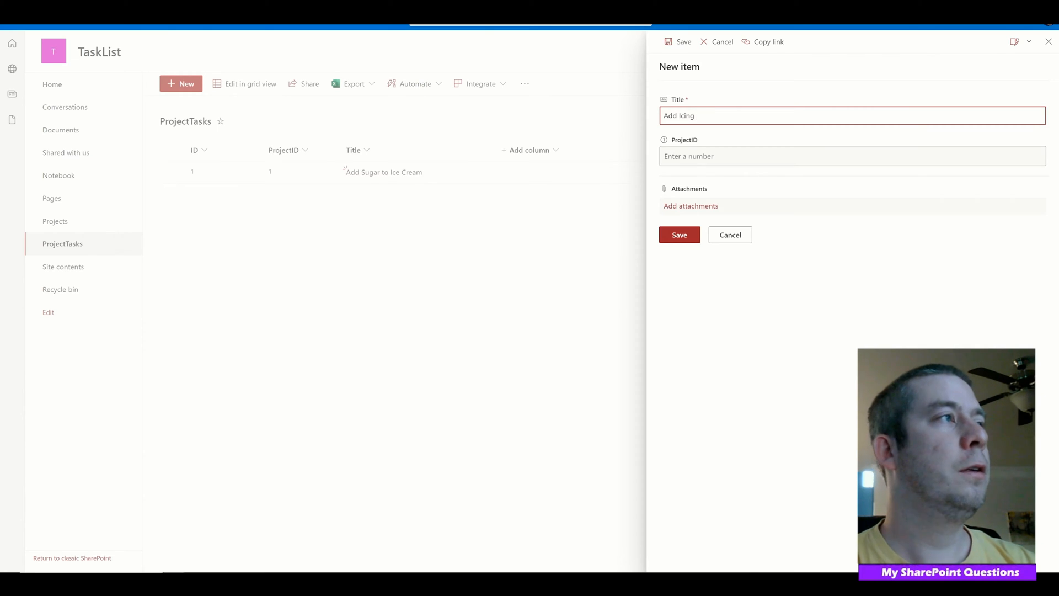
text(to Birthday Cake)
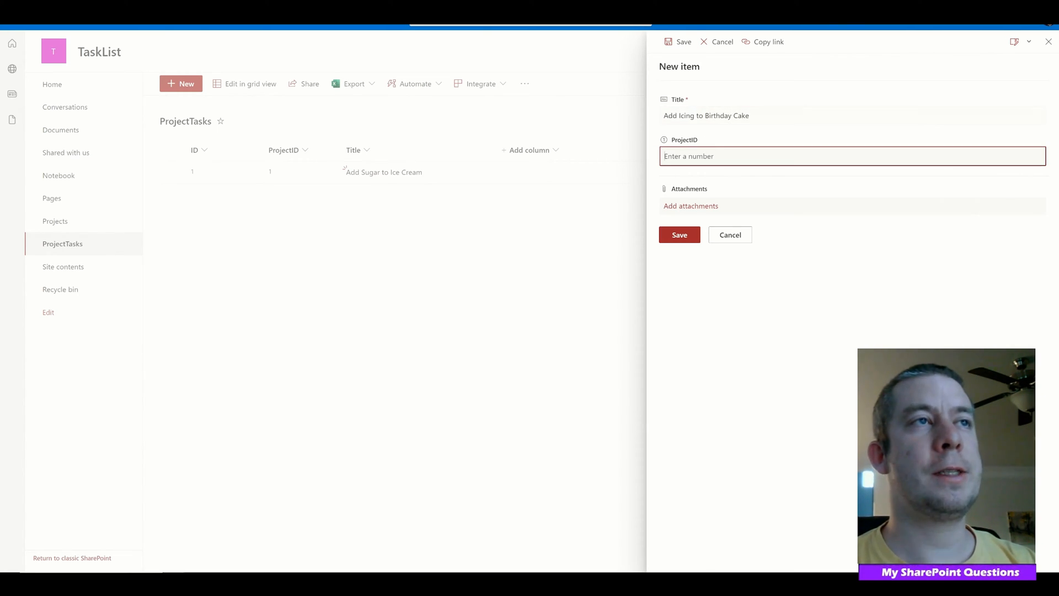
click(679, 234)
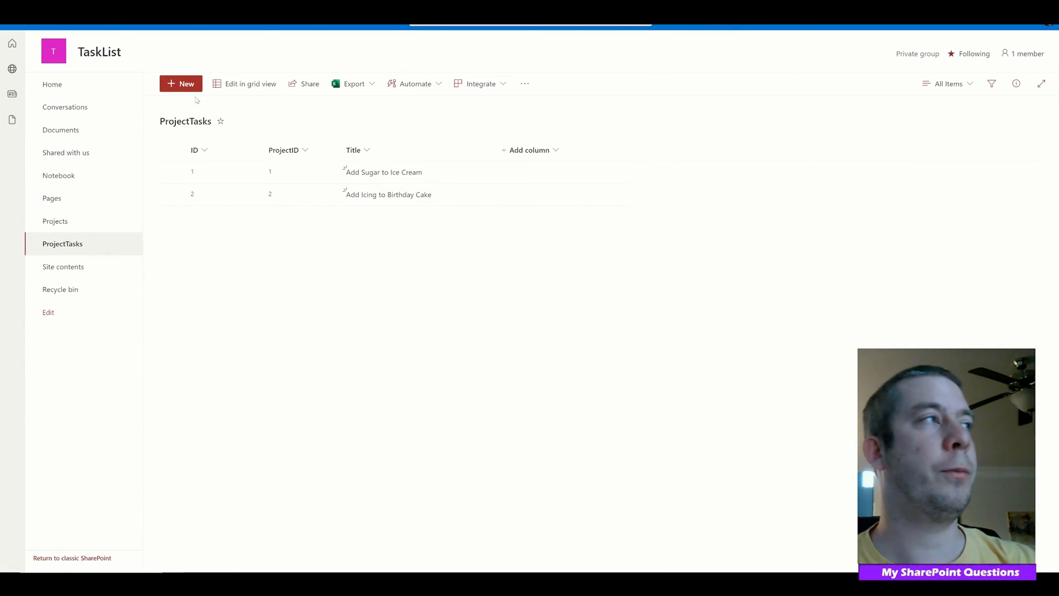
click(181, 83)
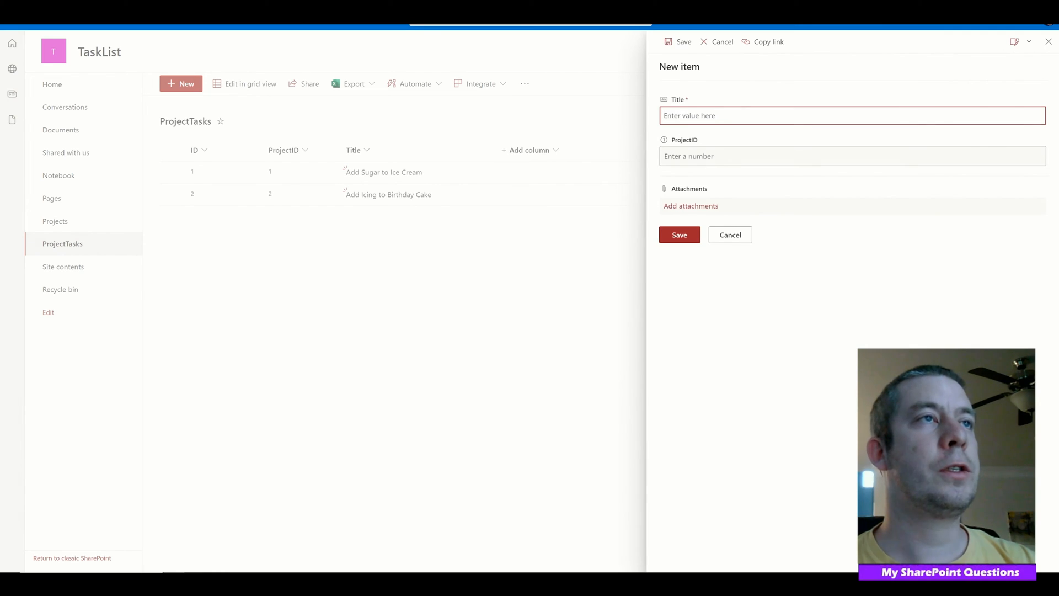
text(A)
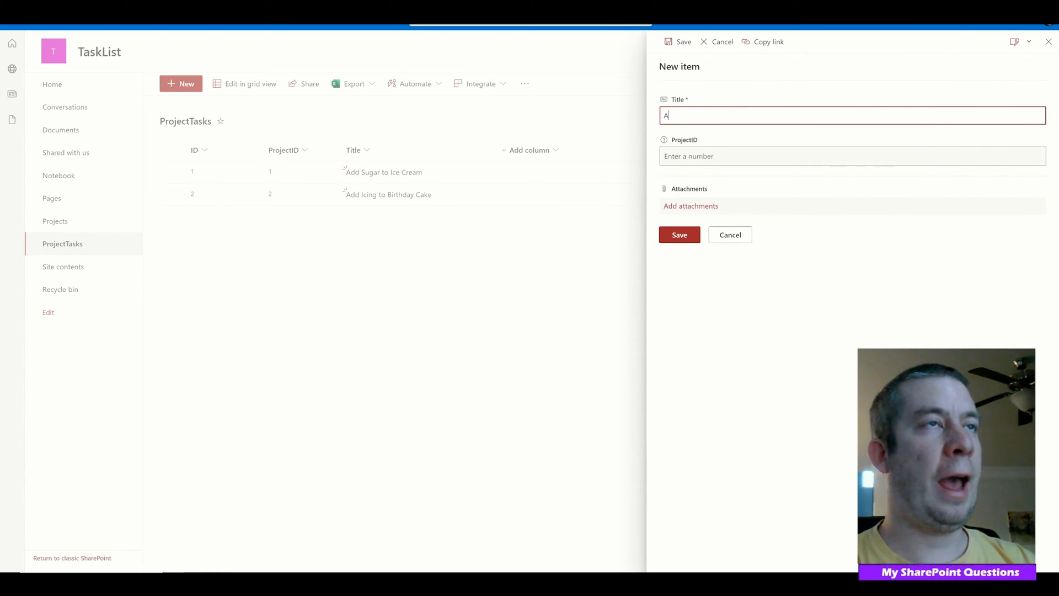
text(dd Vanilla to Ice Cream)
click(852, 156)
text(1)
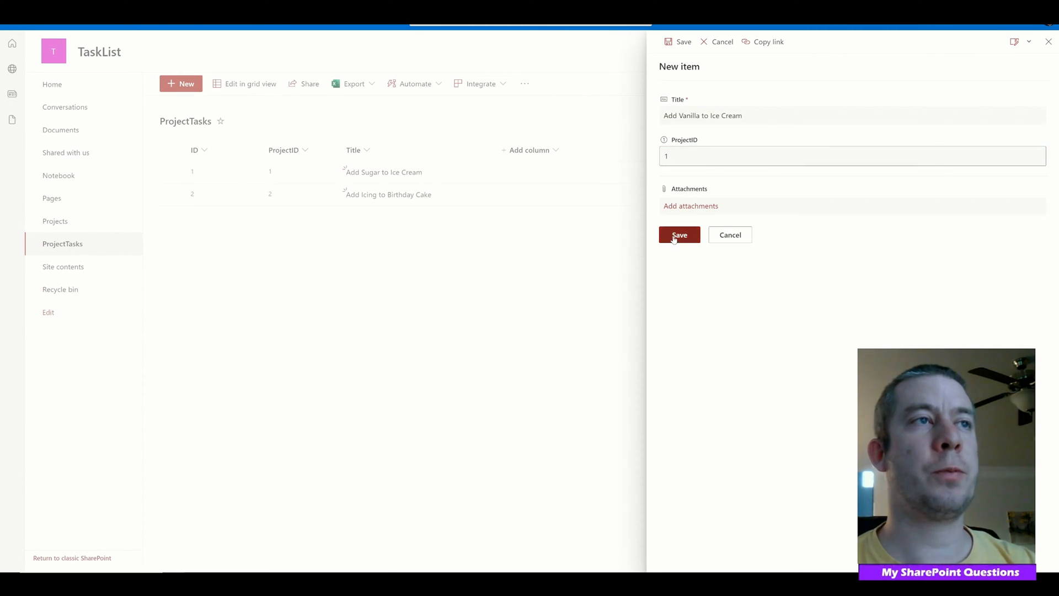
click(679, 235)
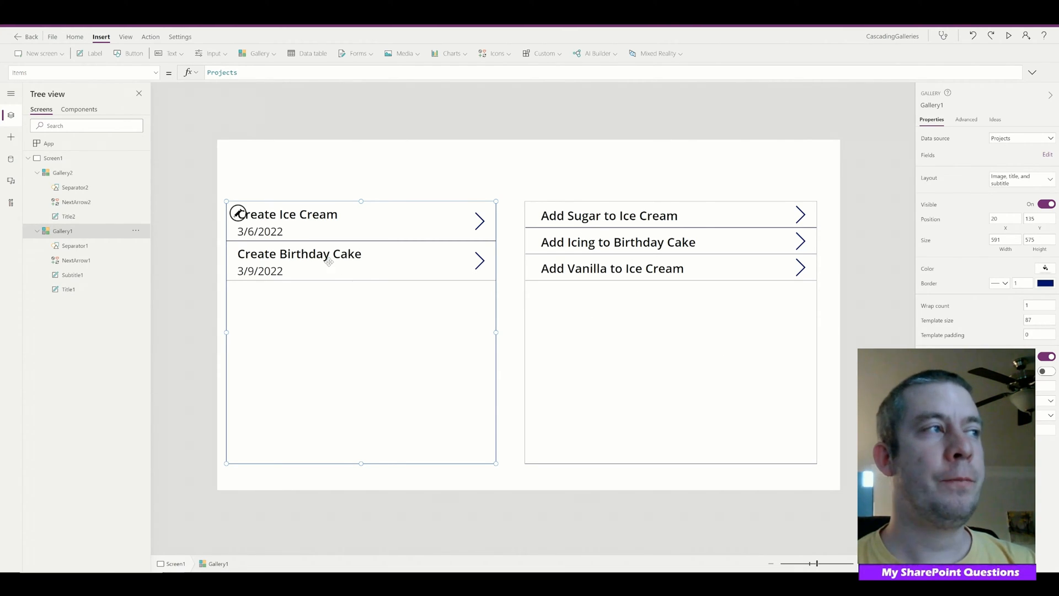
mouse_move(382, 281)
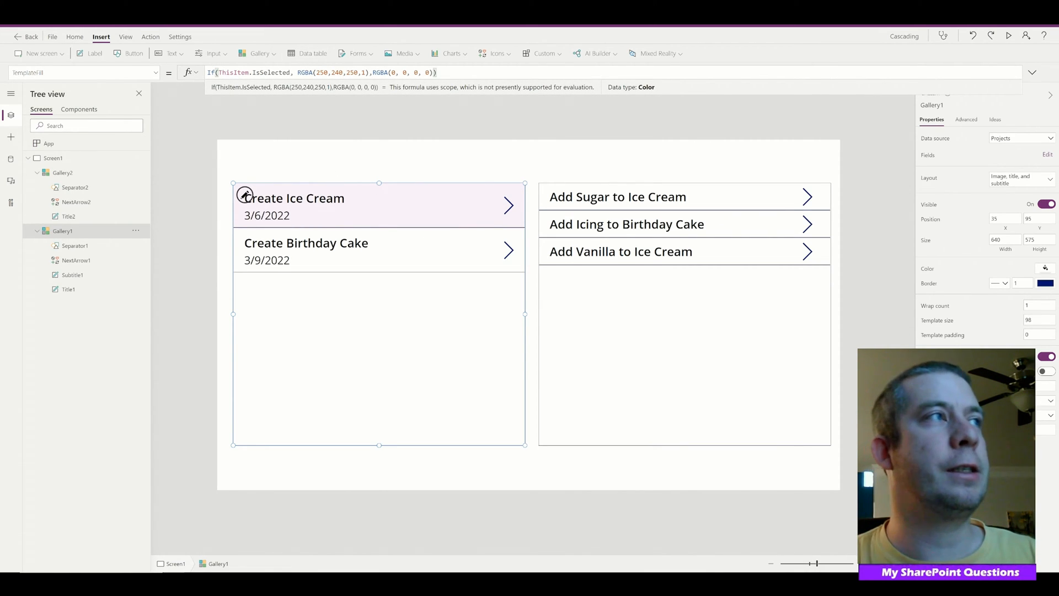
Preview the app to check the pink highlight on the selected project.
click(333, 72)
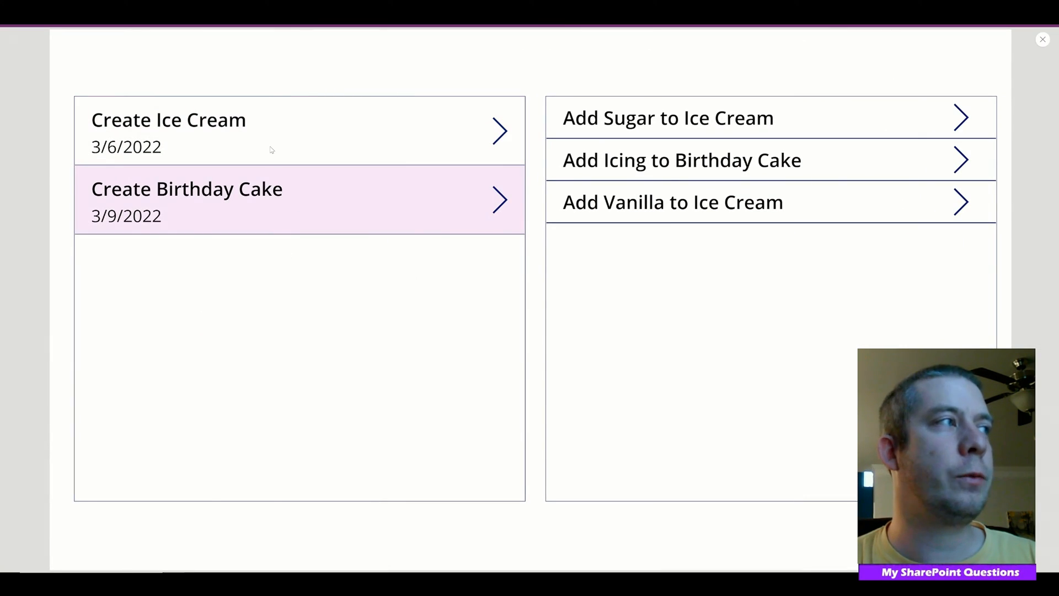
mouse_move(292, 138)
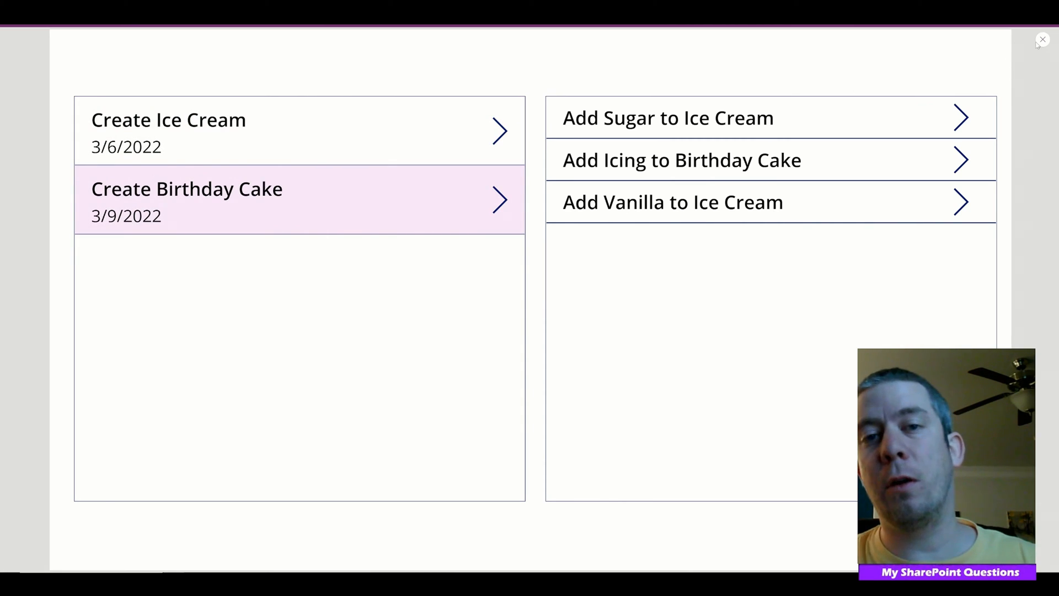
mouse_move(903, 129)
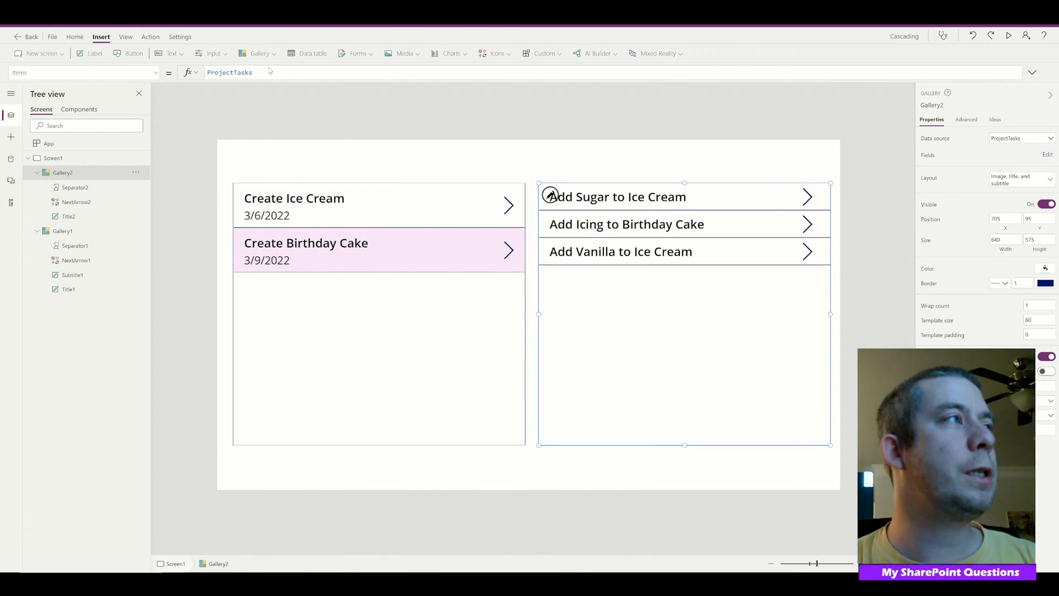
Filter Gallery2 Items by Gallery1.Selected.ID=ProjectID, testing with Create Birthday Cake.
click(229, 72)
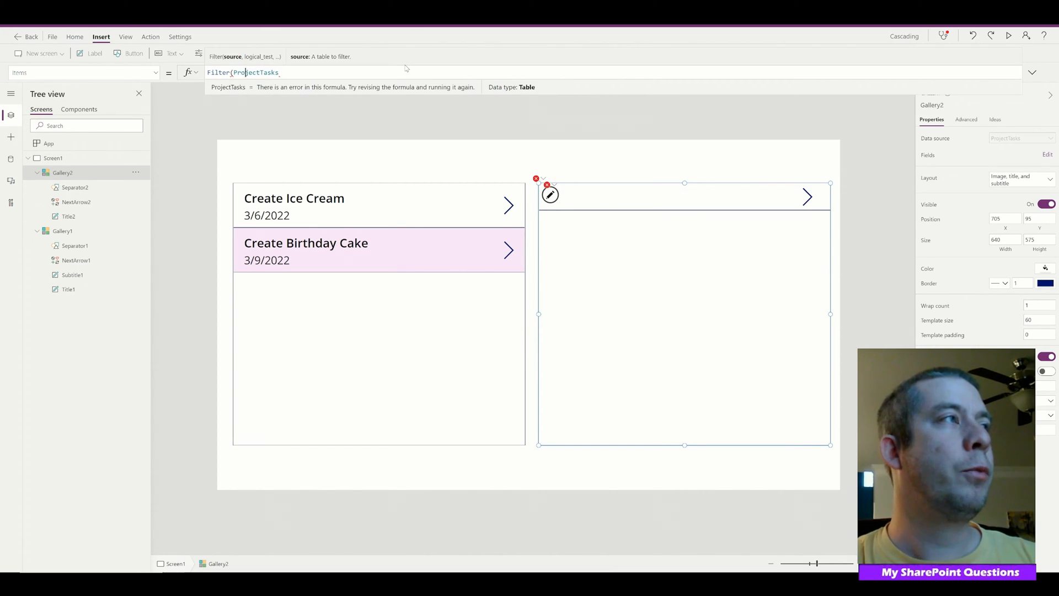
text(,)
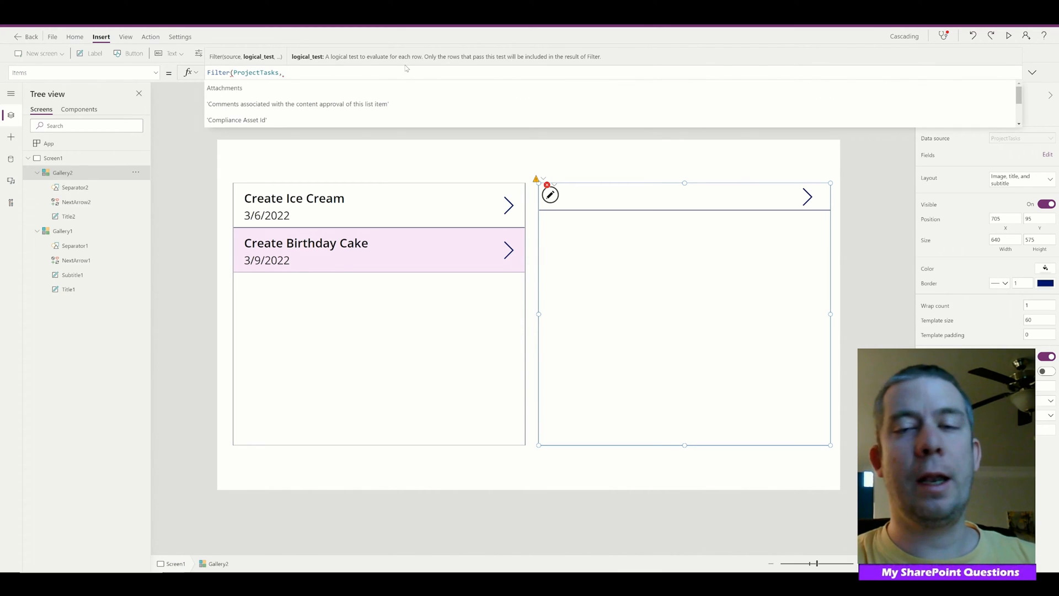
text(Gallery1)
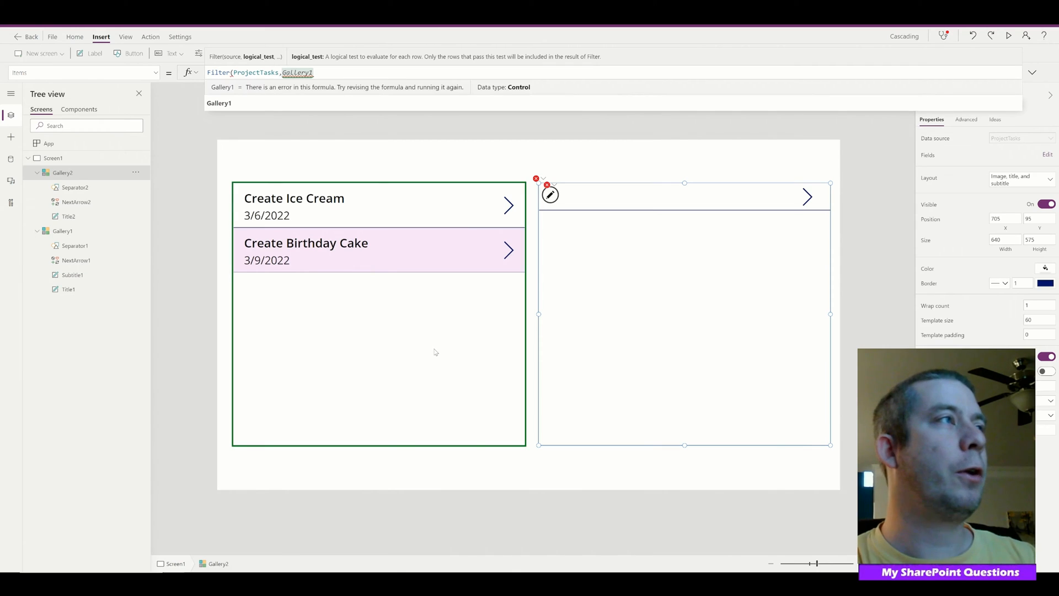
text(.Selected.)
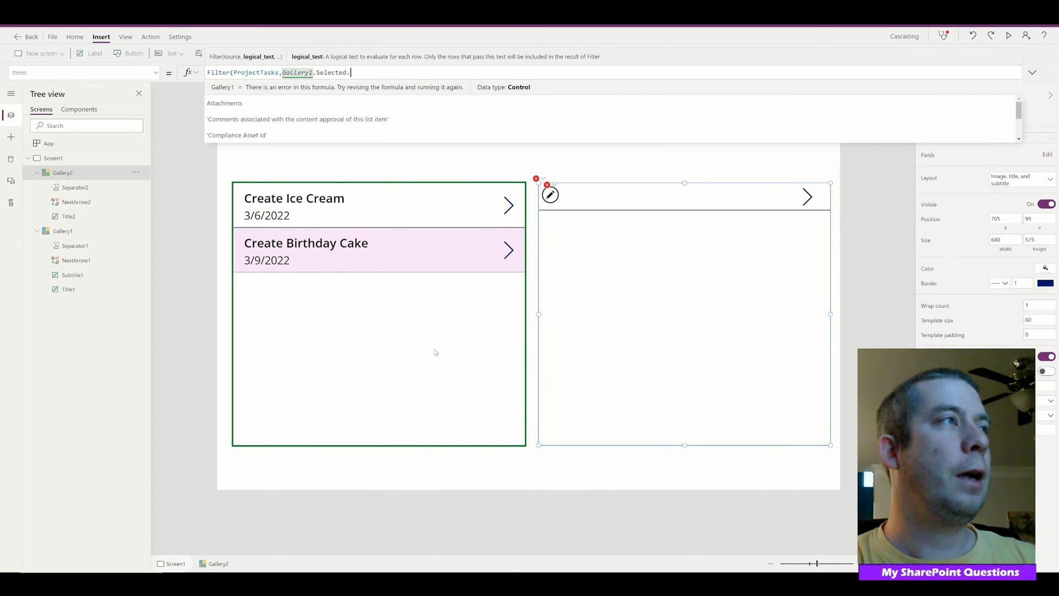
text(ID=)
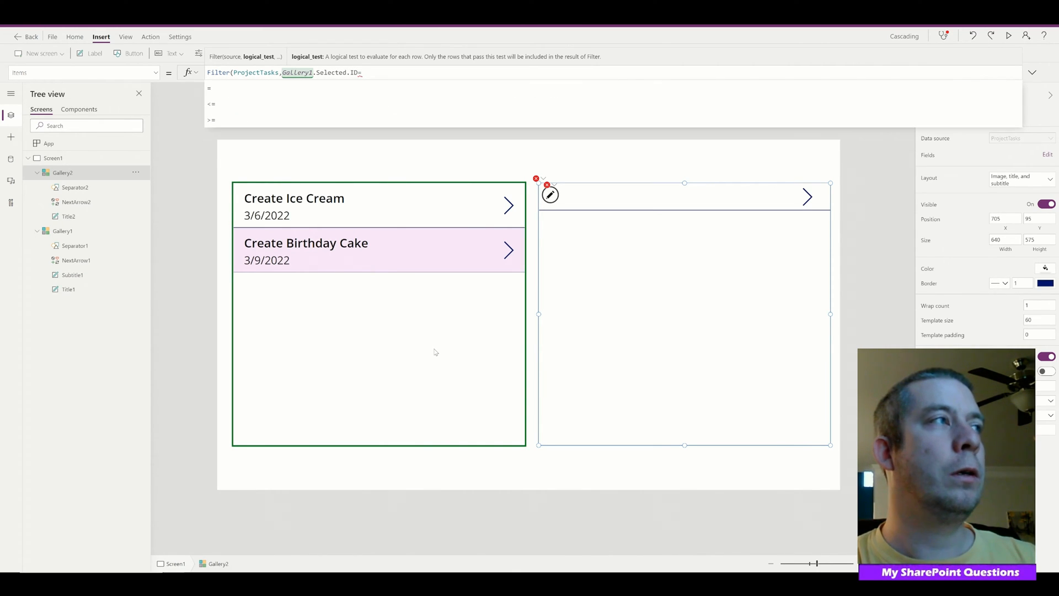
text(ProjectID)
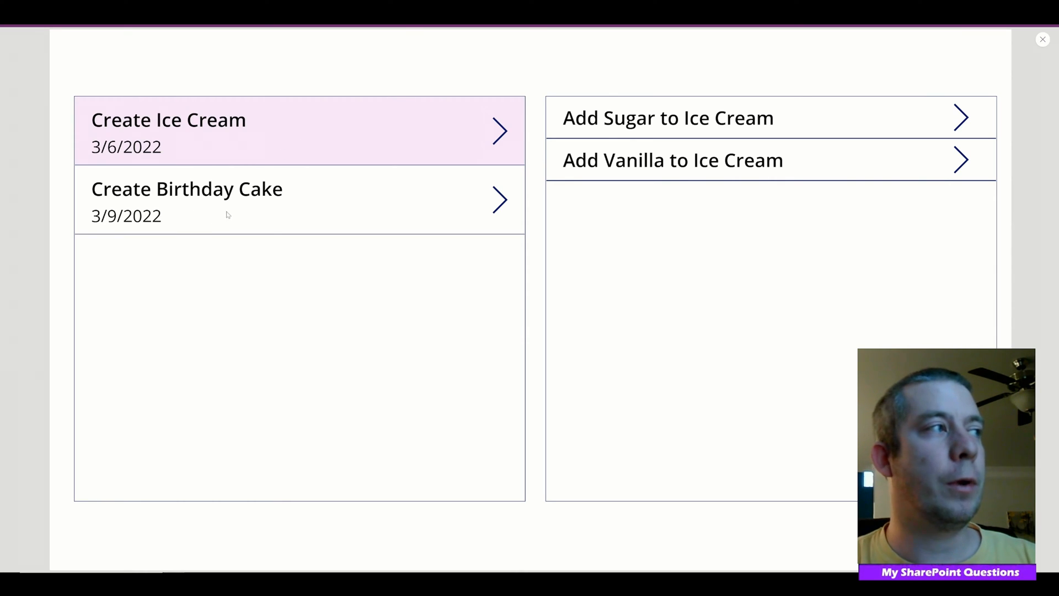
click(187, 201)
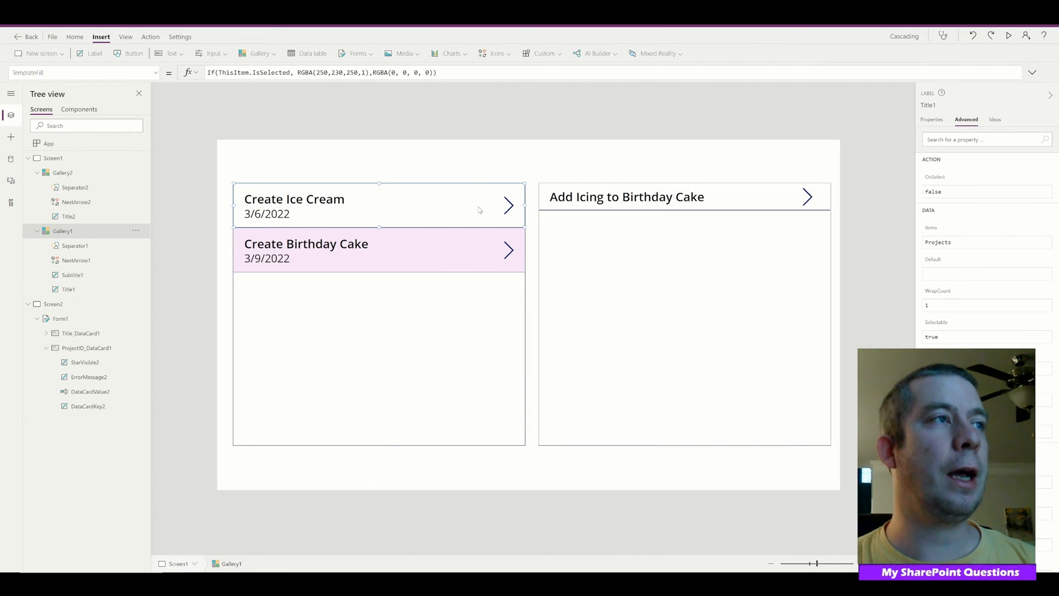
Add a right-side button to project rows that navigates to Screen2.
click(63, 231)
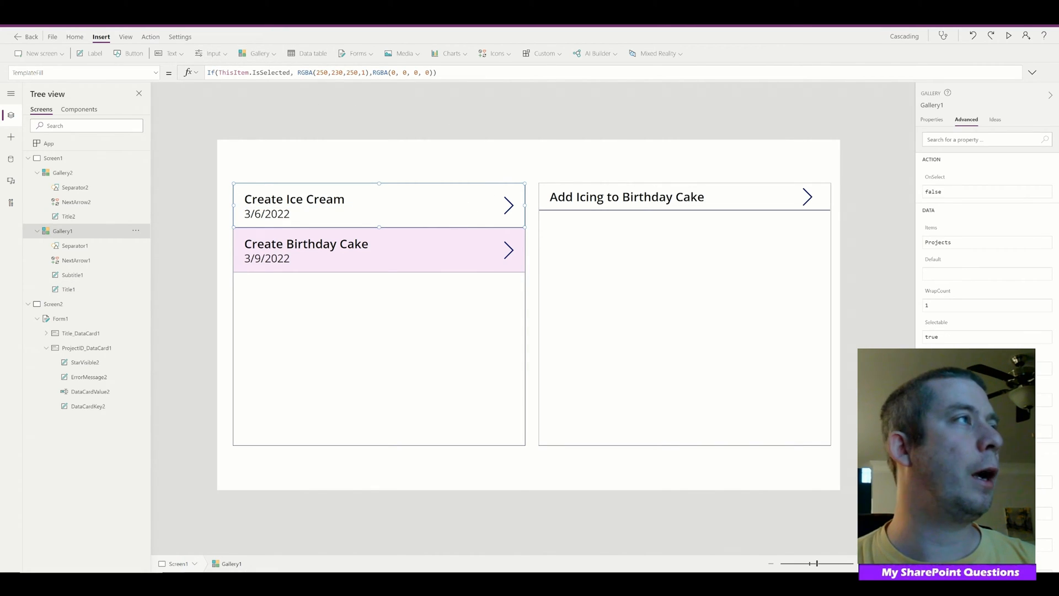
click(133, 53)
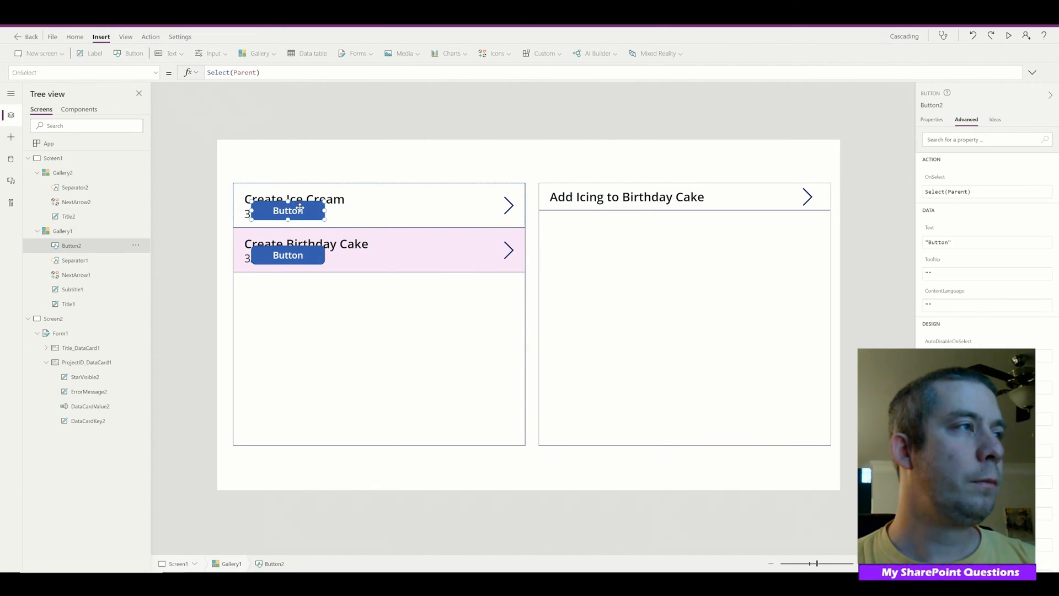
drag(288, 210, 458, 205)
text(;)
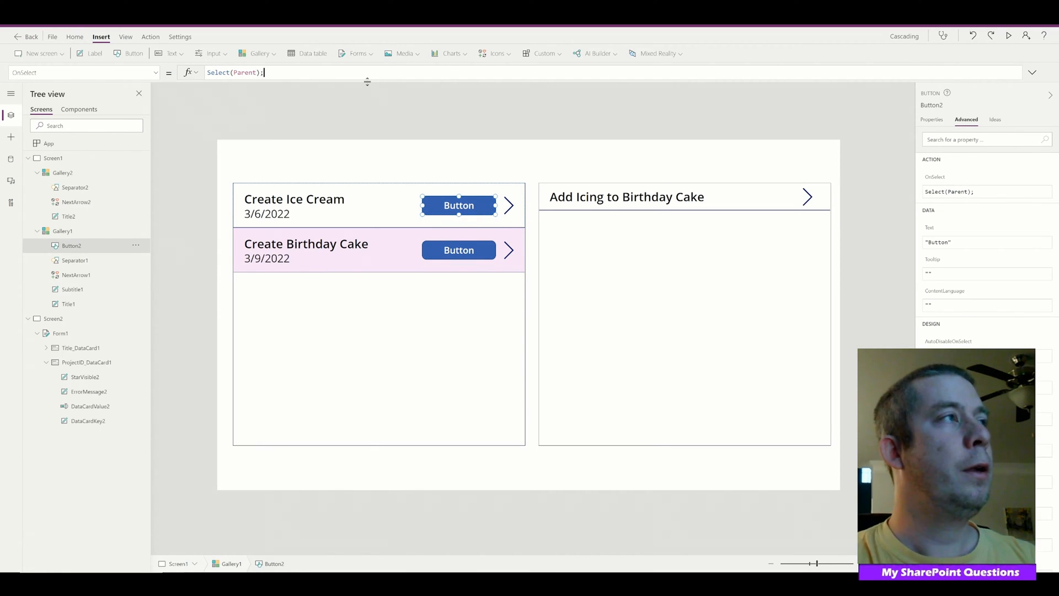
text(Navigate()
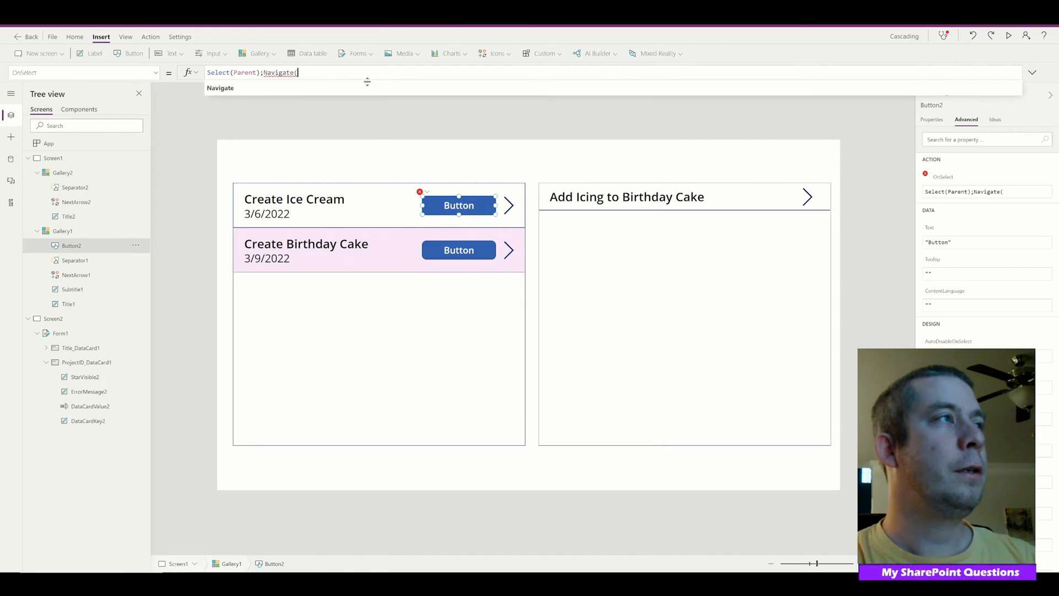
text(Screen2,Fade);)
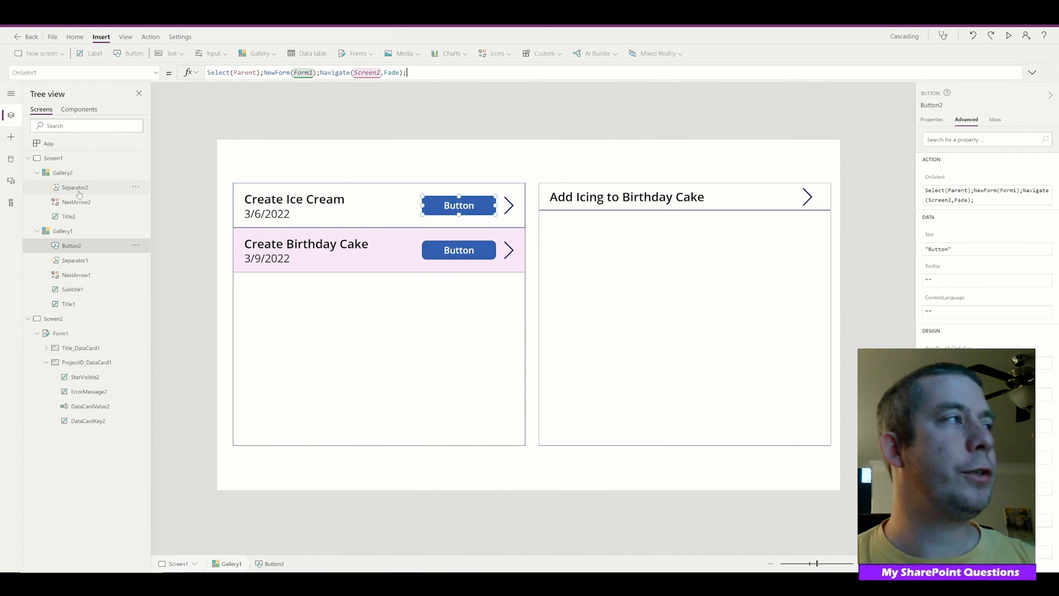
click(63, 231)
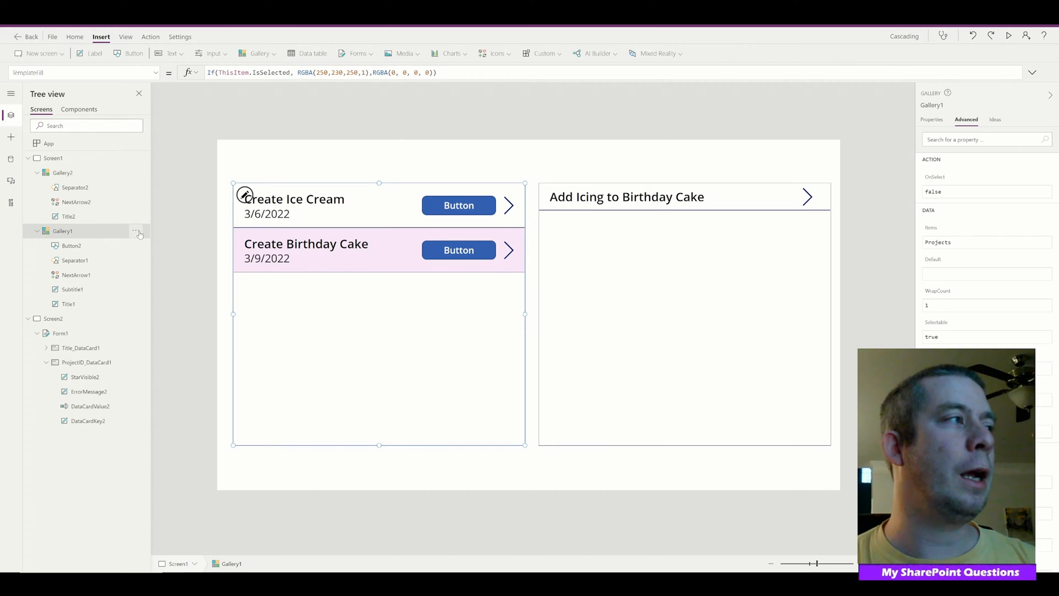
Add Projects/Tasks headings and New Task button labels, then test New Task on Create Ice Cream.
double_click(62, 231)
text(galProjects)
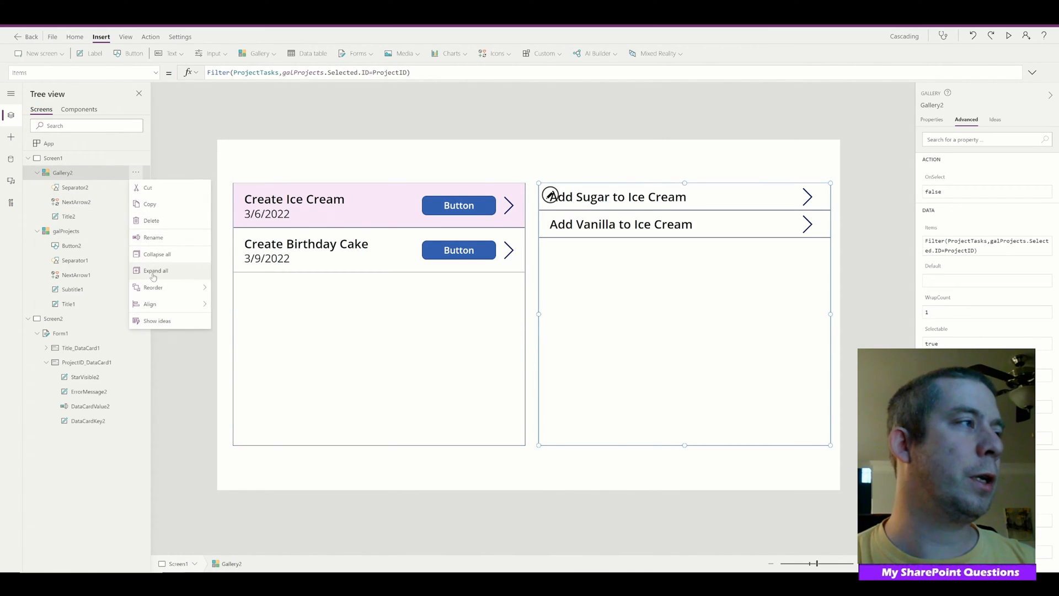
click(153, 238)
text(galTasks)
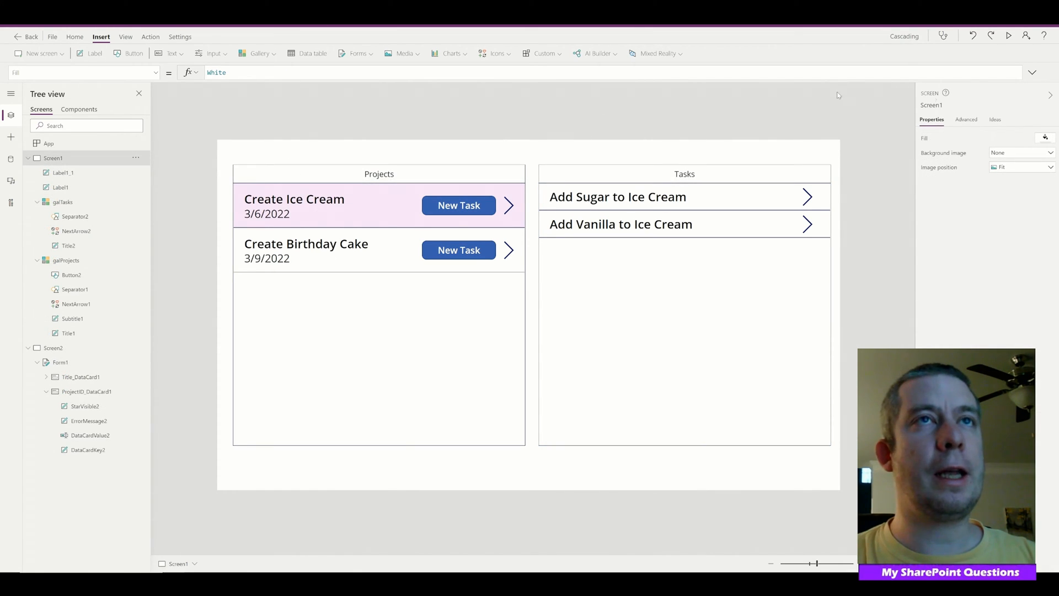
click(1008, 36)
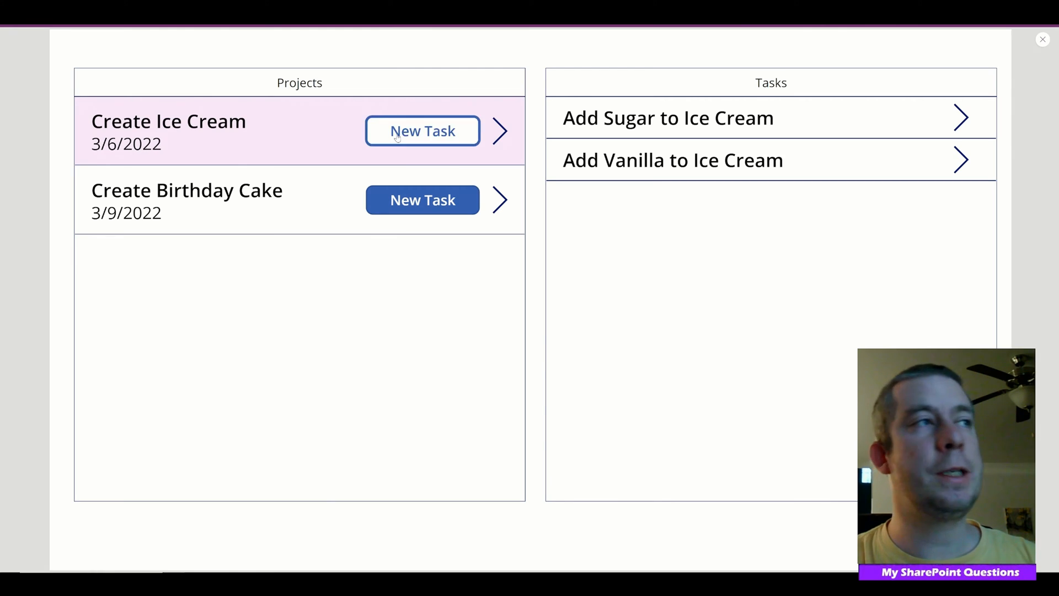
click(422, 131)
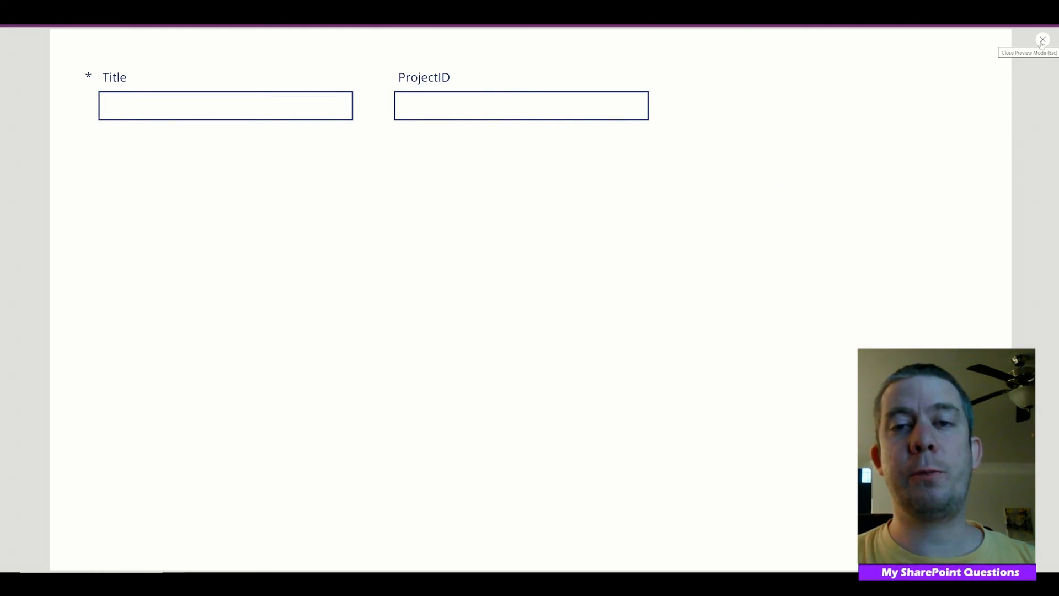
click(1042, 40)
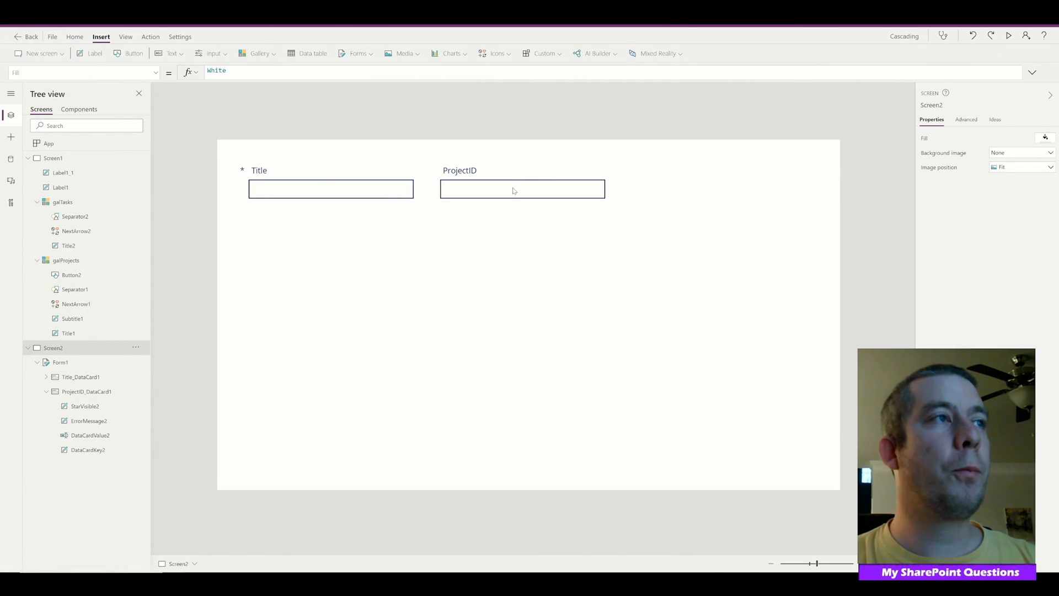
Set the ProjectID input's DisplayMode to DisplayMode.View.
click(522, 189)
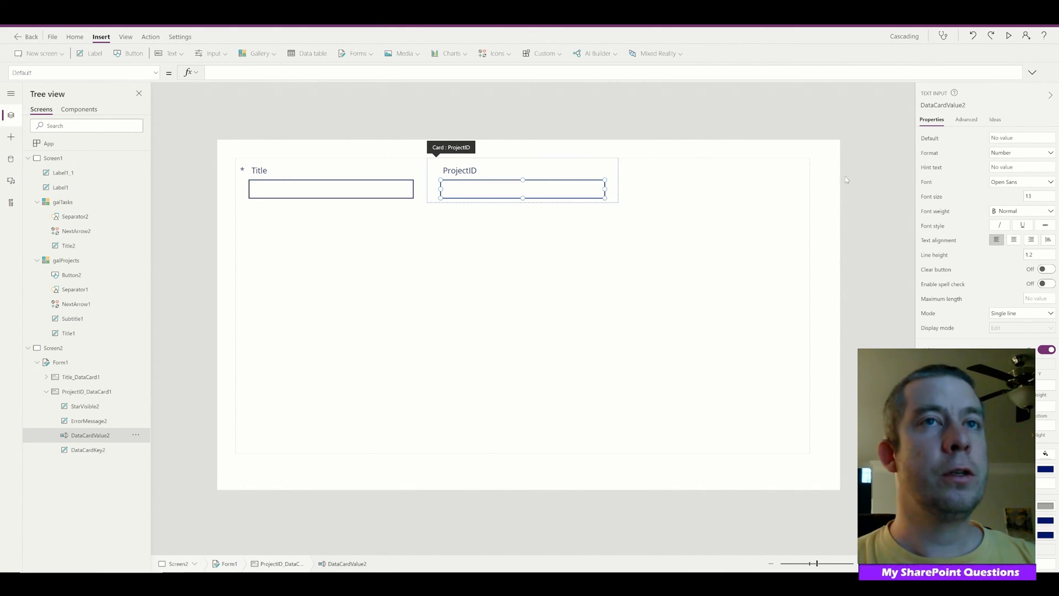
click(81, 73)
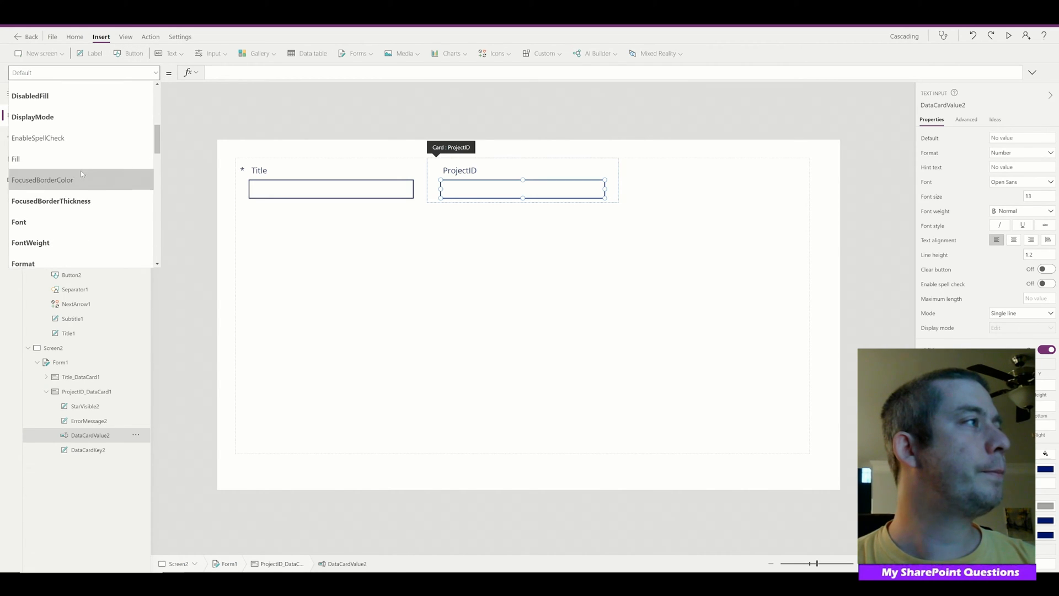
click(32, 116)
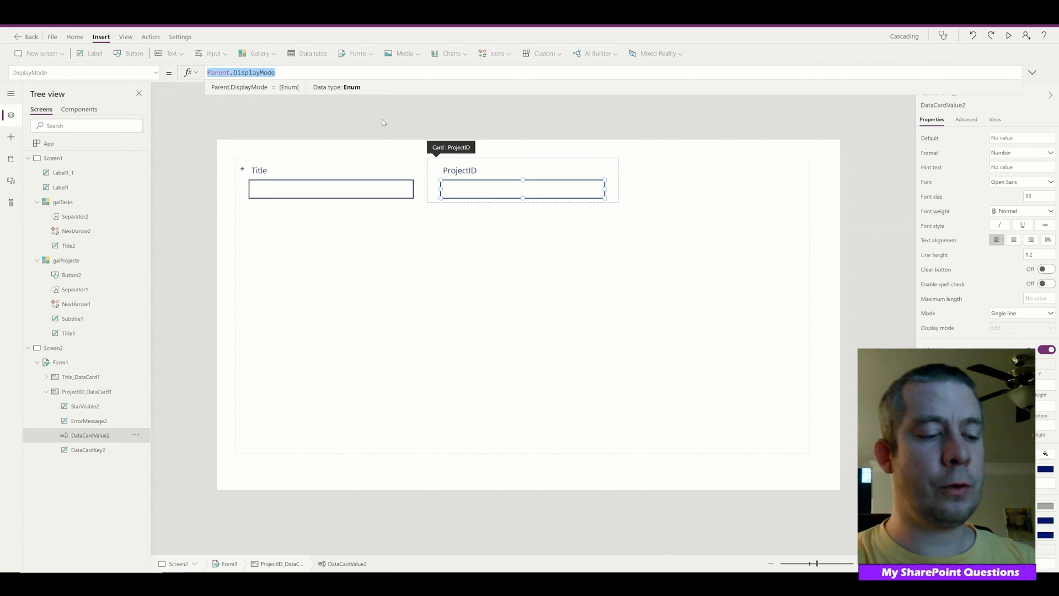
text(DisplayMode.V)
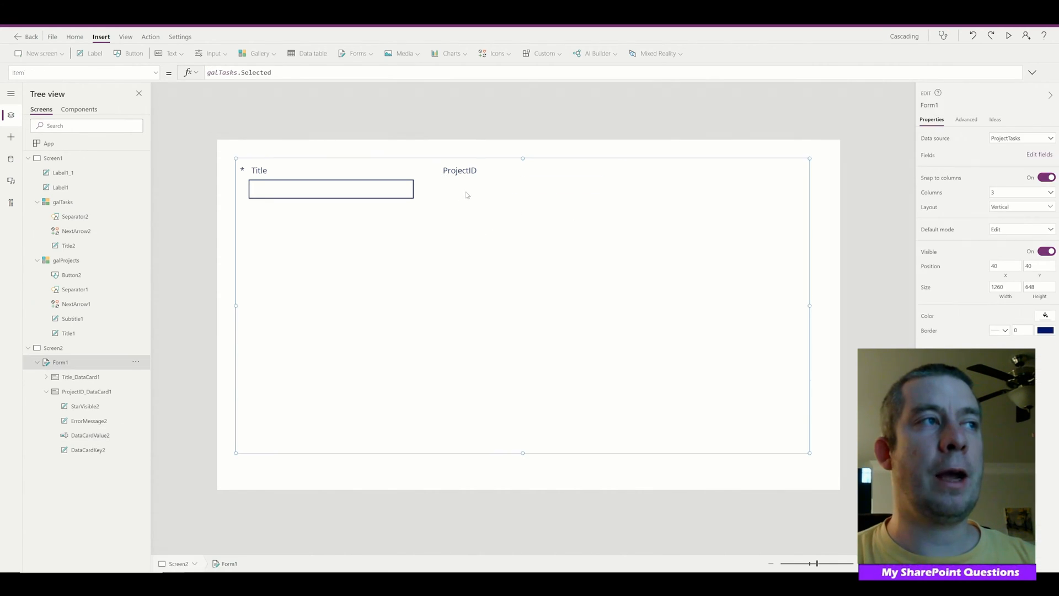
Set the ProjectID input's Default to galProjects.Selected.ID.
click(522, 189)
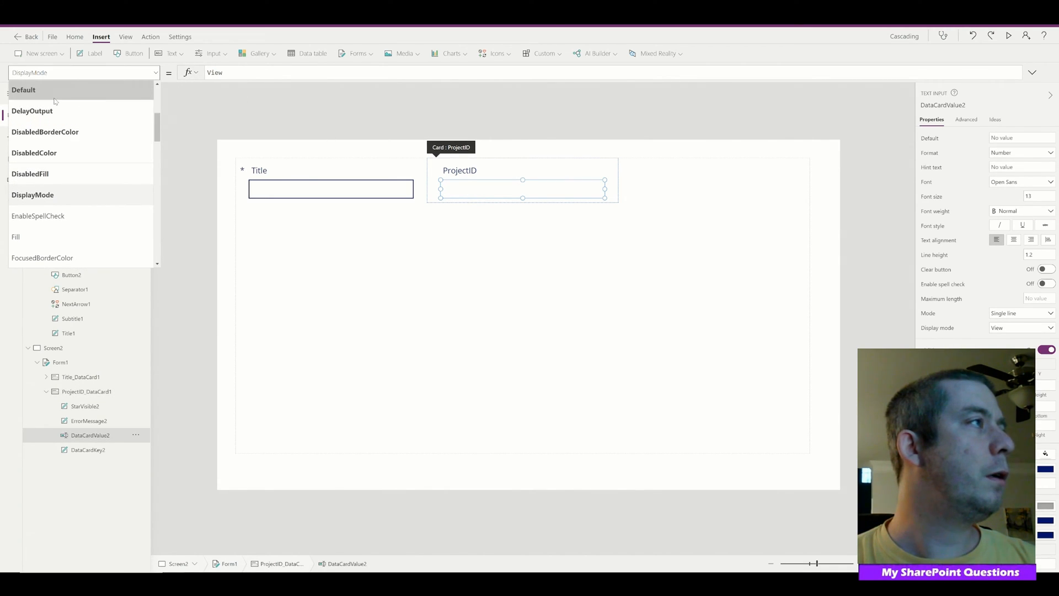
click(23, 90)
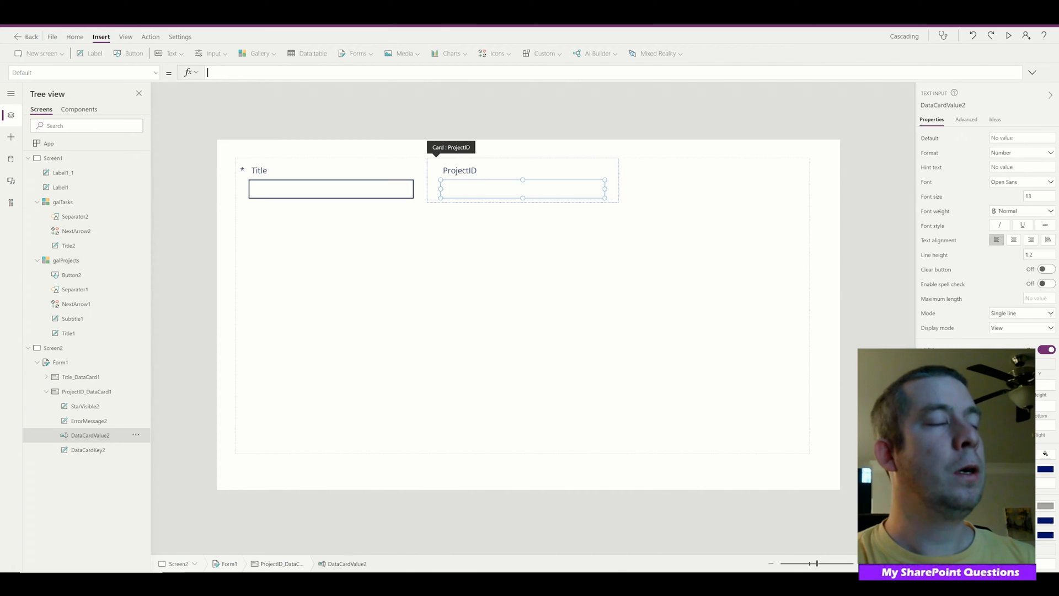
text(galProject)
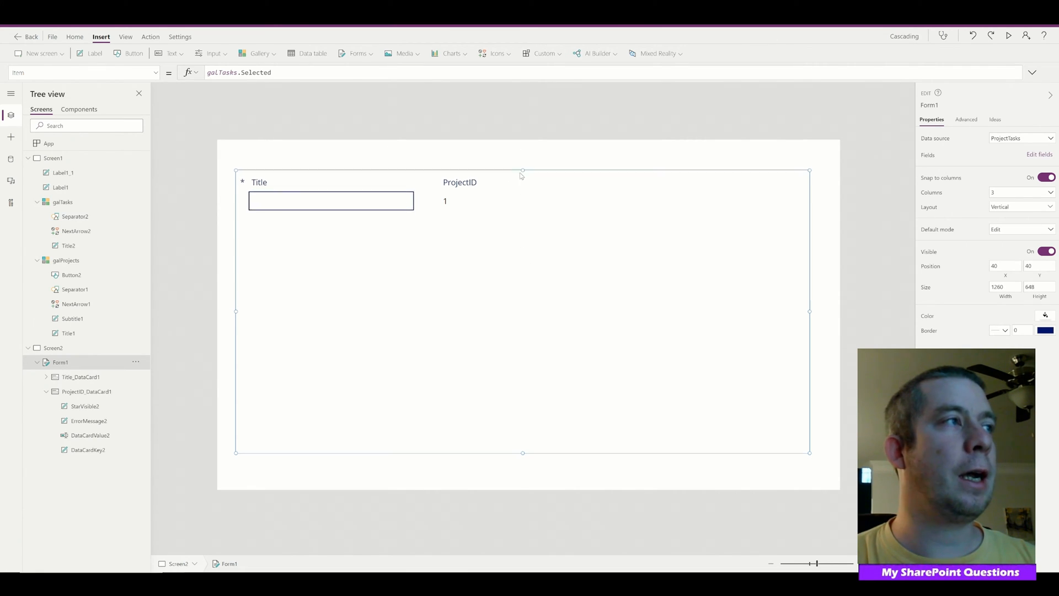
Add a Back button with OnSelect Navigate(Screen1,Fade).
click(133, 54)
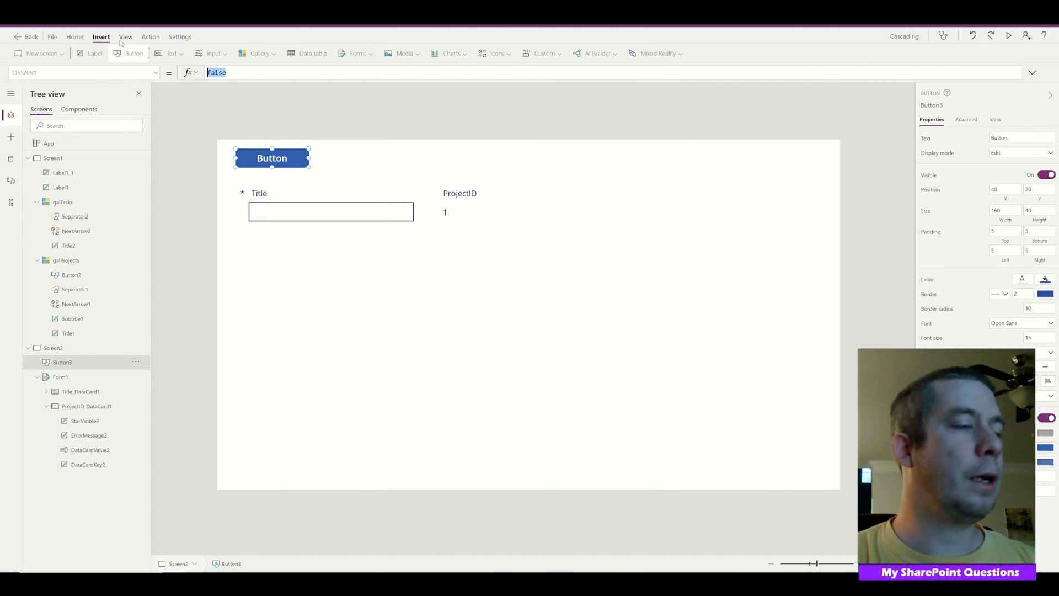
text(Navigate()
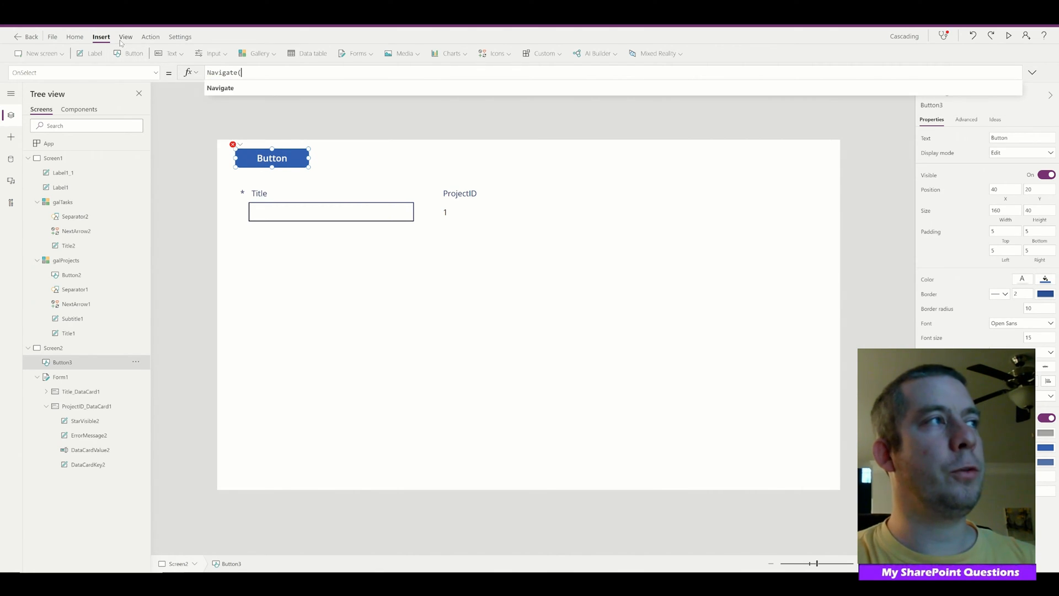
text(Screen1)
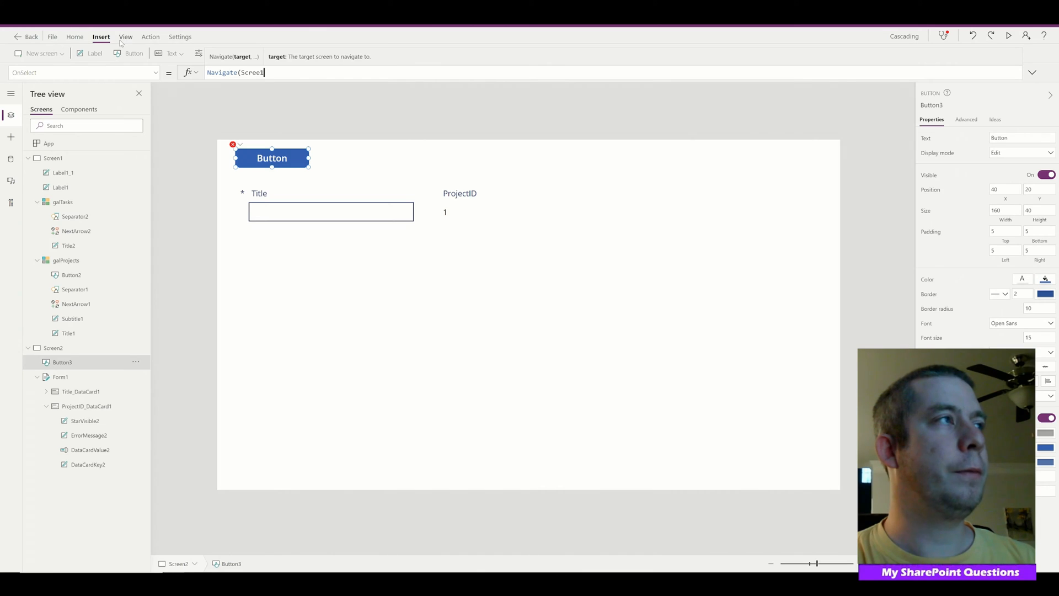
text(,Fade))
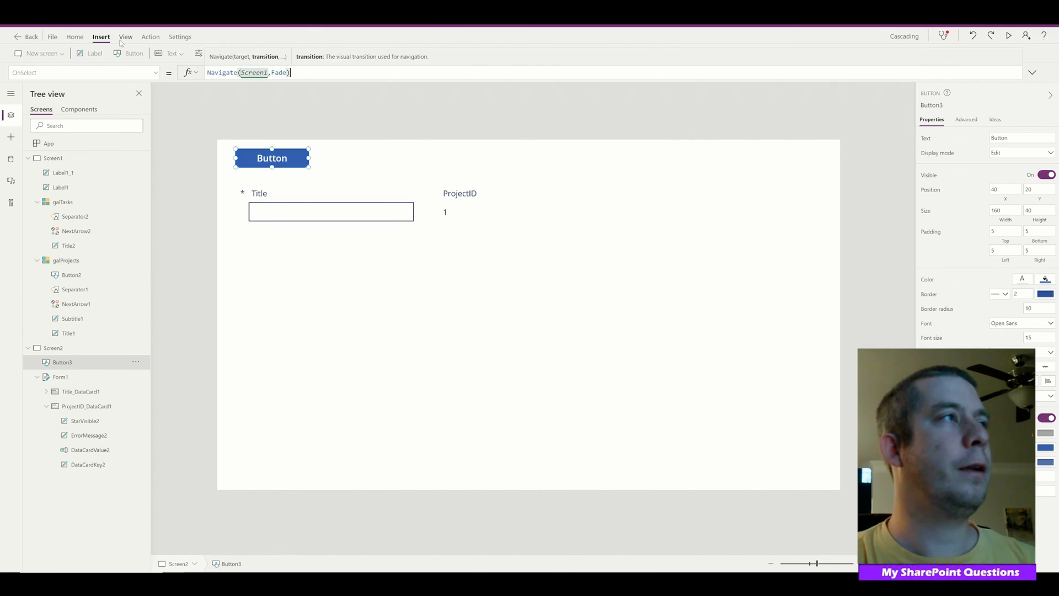
click(101, 36)
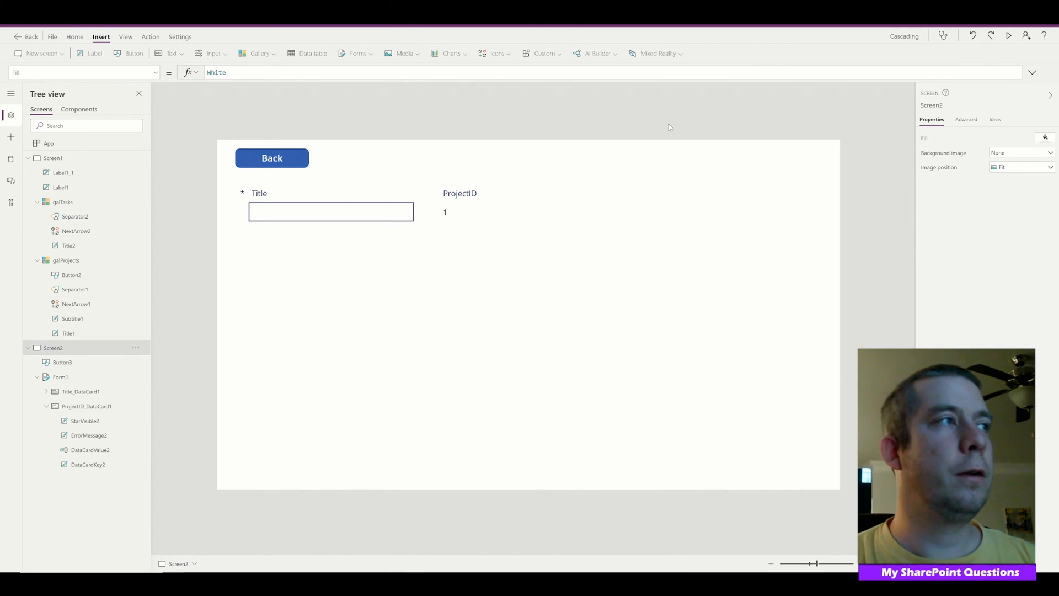
Preview a New Task on Create Birthday Cake, entering title 'Bake Cake'.
click(1008, 37)
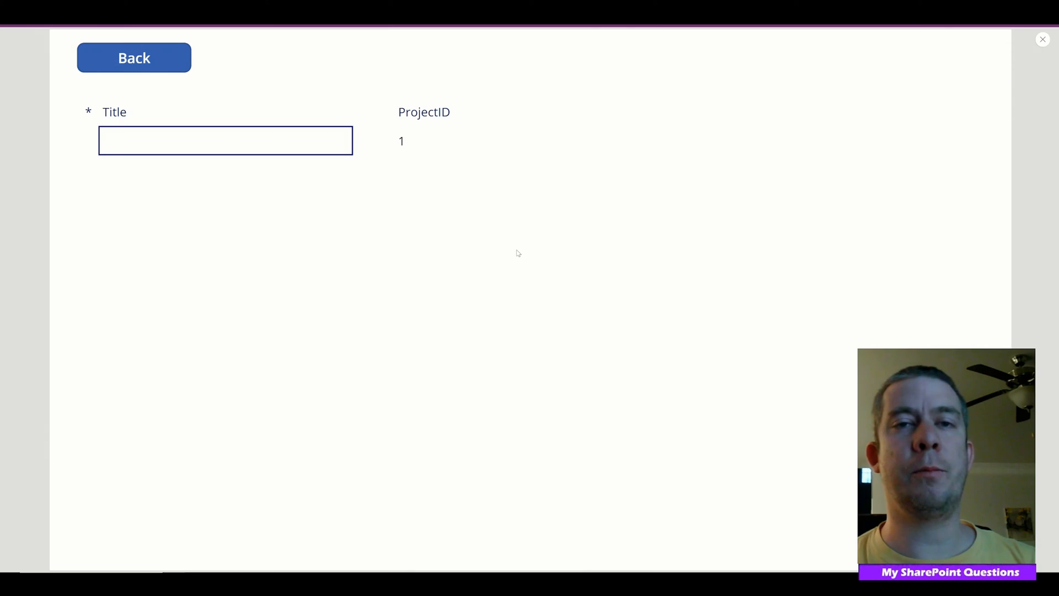
click(133, 57)
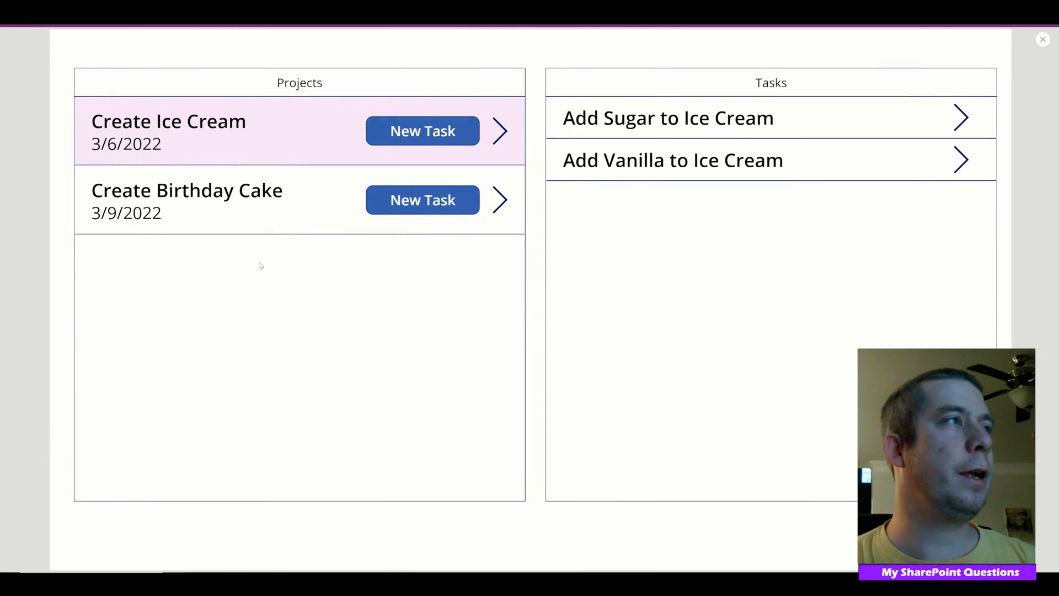
mouse_move(179, 206)
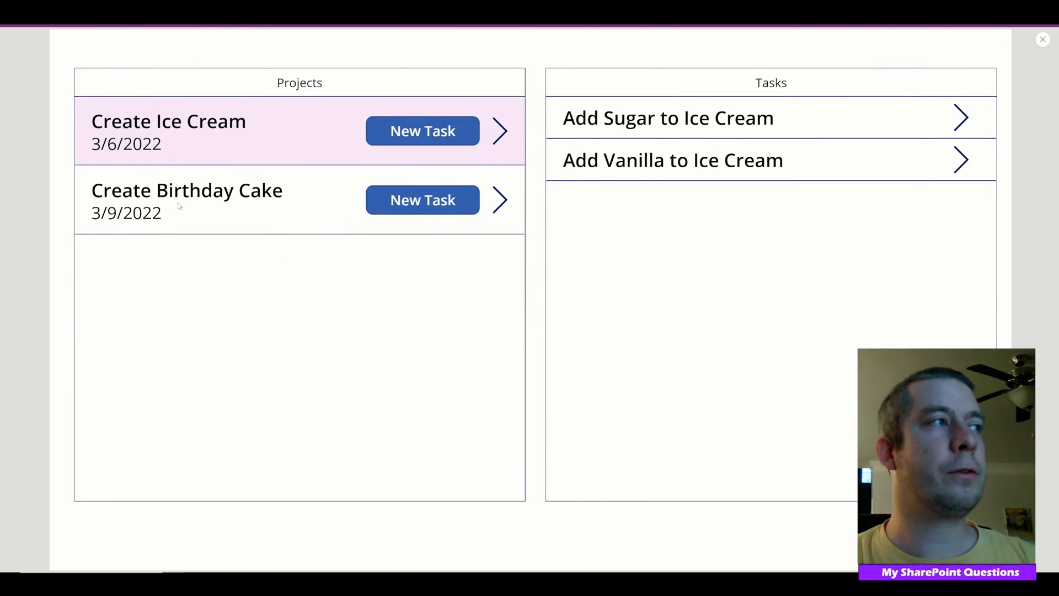
click(202, 199)
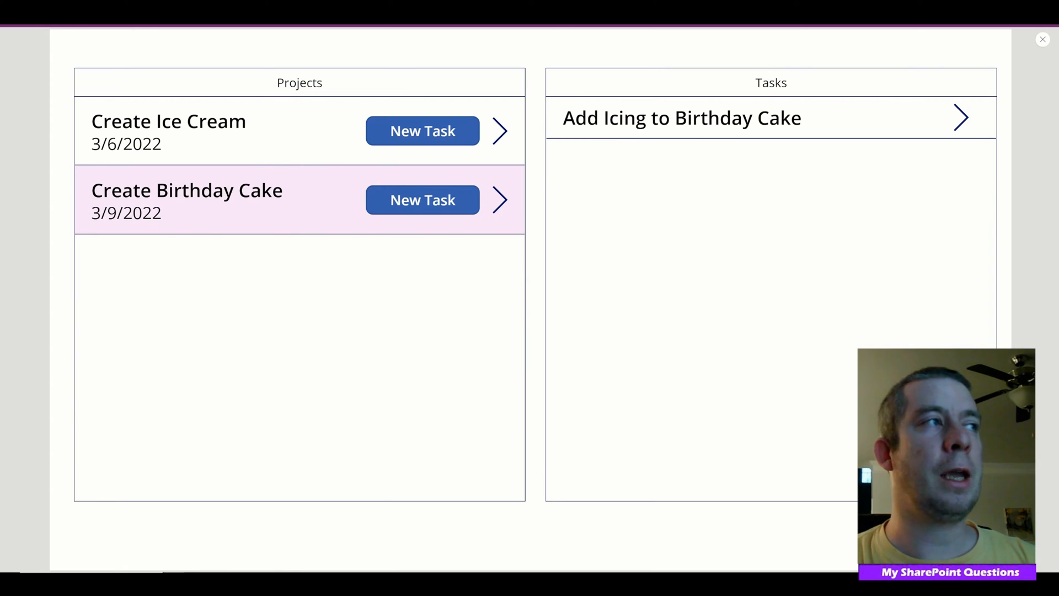
click(168, 120)
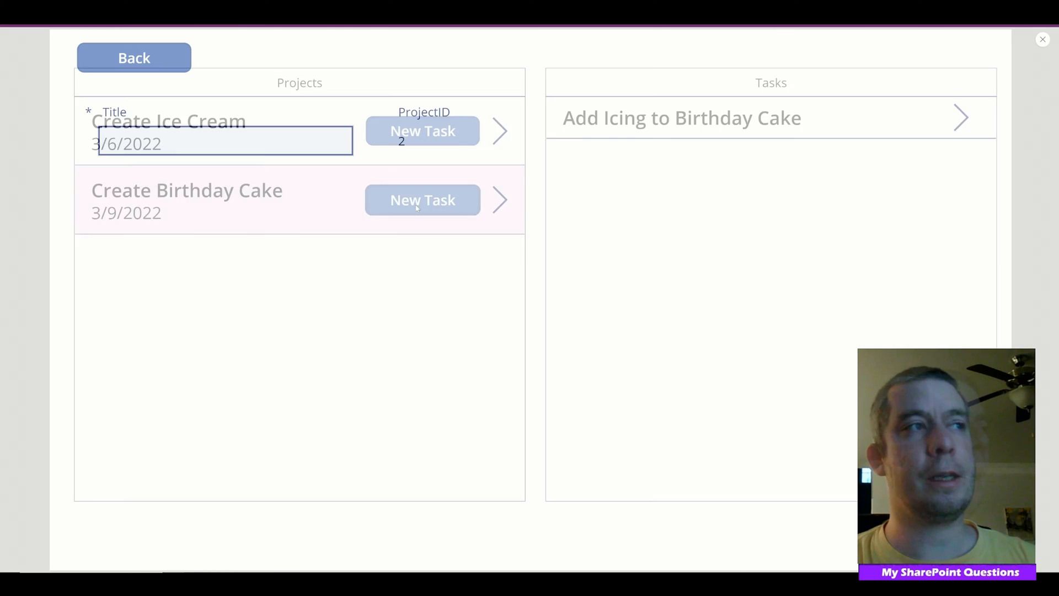
click(421, 199)
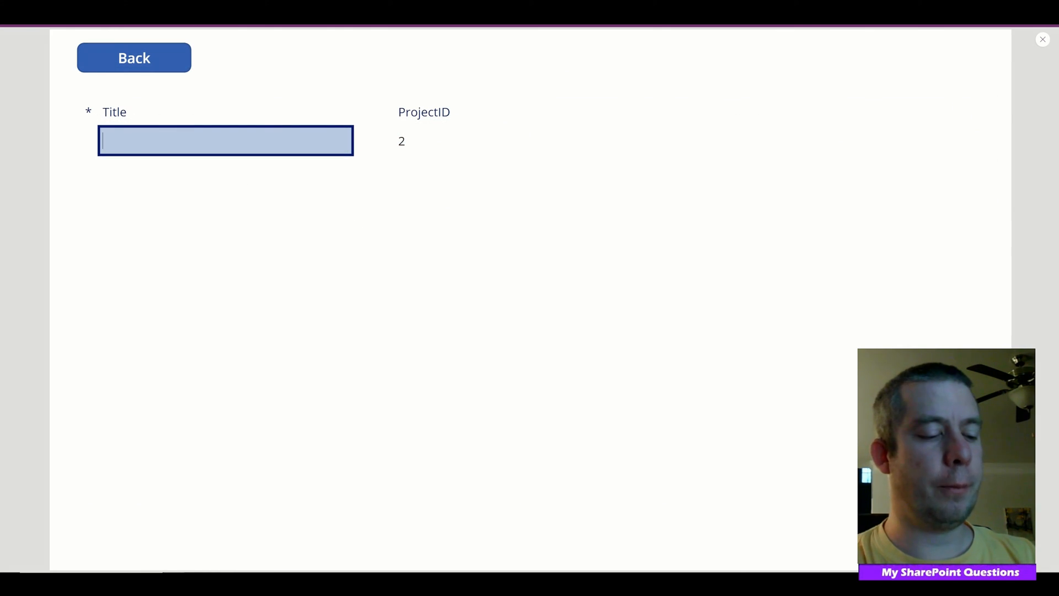
text(Bake Cake)
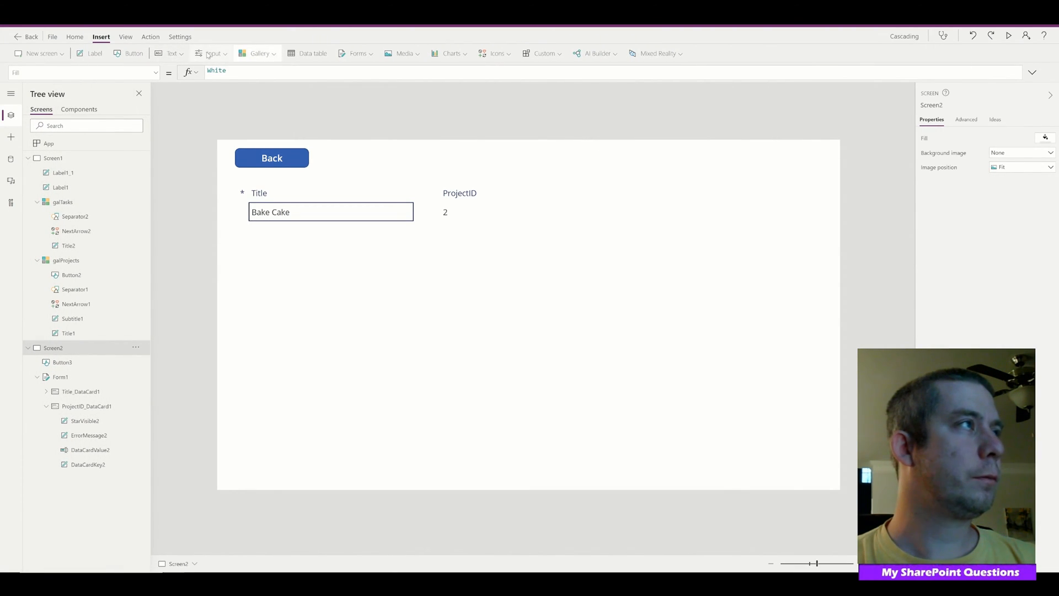
Add a Save button running SubmitForm(Form1) beside Back, then preview the app.
click(133, 53)
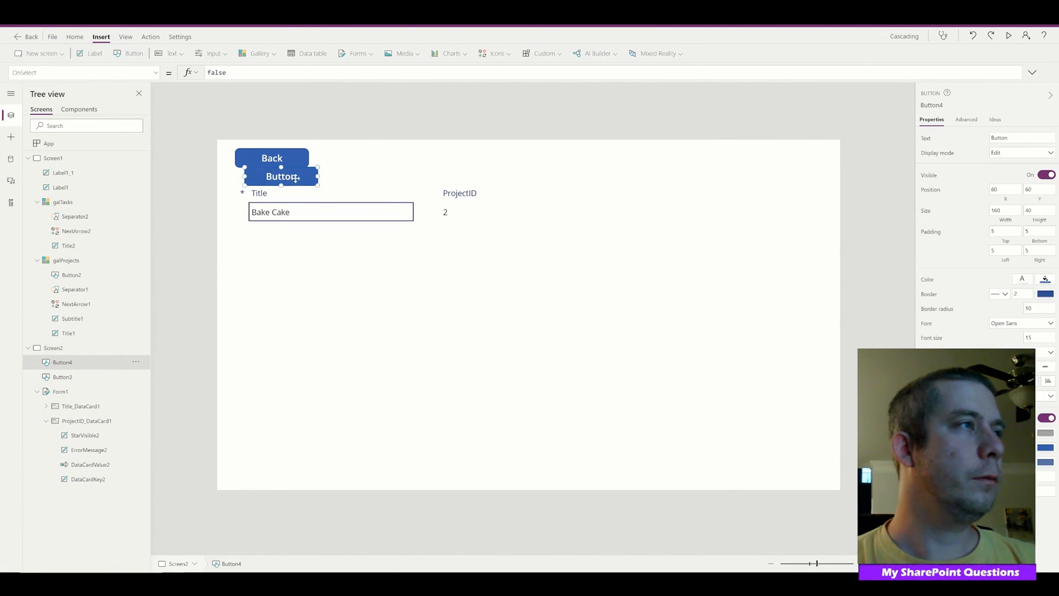
drag(280, 176, 461, 158)
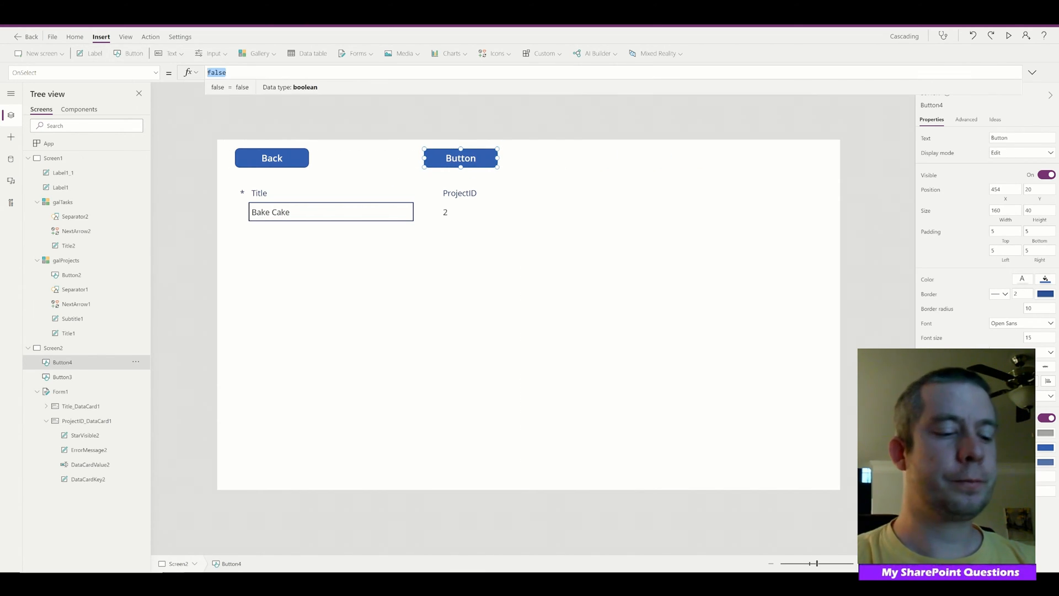
text(SubmitForm()
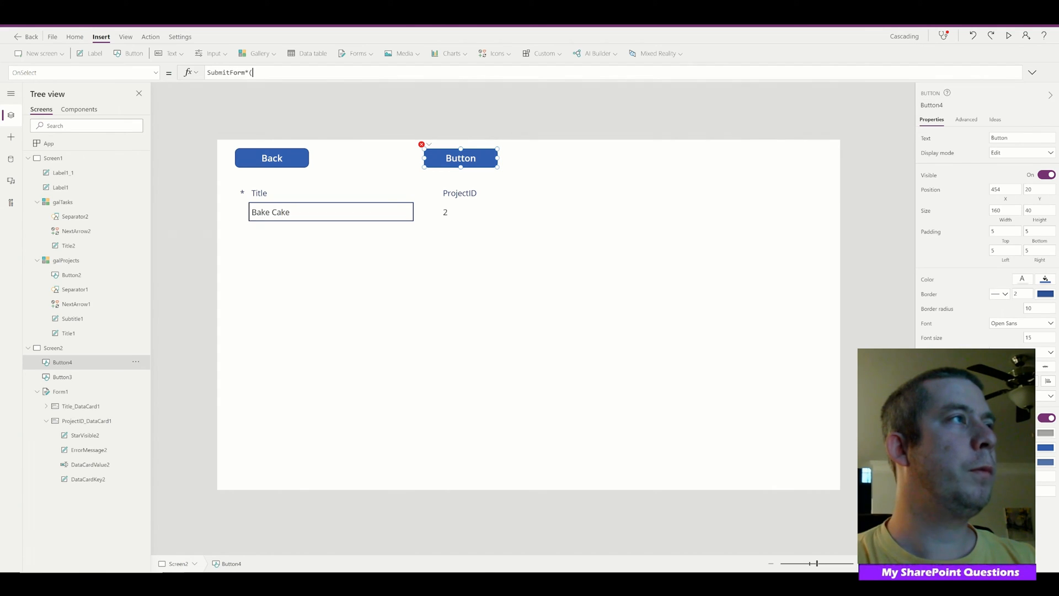
text(Form1))
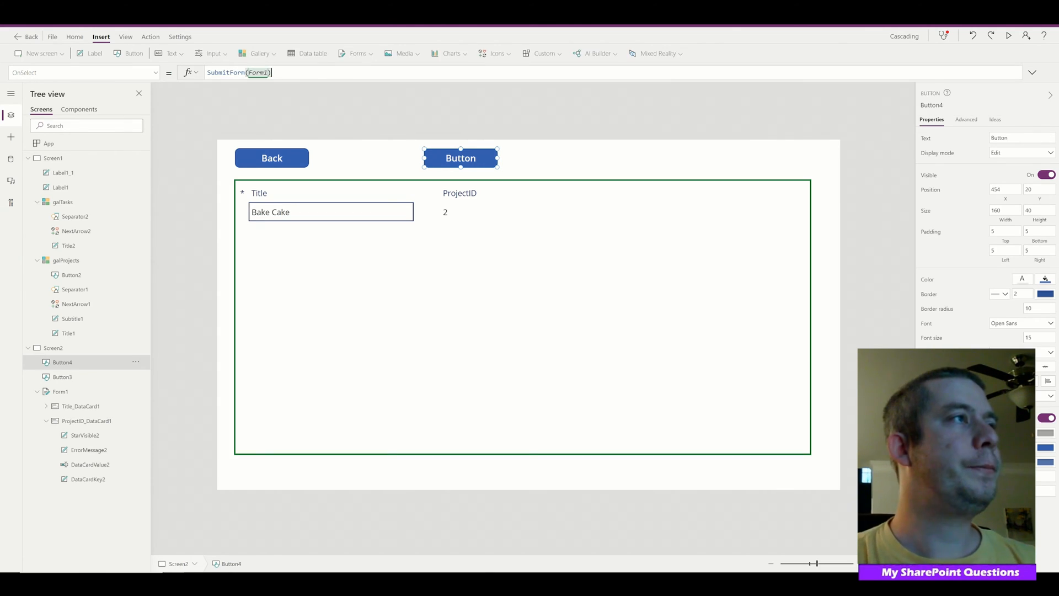
text(Save)
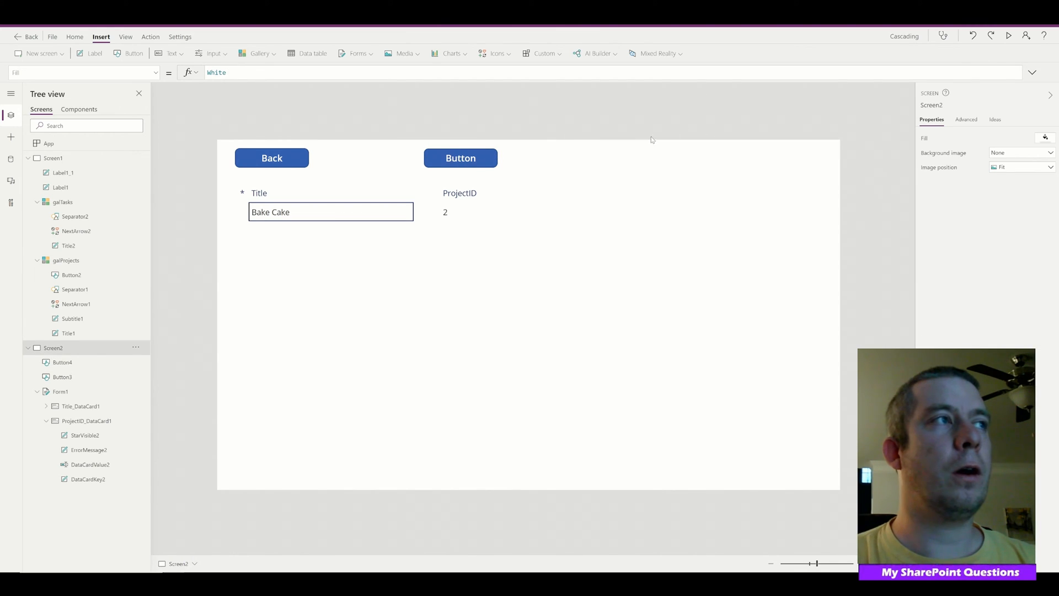
click(460, 158)
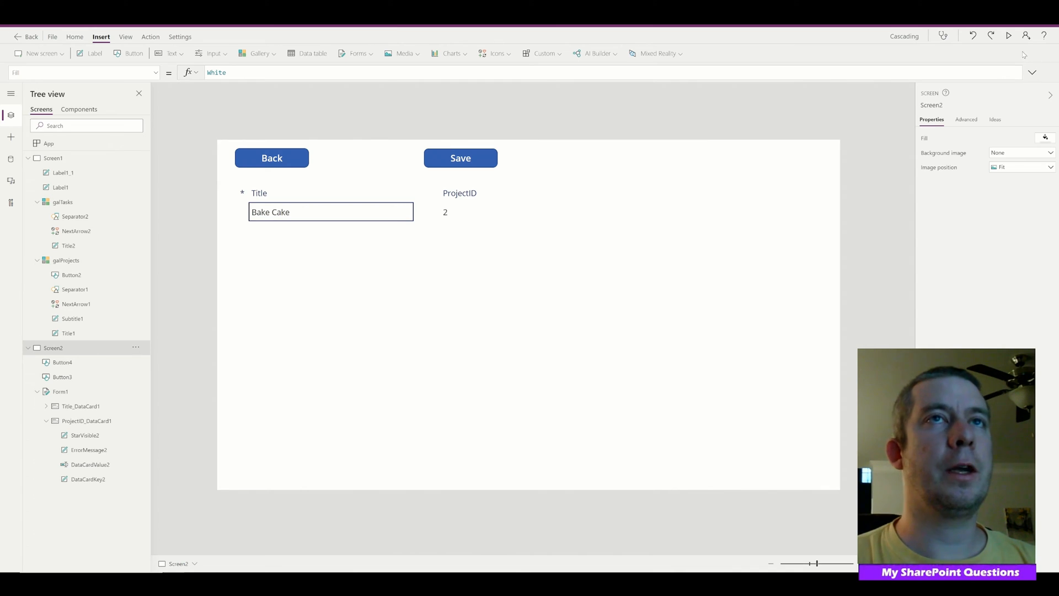
click(1008, 36)
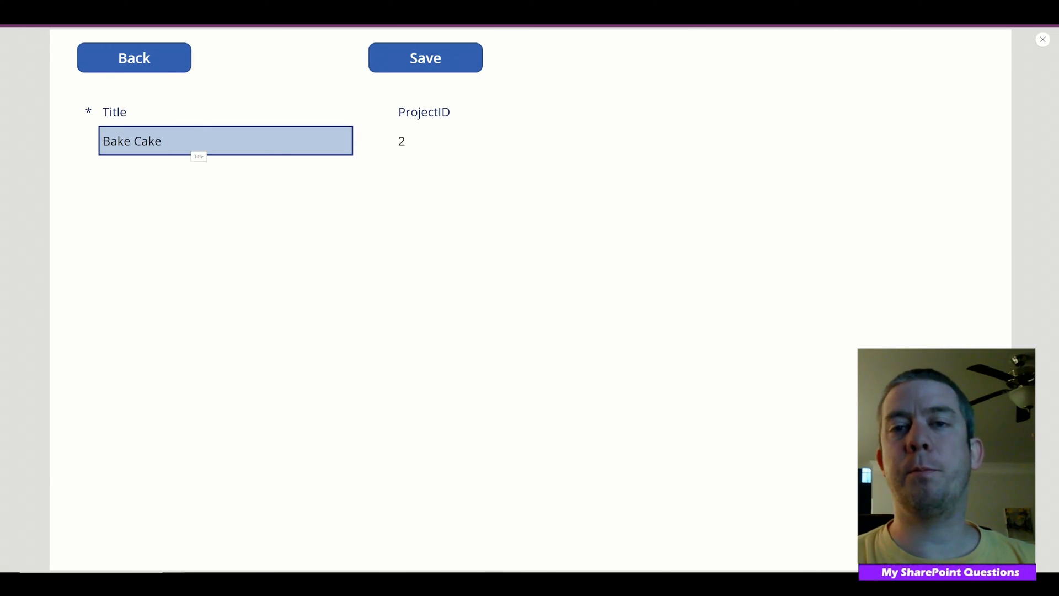
Enter 'Add Icing to Birthday Cake', then start the 'Add Topings to Ice Cream' task under Create Ice Cream.
text(Add Icing to Birthday Cake)
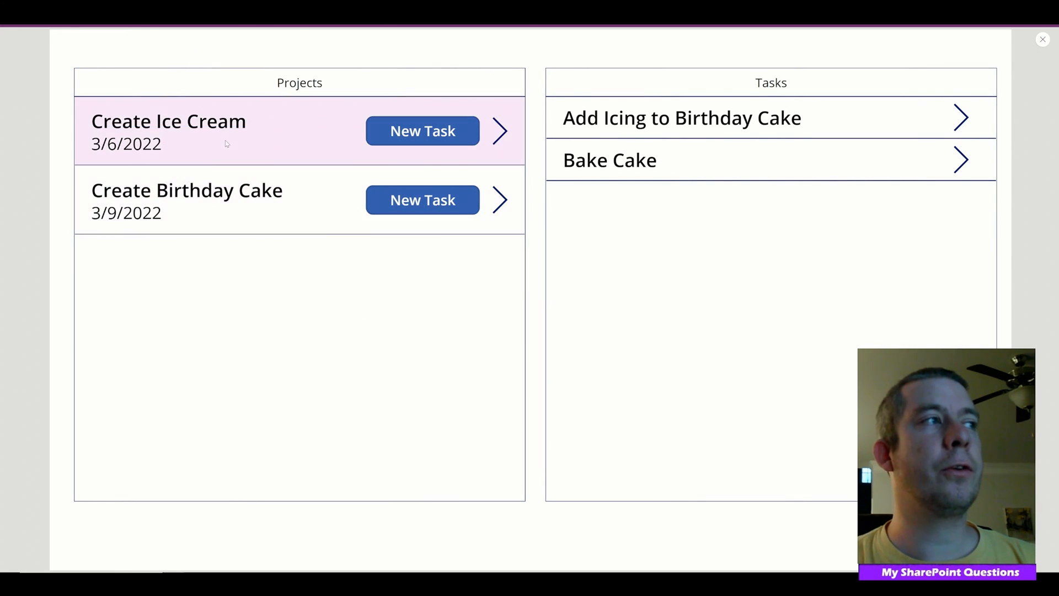
click(202, 200)
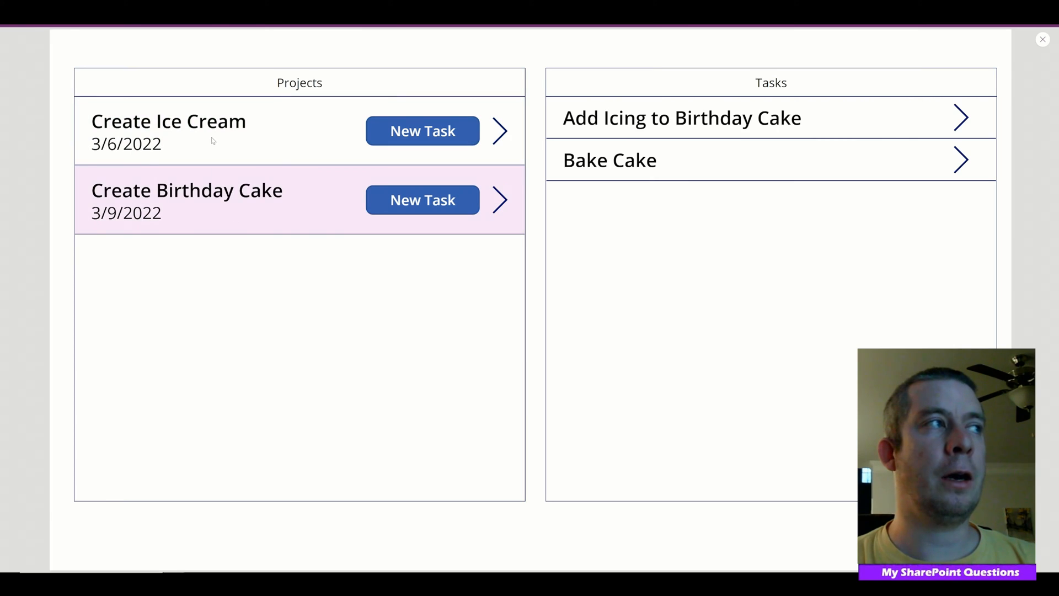
click(168, 130)
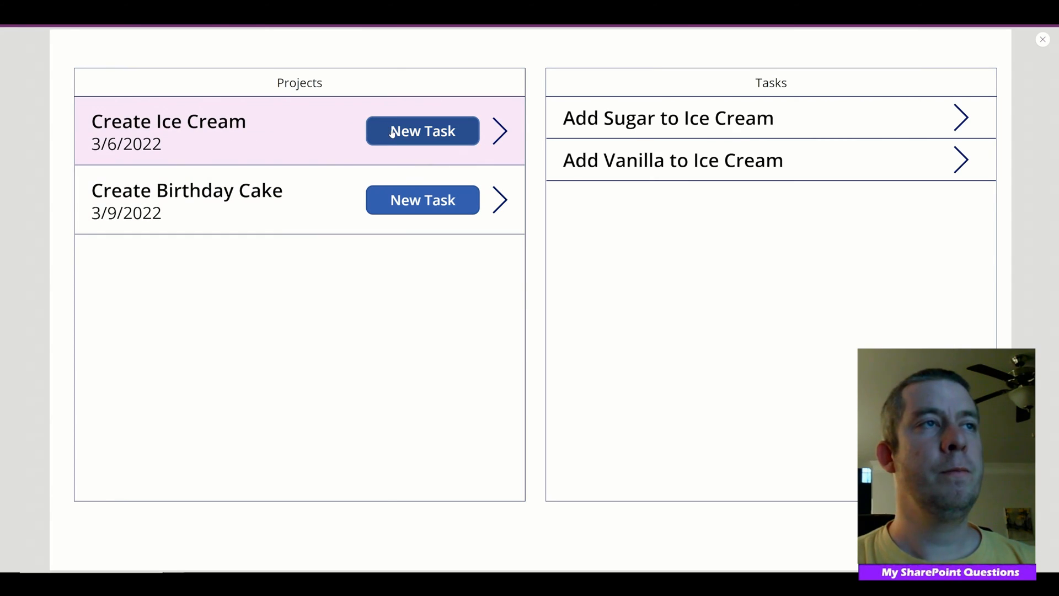
click(422, 131)
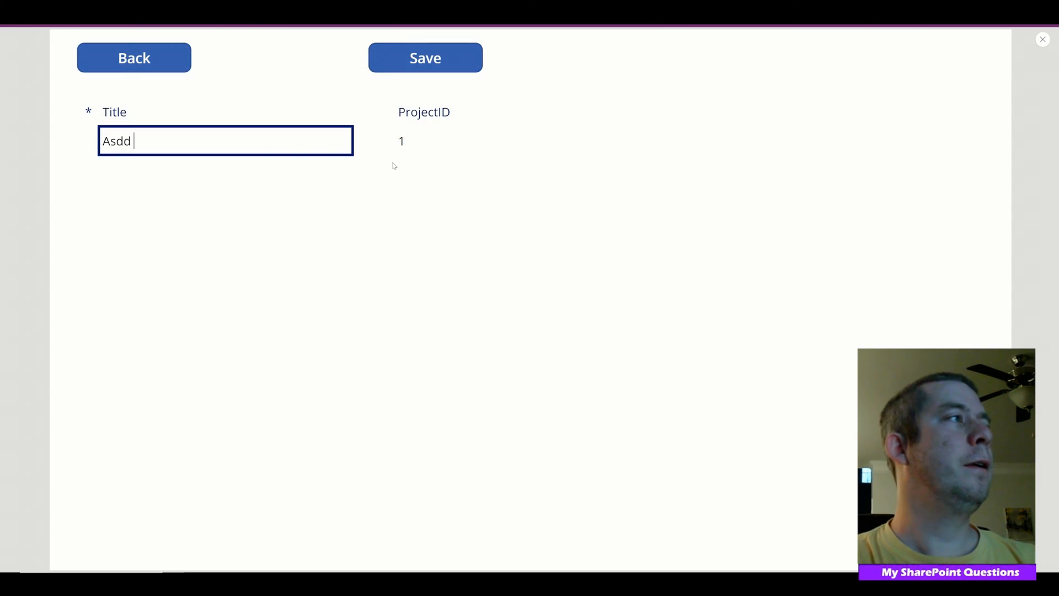
text(Add Topings)
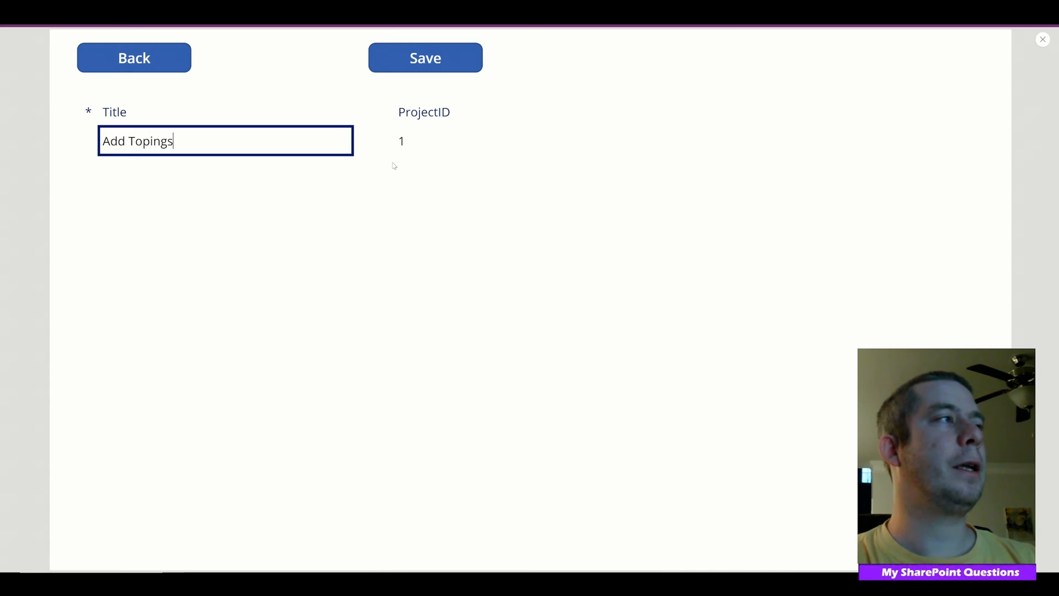
text(to Ice Cream)
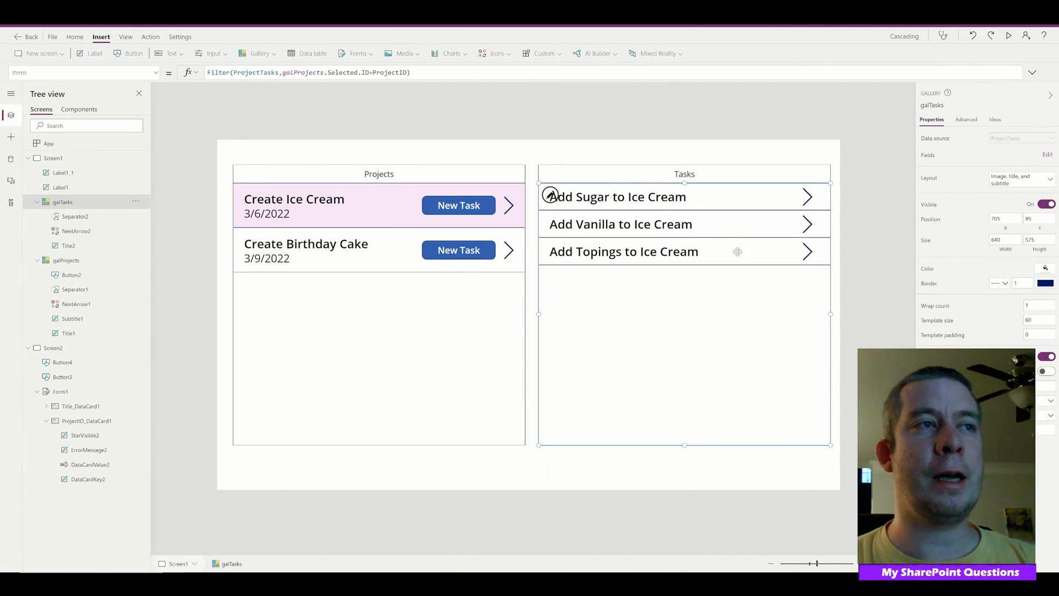
Add an edit pencil to galTasks rows, shift Title2 right, and set OnSelect to Select(Parent); Navigate(Screen2).
click(616, 196)
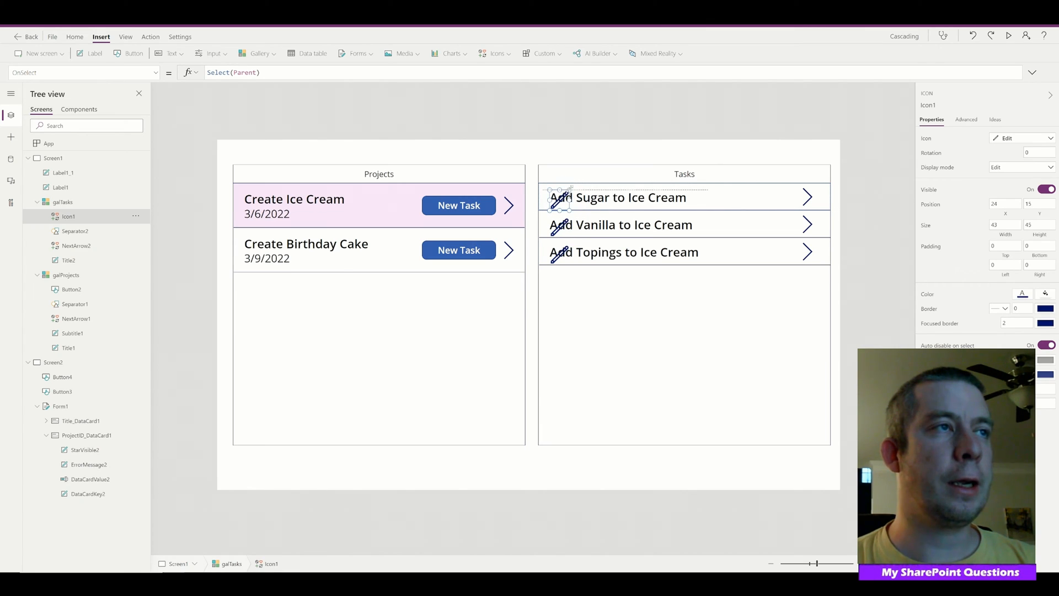
click(646, 197)
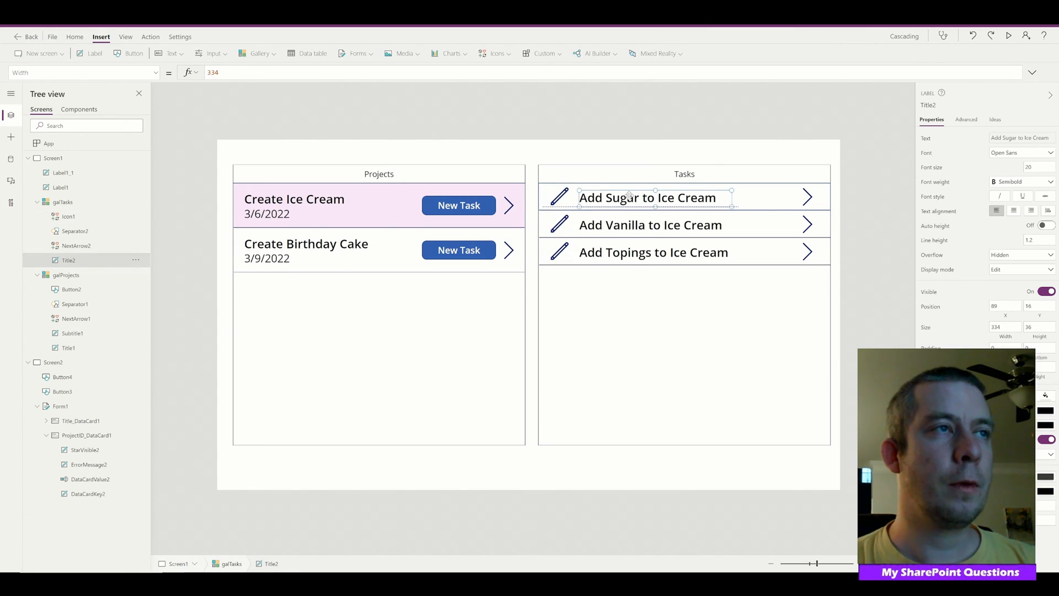
click(558, 198)
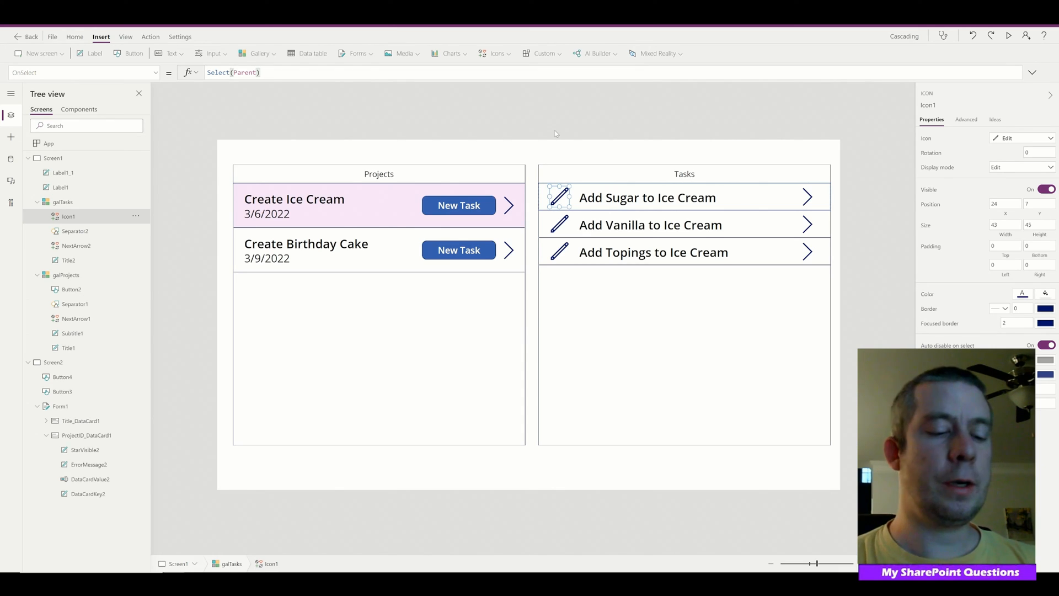
text(;)
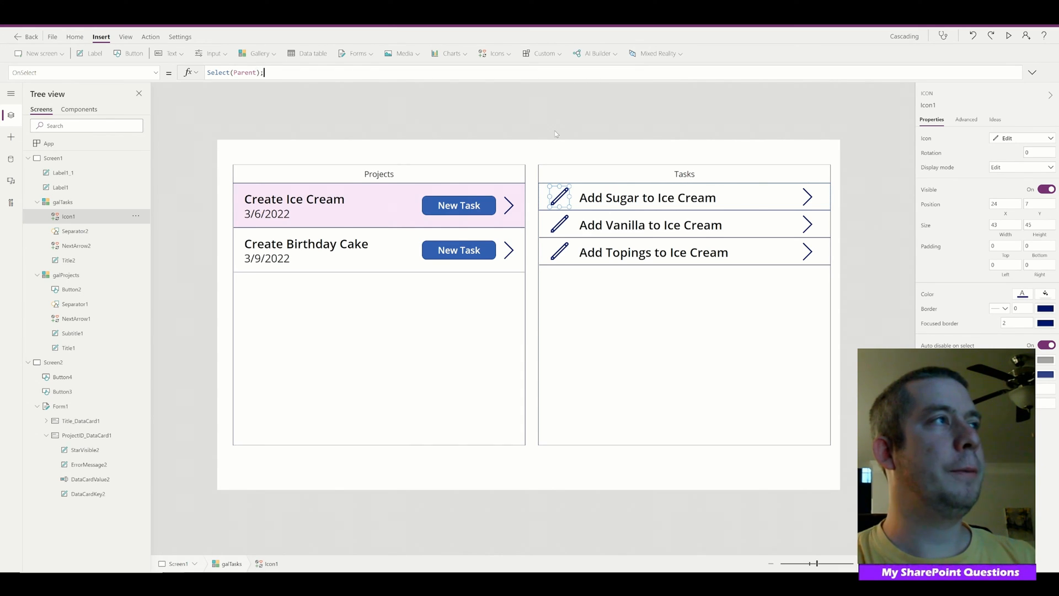
text(Navi)
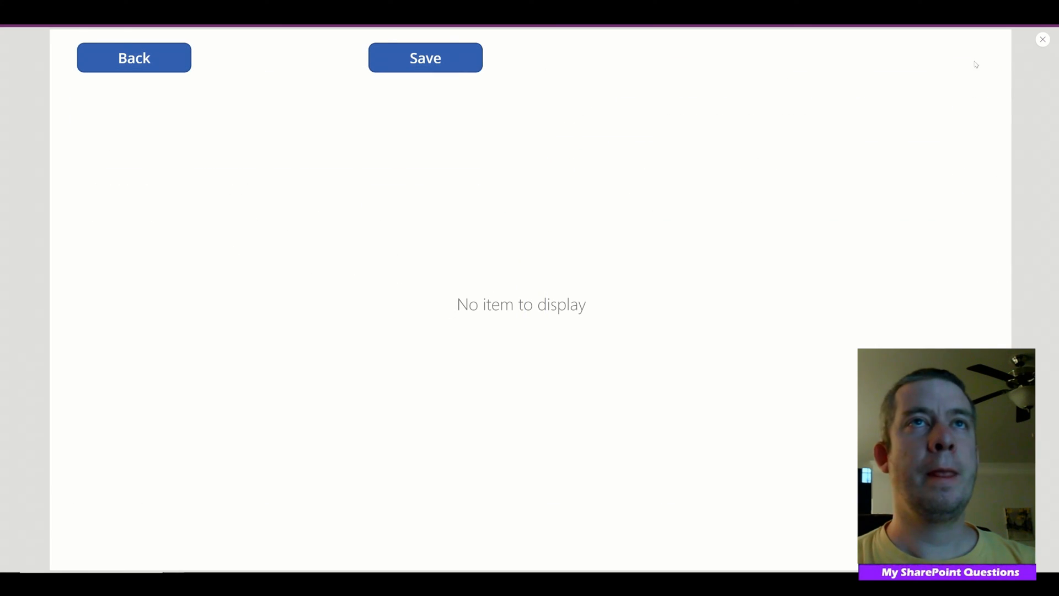
Leave preview and set Form1's Item property to galTasks.Selected.
click(1042, 39)
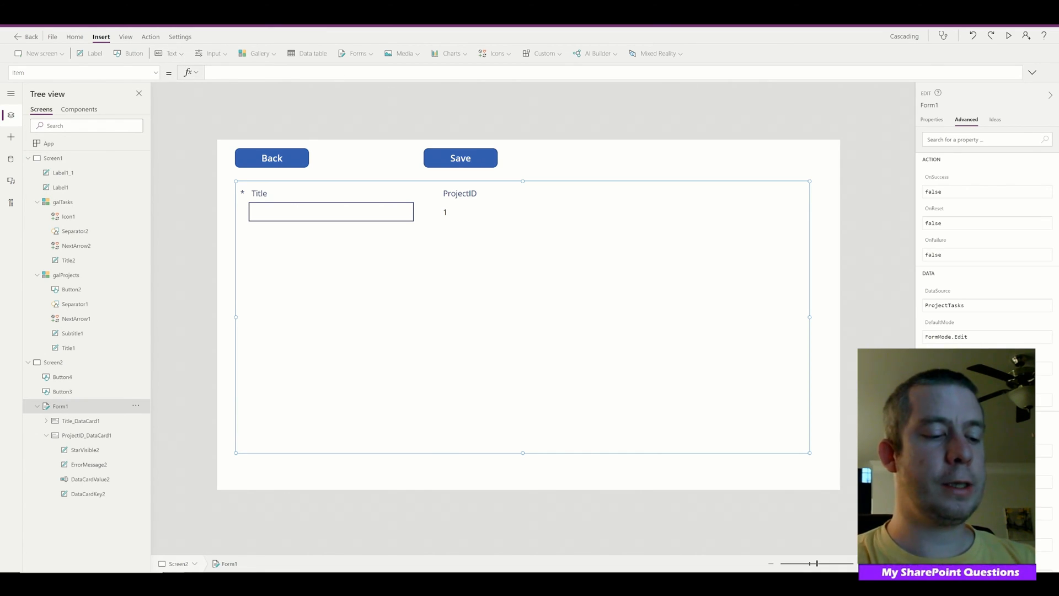
text(ga1)
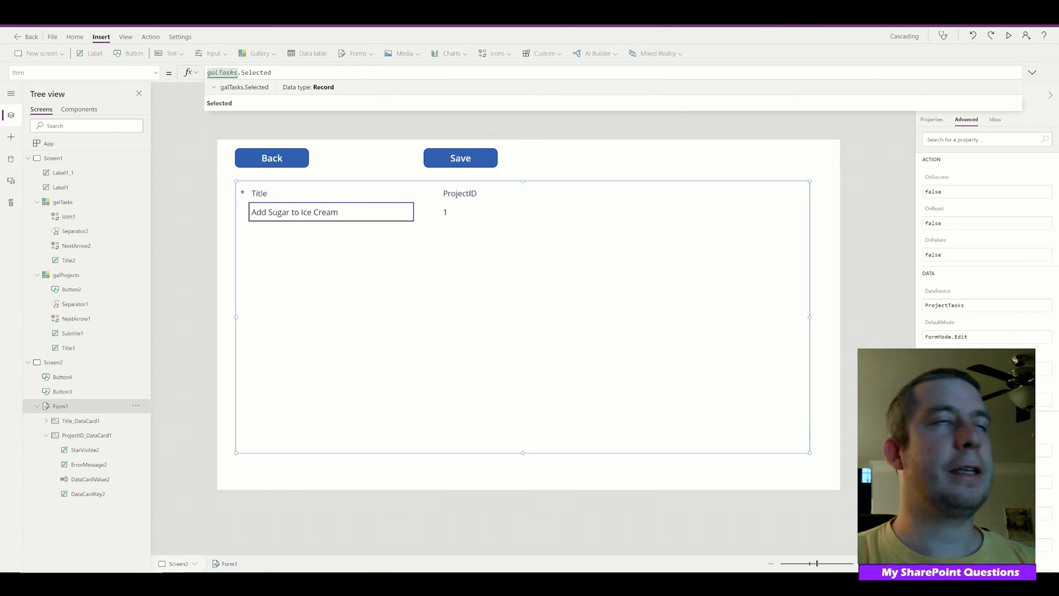
In preview, rename the Topings task to 'Add Toppings to Ice Cream' and save it.
click(1008, 36)
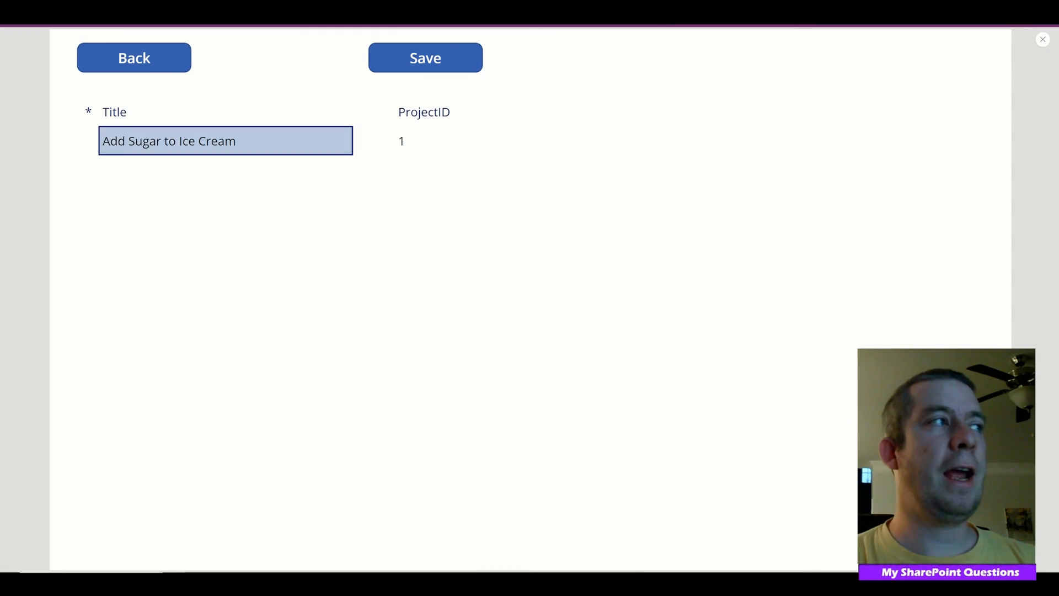
click(425, 58)
text(Toppings)
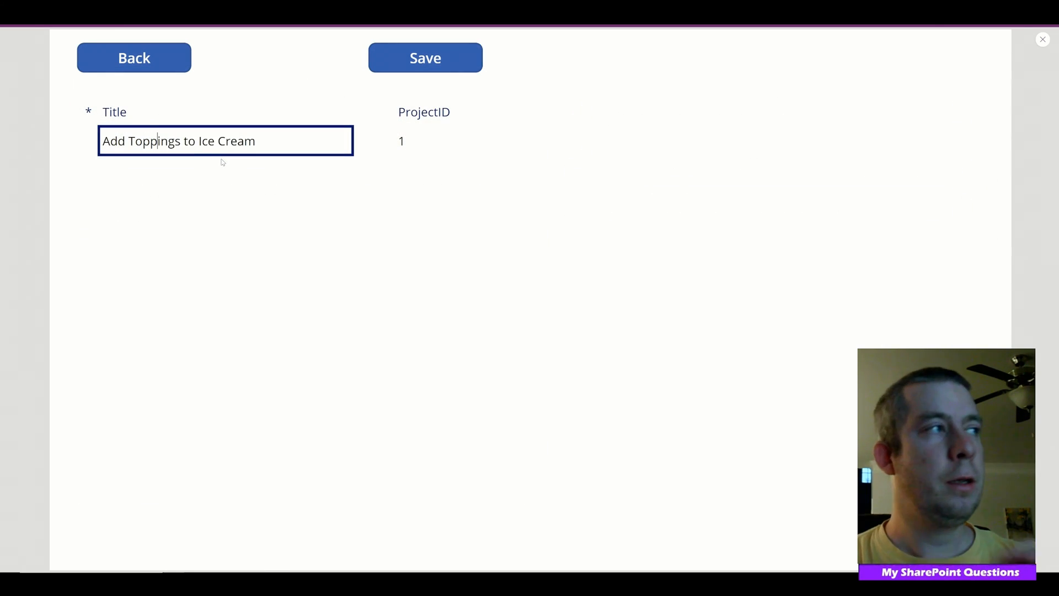
click(424, 57)
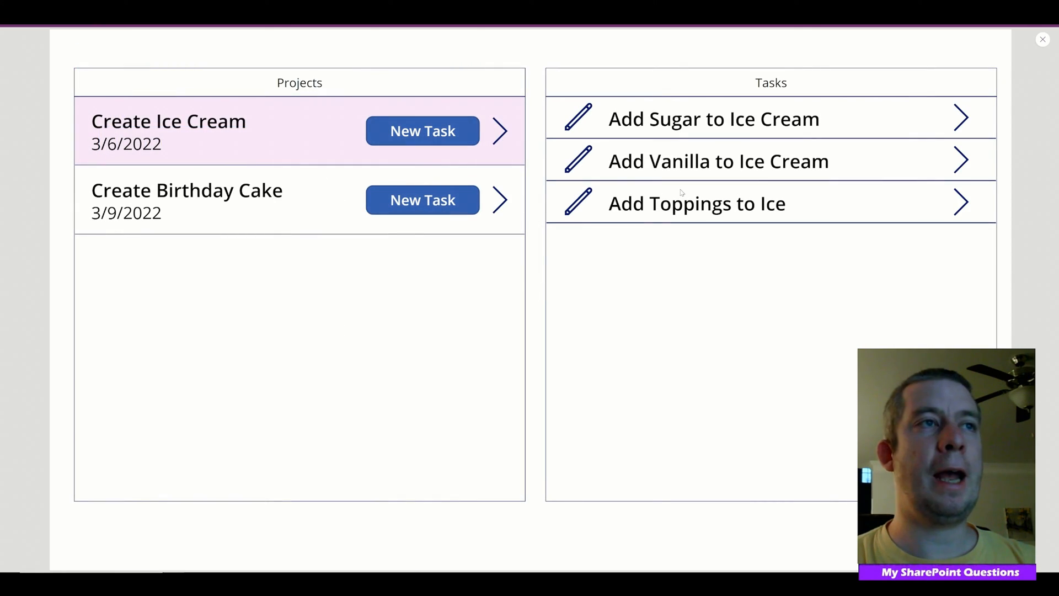
mouse_move(174, 35)
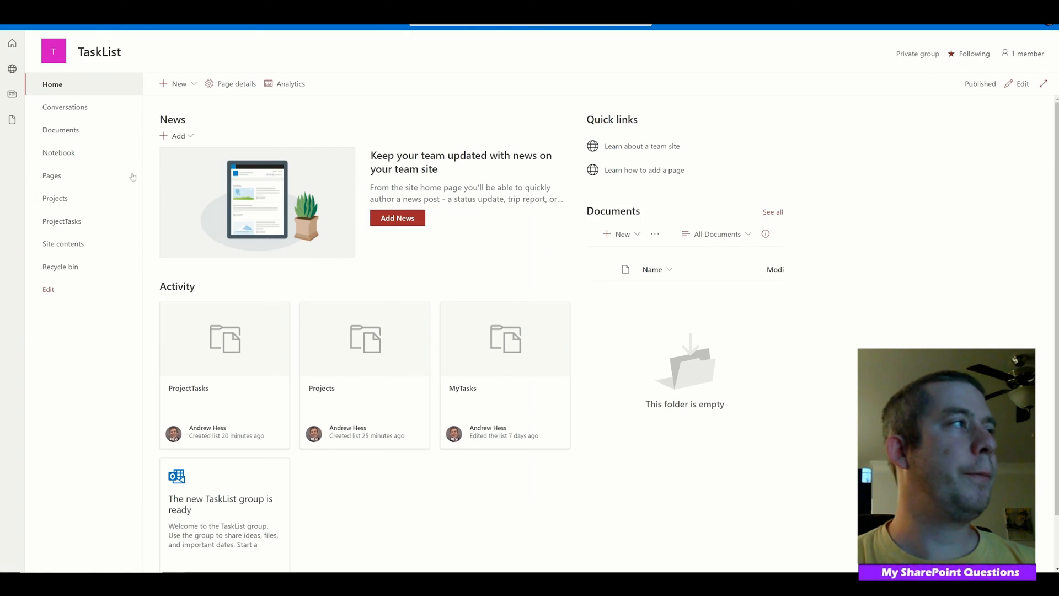
Browse the Projects and ProjectTasks lists to confirm the corrected Toppings task.
click(55, 198)
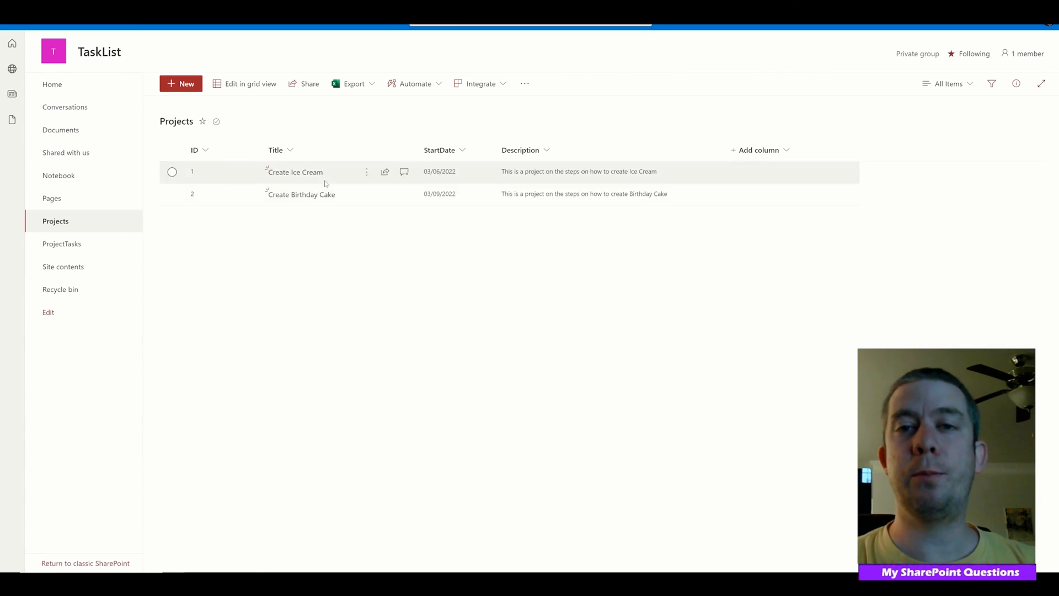
click(61, 243)
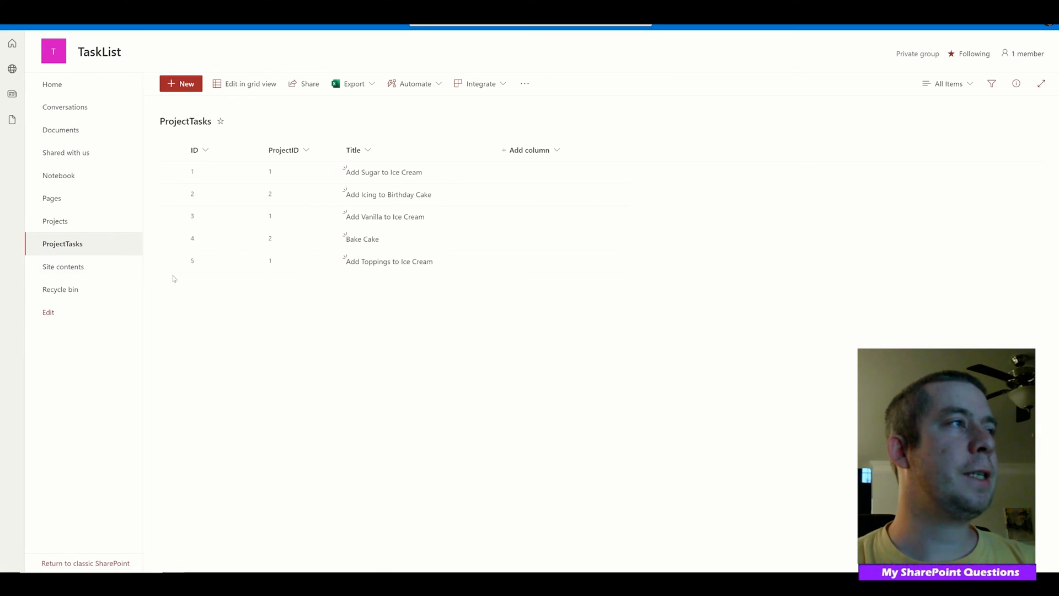
mouse_move(270, 172)
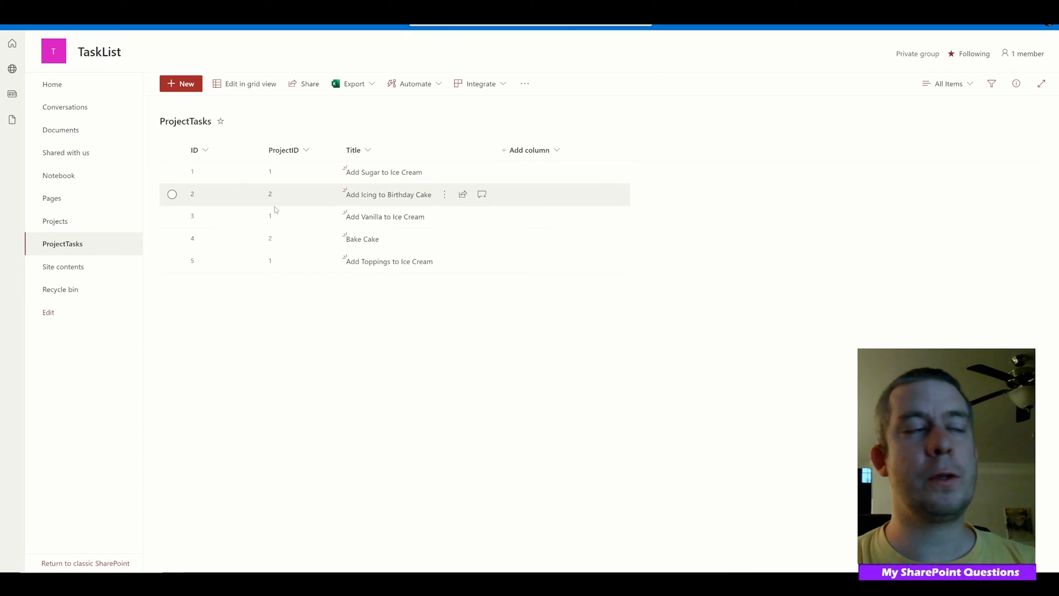
mouse_move(270, 239)
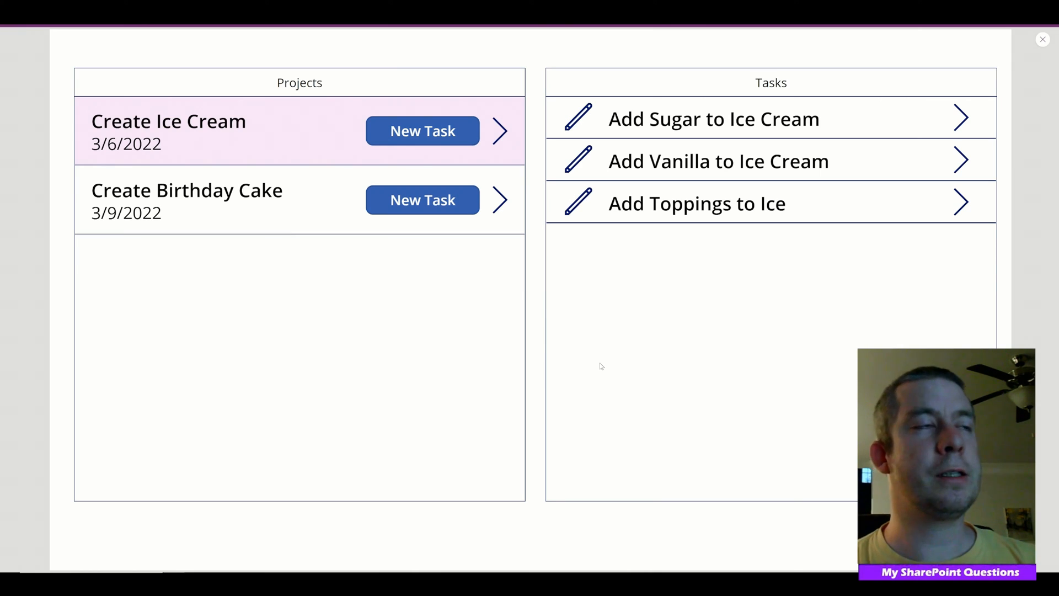
mouse_move(640, 359)
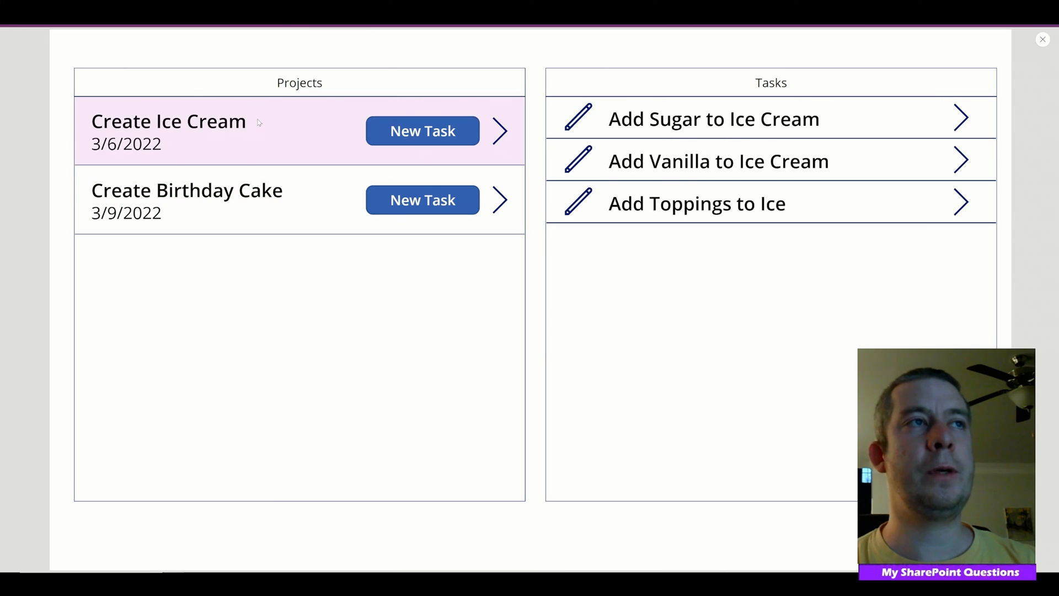
Select Create Birthday Cake in the preview to list its Icing and Bake Cake tasks.
click(186, 199)
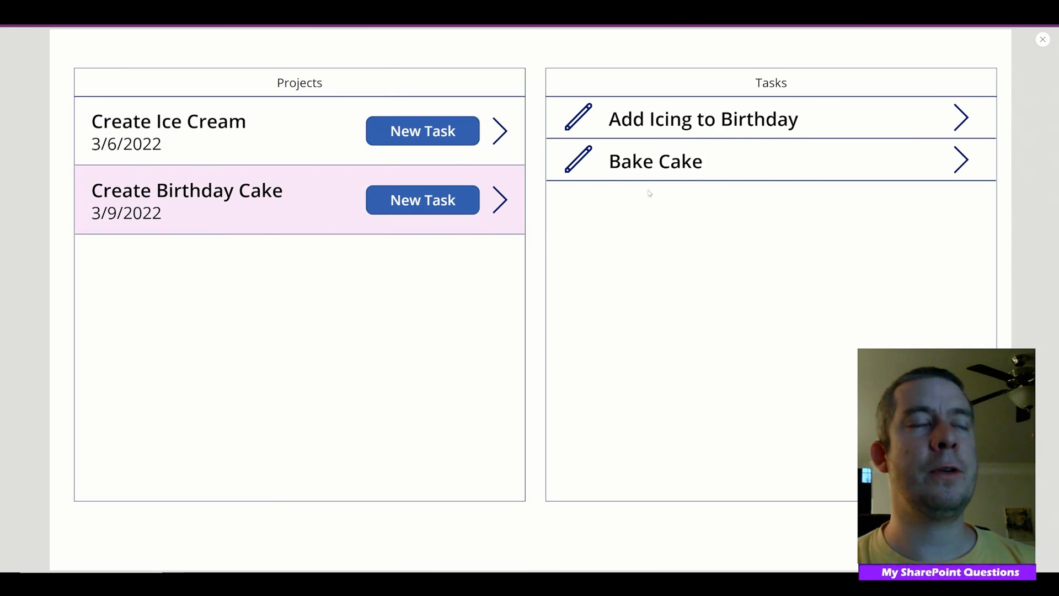